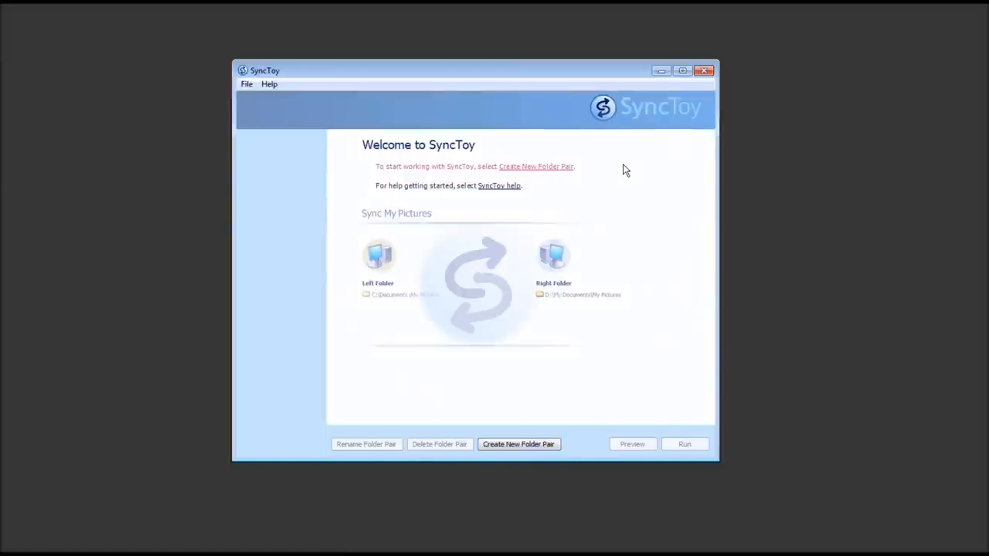
{"action": "mouse_move", "coordinate": [630, 165]}
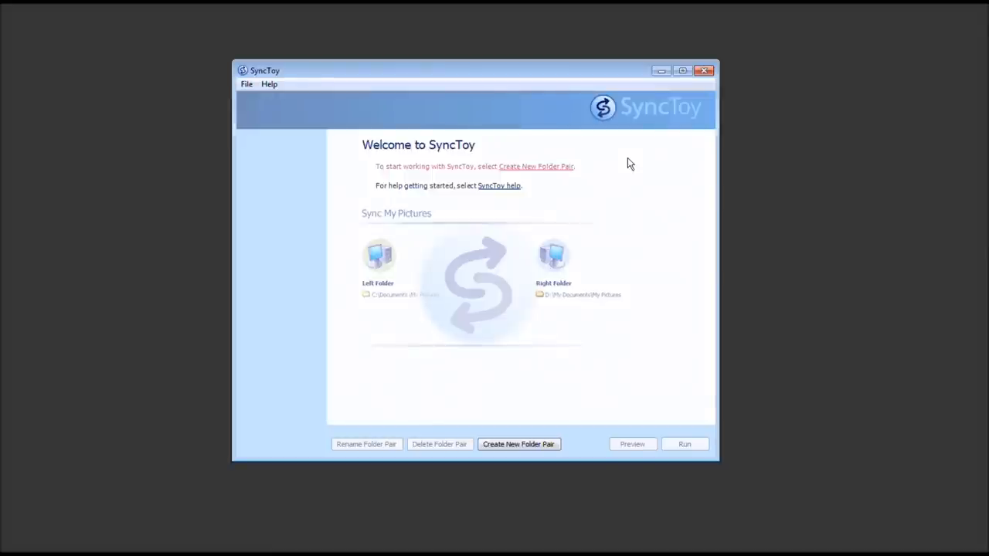
{"action": "mouse_move", "coordinate": [693, 179]}
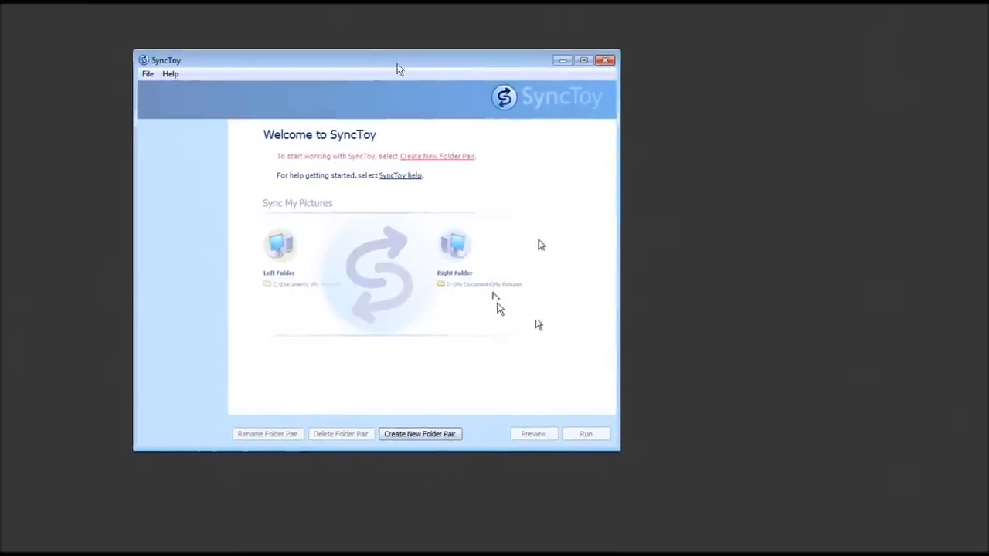
- Start a new SyncToy folder pair with Public Documents > A-Test Folder as the left folder
{"action": "left_click", "coordinate": [420, 433]}
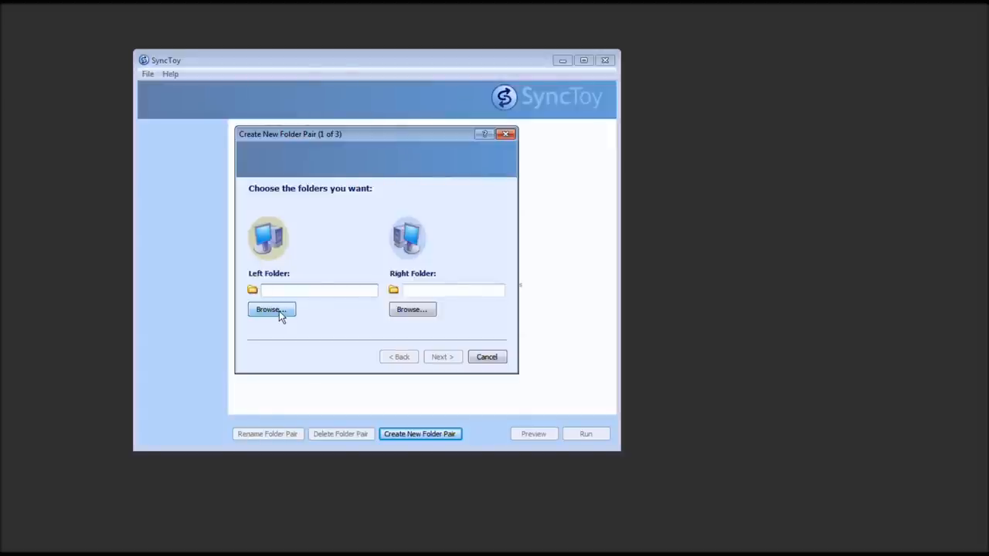
{"action": "left_click", "coordinate": [270, 309]}
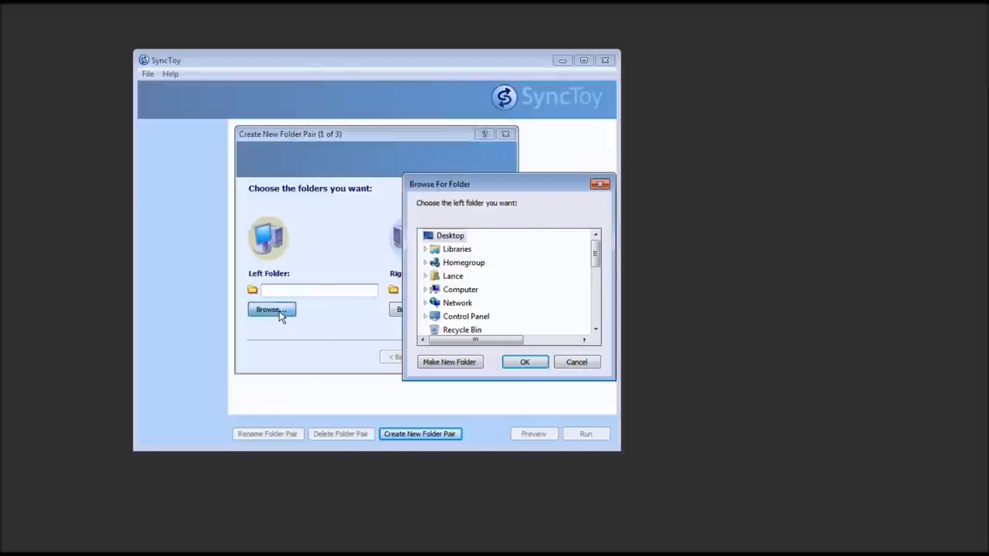
{"action": "left_click", "coordinate": [426, 249]}
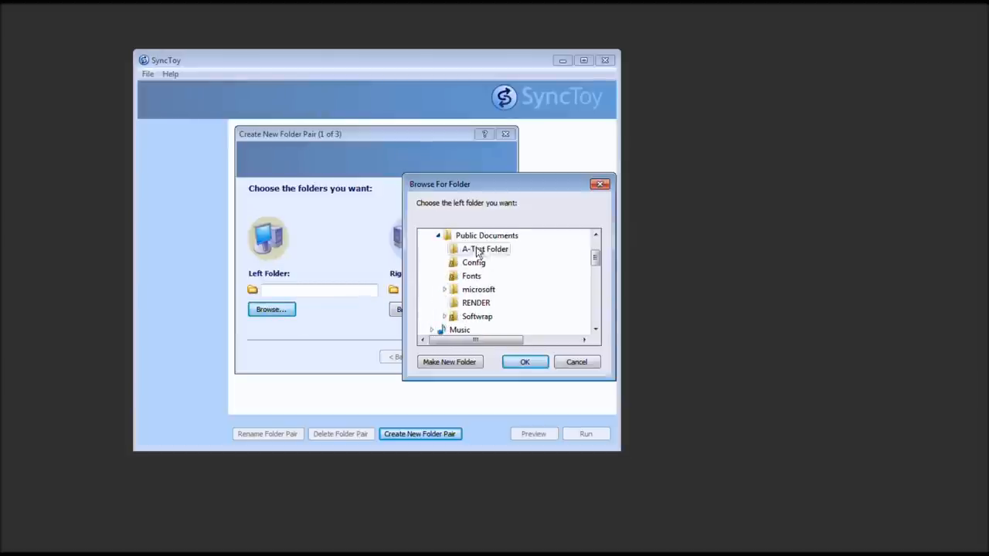
{"action": "left_click", "coordinate": [483, 249]}
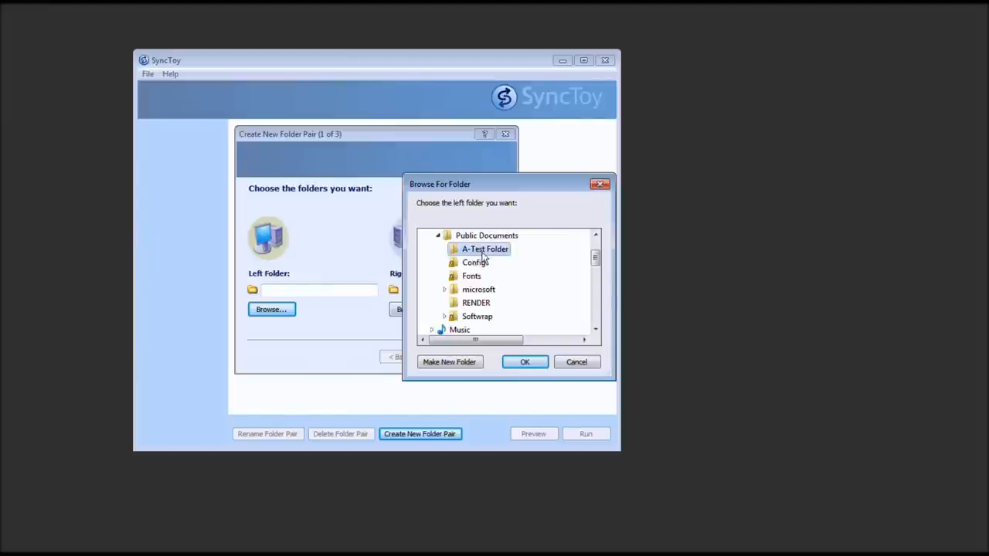
{"action": "mouse_move", "coordinate": [536, 375]}
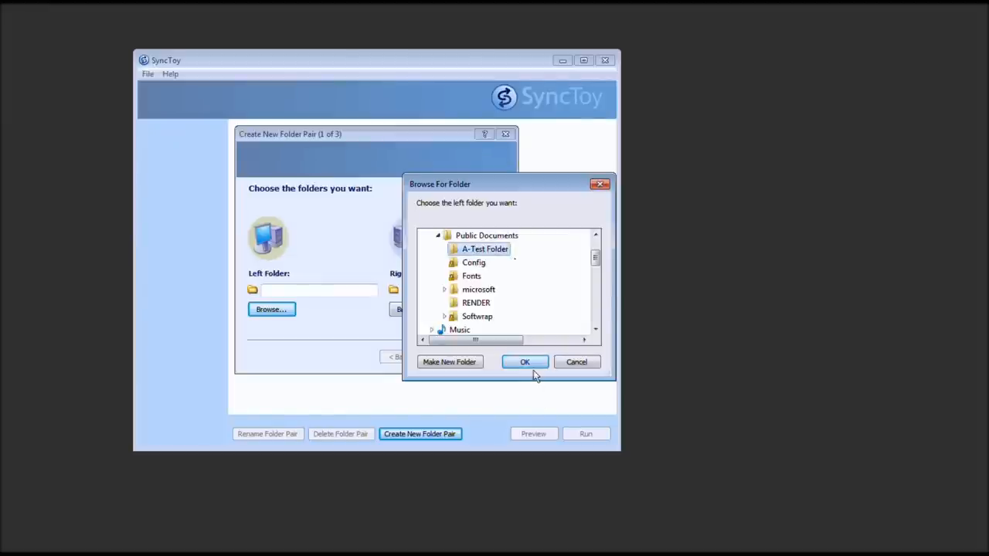
{"action": "left_click", "coordinate": [525, 362]}
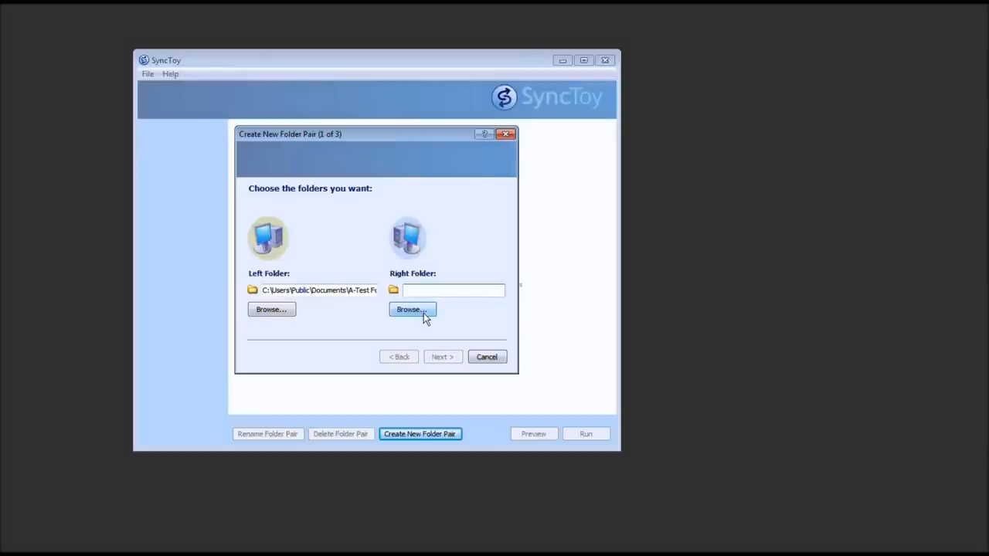
- Set the pair's right folder to CANON SD (I:) > DCIM > 100CANON
{"action": "left_click", "coordinate": [411, 309]}
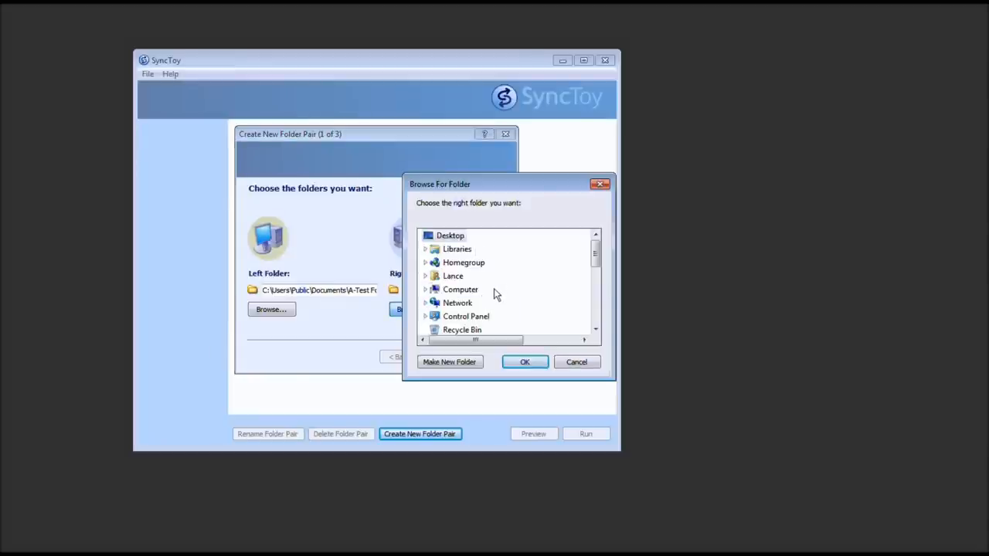
{"action": "mouse_move", "coordinate": [427, 294]}
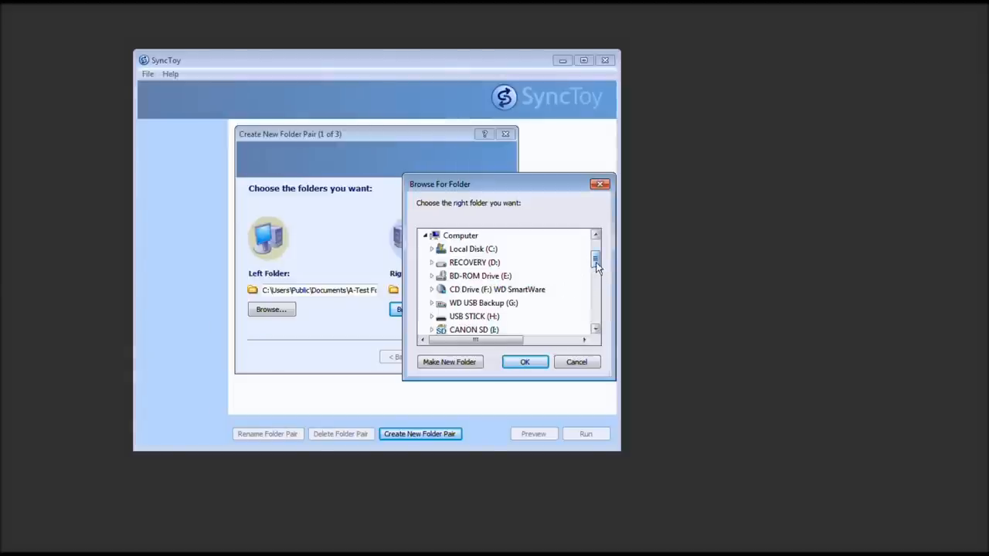
{"action": "left_click", "coordinate": [473, 316]}
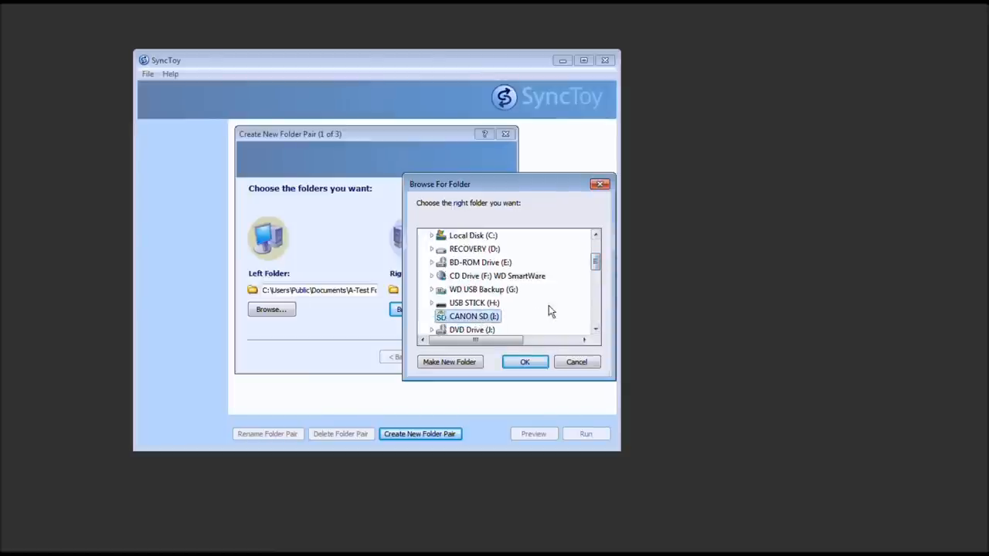
{"action": "left_click", "coordinate": [431, 316]}
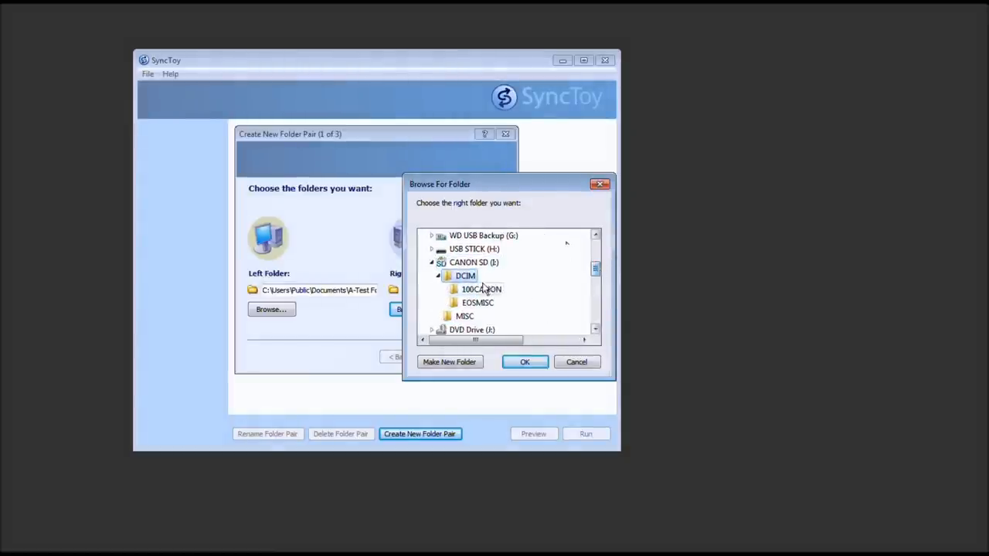
{"action": "left_click", "coordinate": [478, 289]}
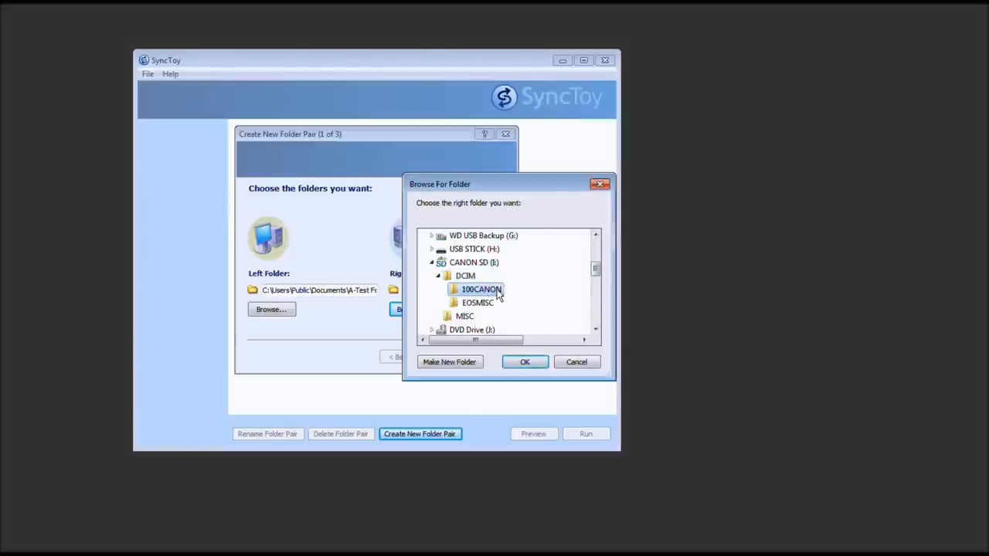
{"action": "left_click", "coordinate": [524, 362]}
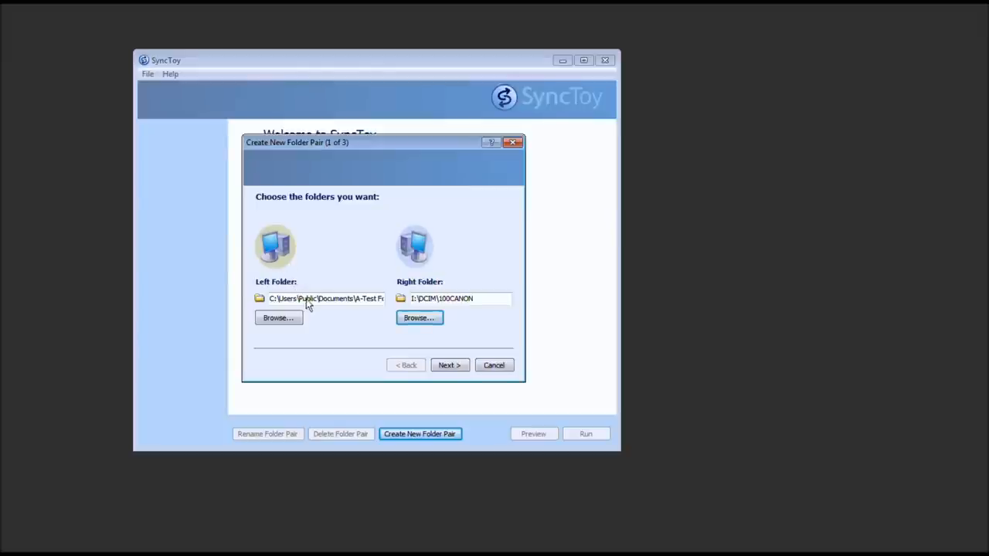
{"action": "mouse_move", "coordinate": [367, 302]}
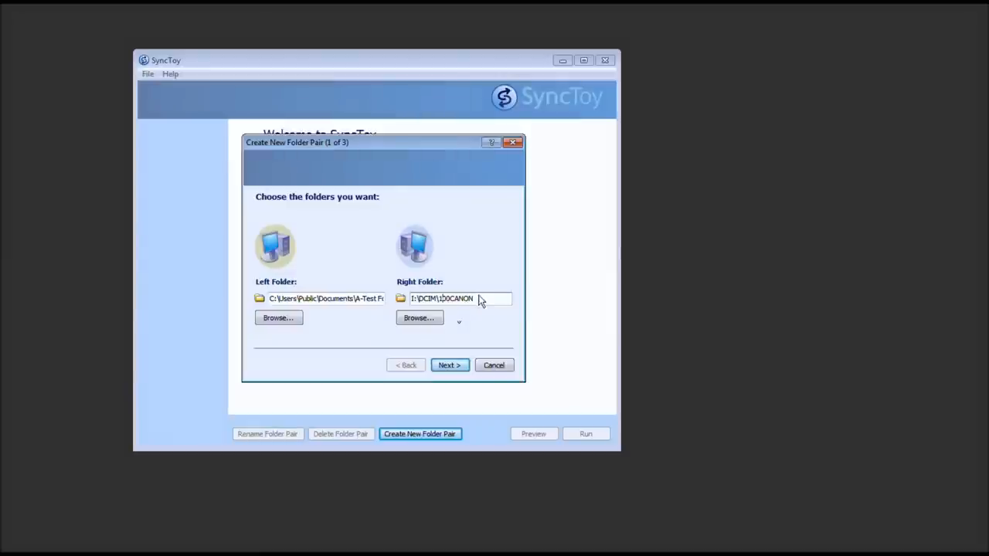
{"action": "mouse_move", "coordinate": [466, 371]}
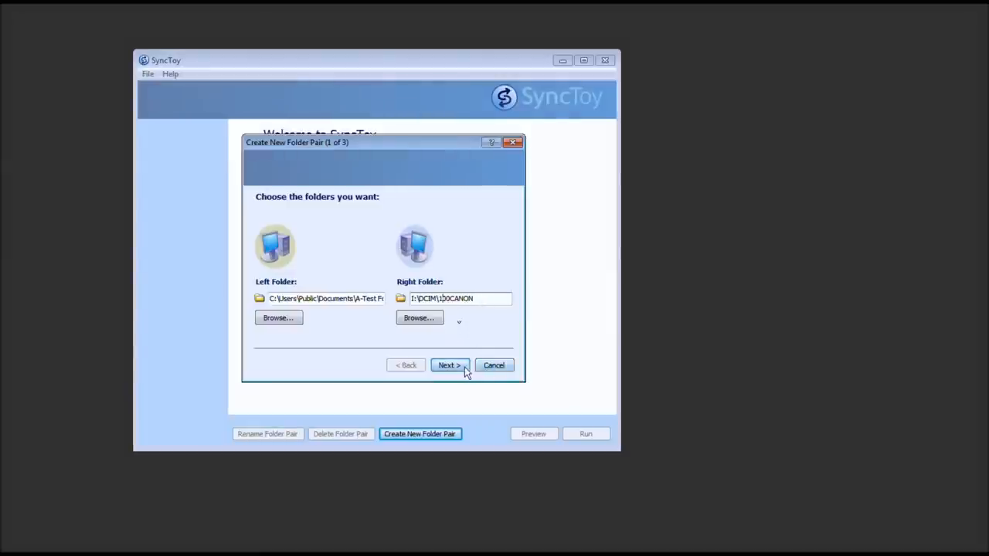
- Advance to the wizard's action step and choose Contribute
{"action": "left_click", "coordinate": [449, 365]}
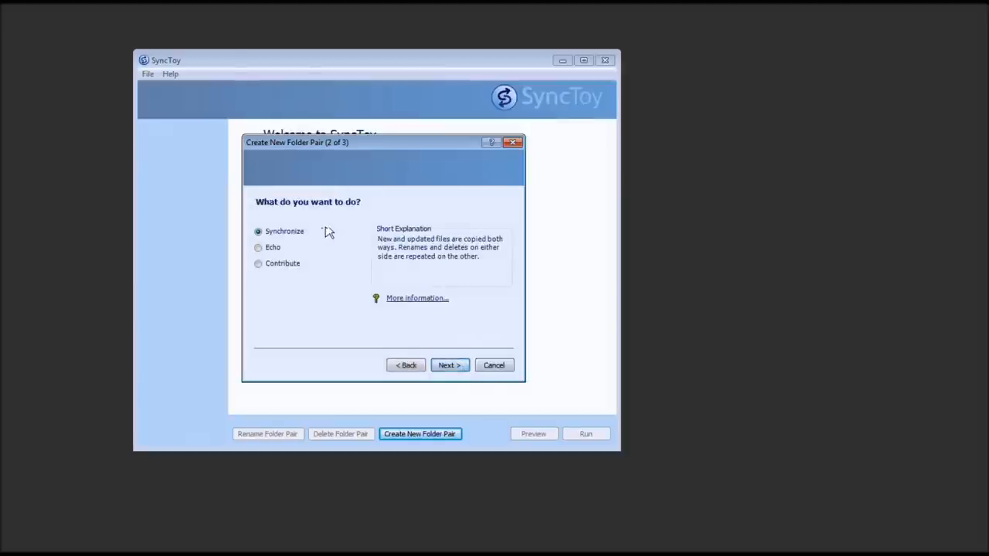
{"action": "mouse_move", "coordinate": [284, 246]}
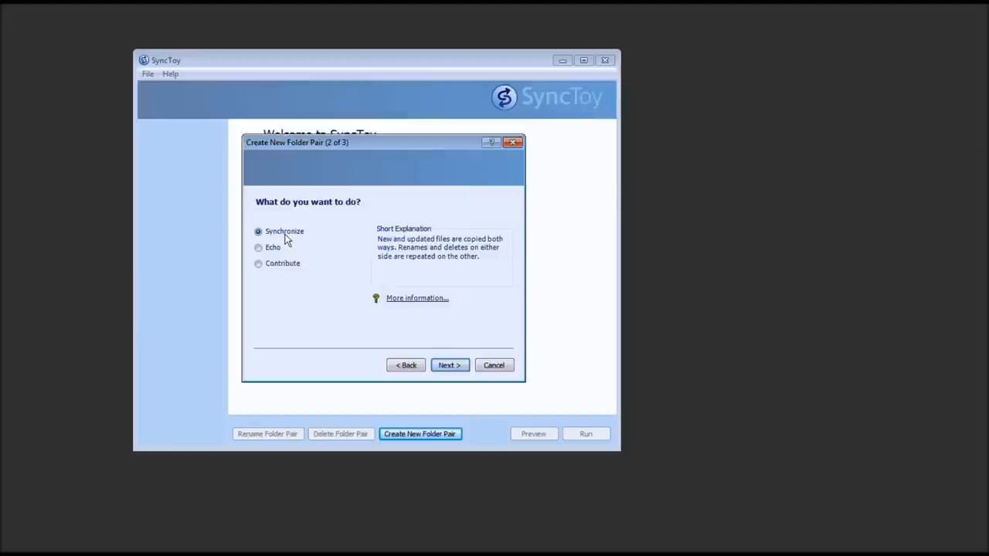
{"action": "mouse_move", "coordinate": [276, 263]}
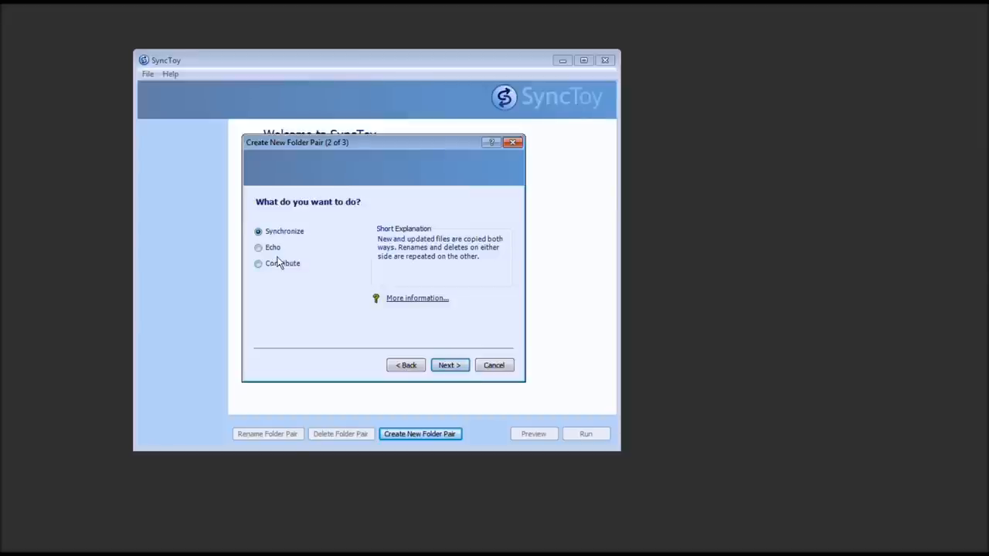
{"action": "mouse_move", "coordinate": [278, 254]}
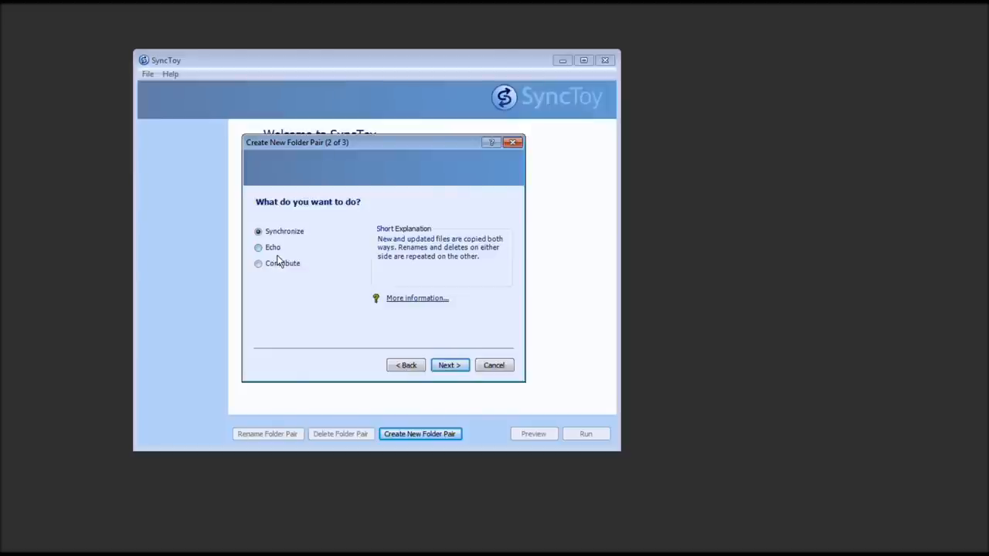
{"action": "mouse_move", "coordinate": [270, 269]}
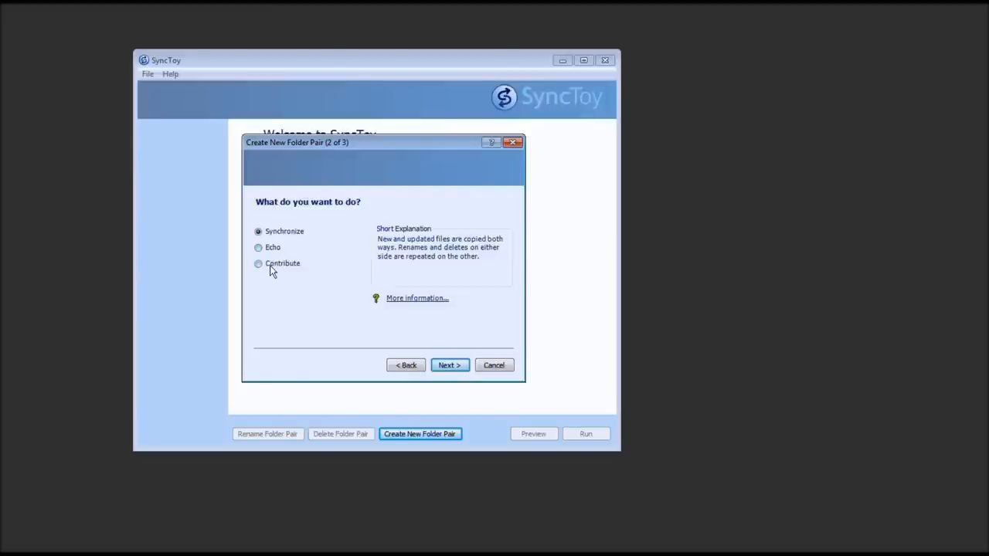
{"action": "left_click", "coordinate": [258, 264]}
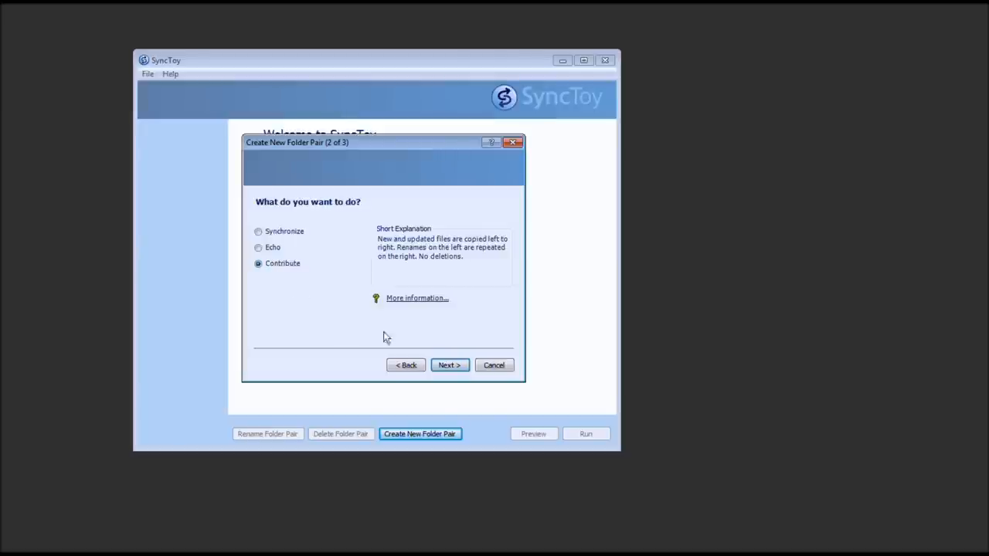
{"action": "mouse_move", "coordinate": [449, 364]}
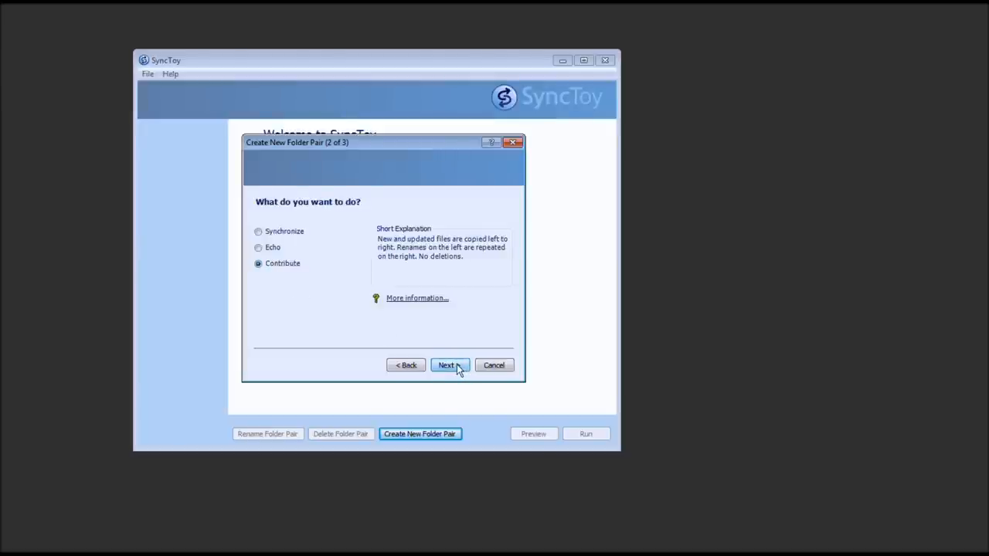
{"action": "left_click", "coordinate": [448, 365]}
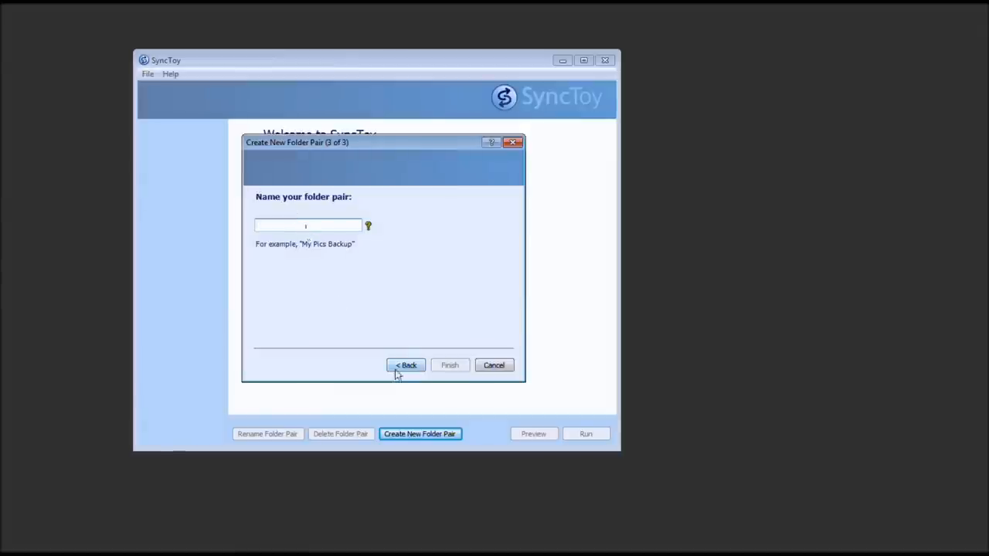
{"action": "type", "text": "1"}
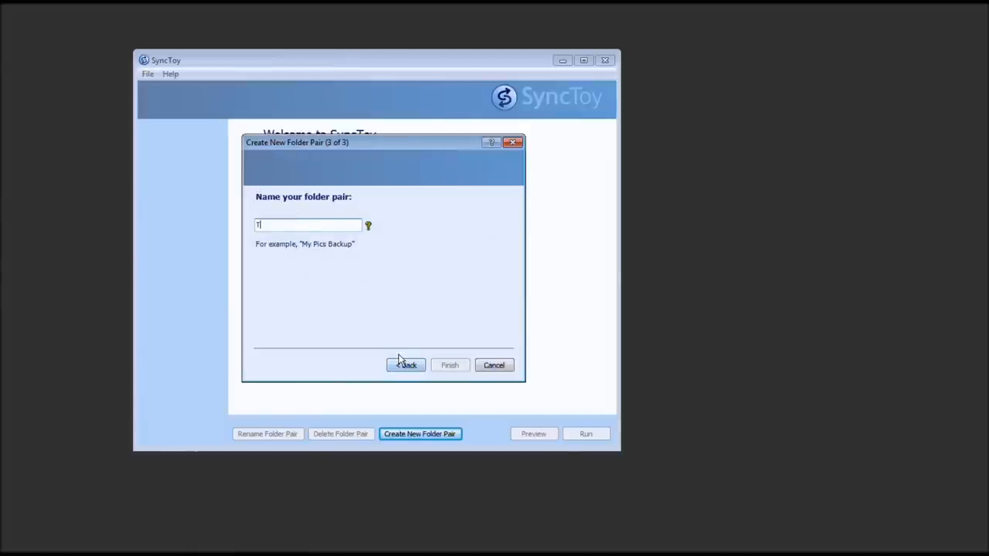
{"action": "type", "text": "TechMeShow"}
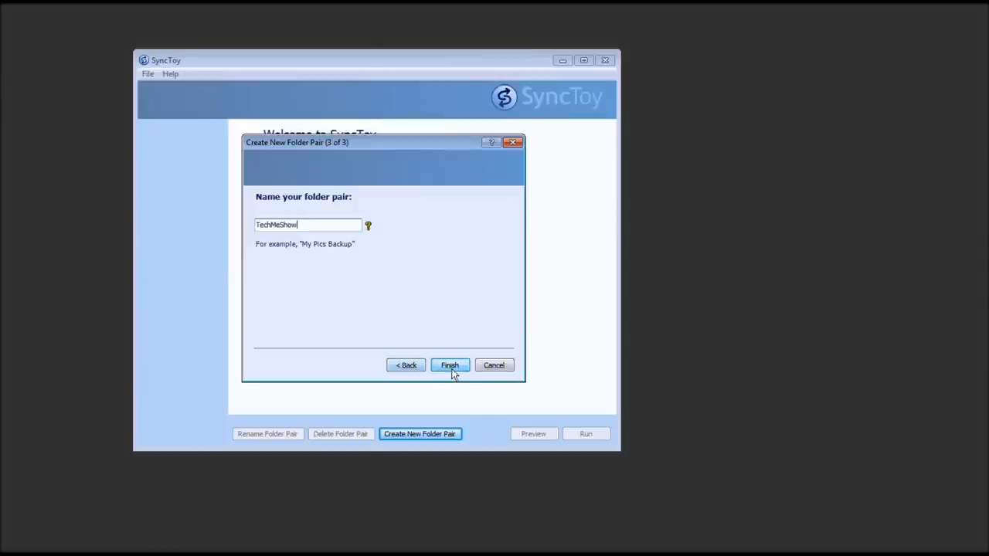
{"action": "left_click", "coordinate": [449, 365]}
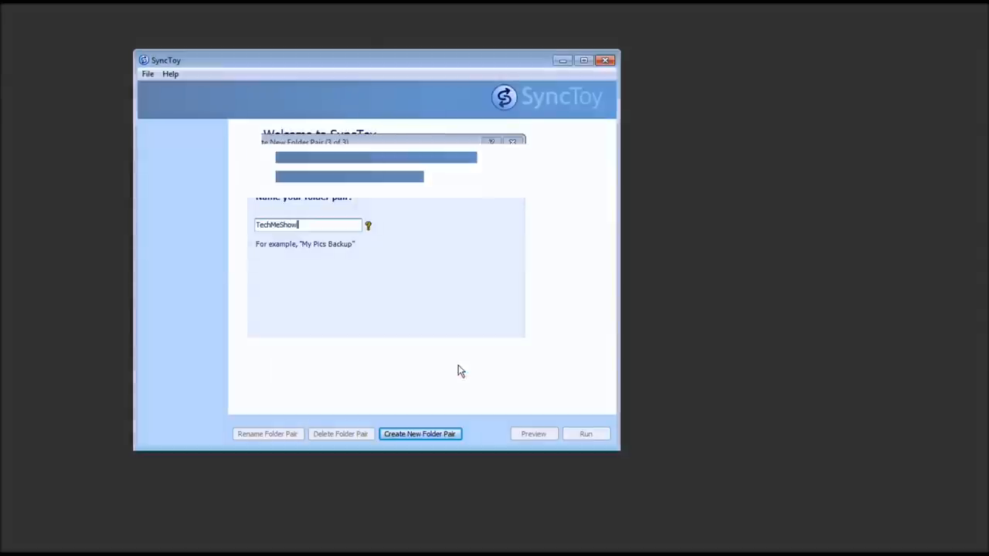
{"action": "left_click", "coordinate": [420, 433]}
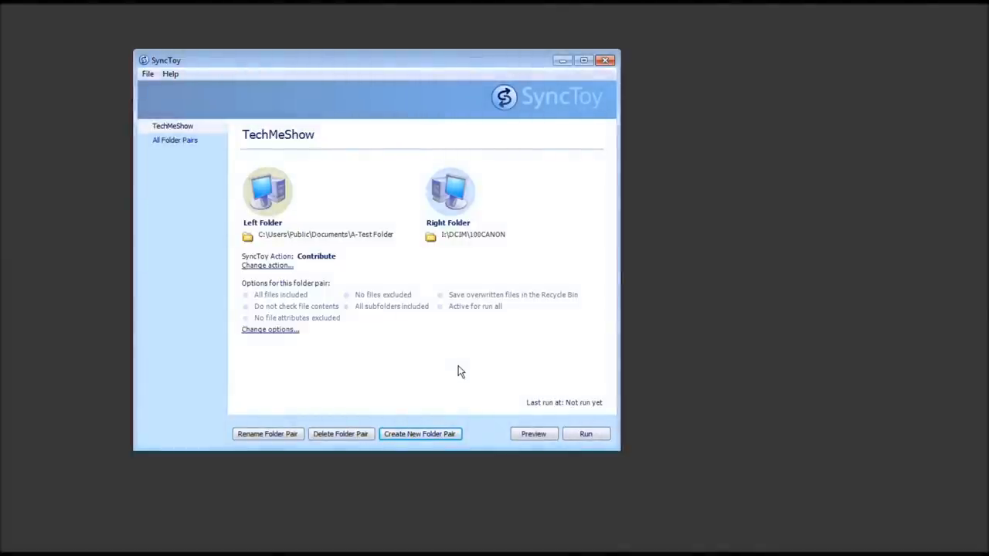
{"action": "mouse_move", "coordinate": [358, 245]}
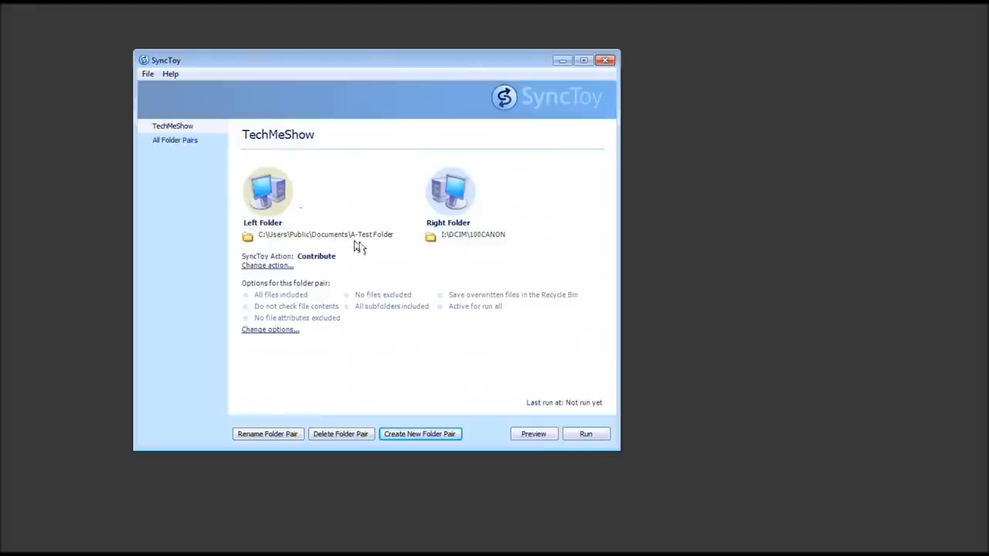
{"action": "mouse_move", "coordinate": [343, 243]}
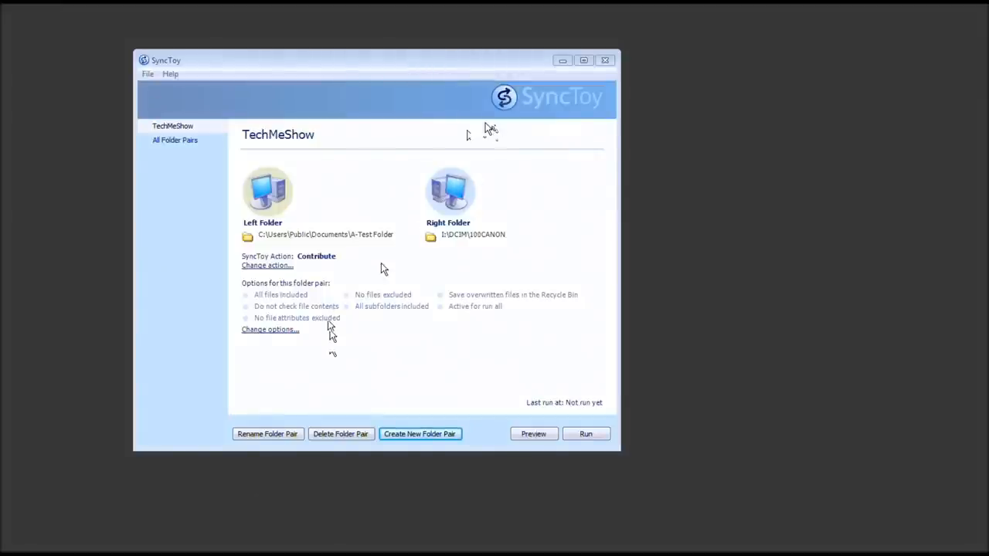
{"action": "mouse_move", "coordinate": [435, 170]}
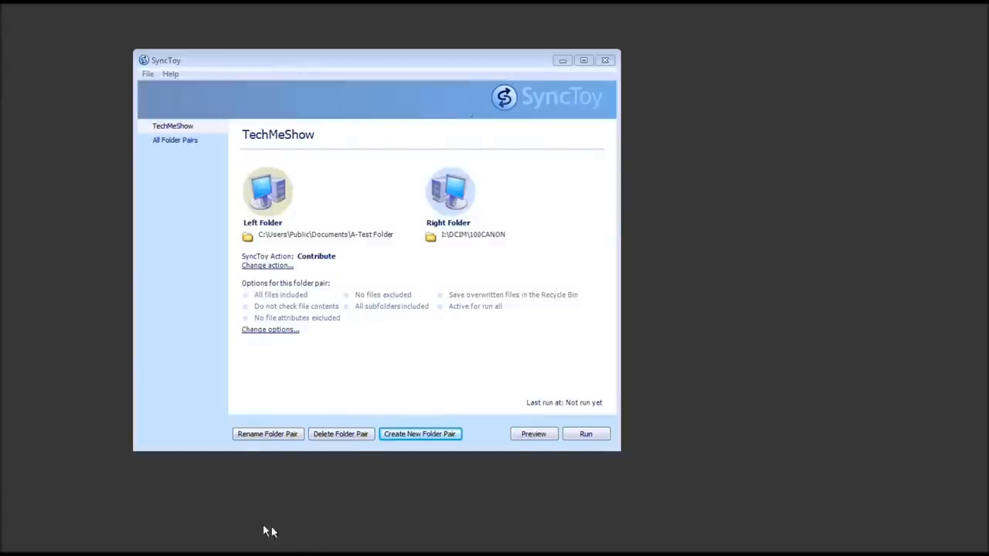
{"action": "mouse_move", "coordinate": [186, 531]}
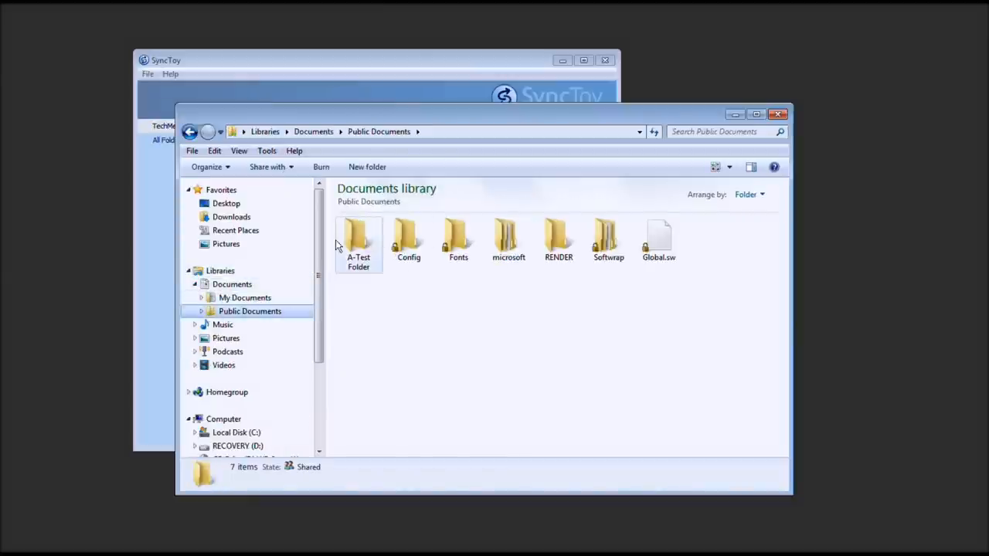
- Create a new text document in A-Test Folder, then close the Explorer window
{"action": "double_click", "coordinate": [358, 235]}
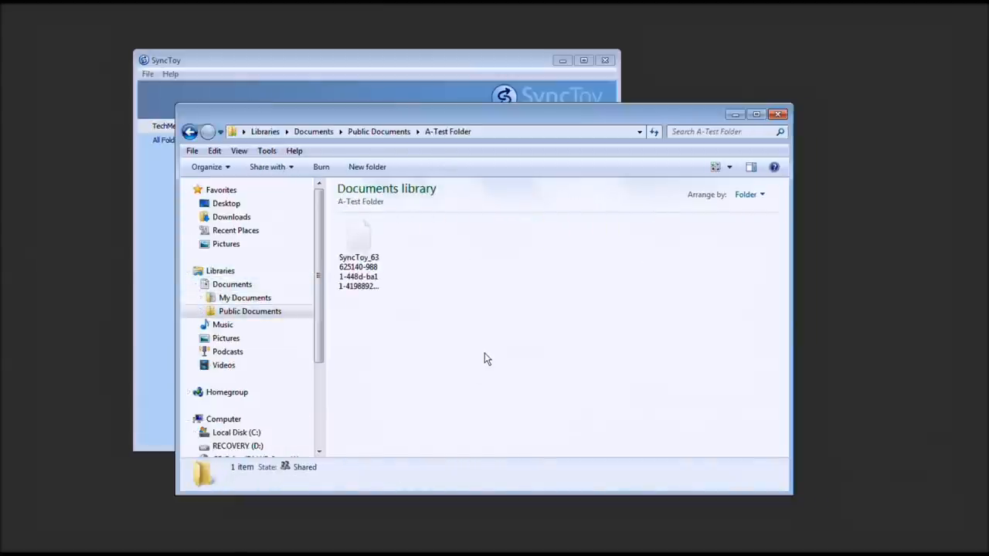
{"action": "right_click", "coordinate": [488, 358]}
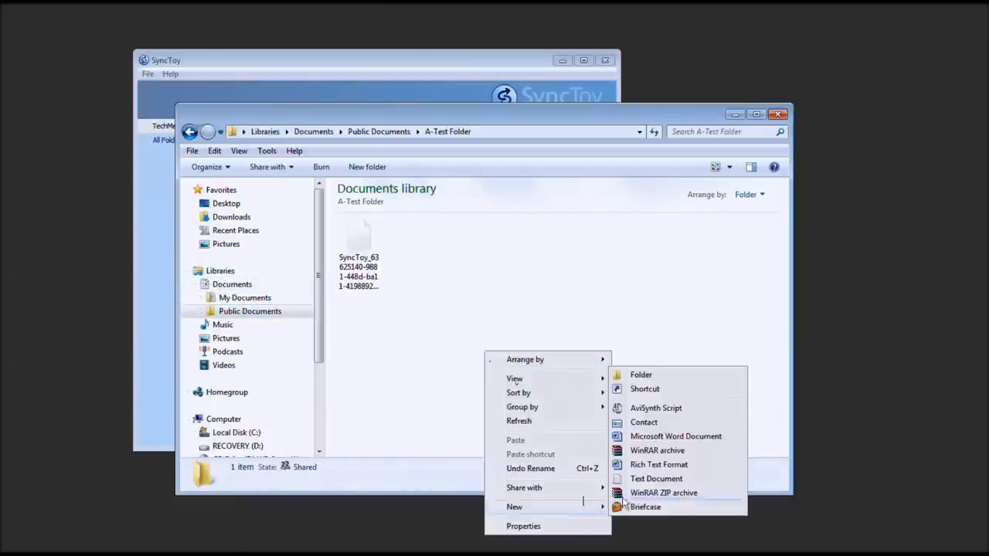
{"action": "mouse_move", "coordinate": [672, 487]}
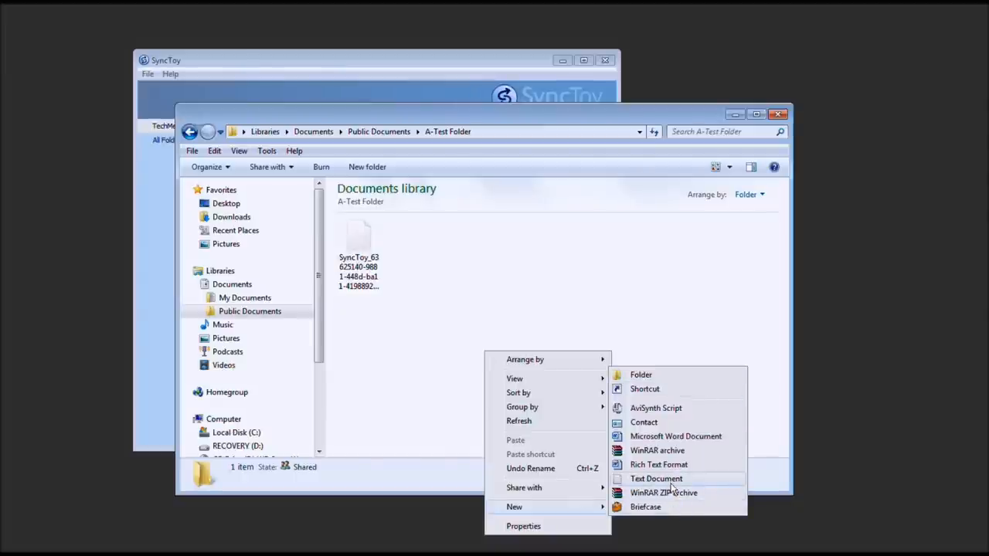
{"action": "left_click", "coordinate": [655, 478]}
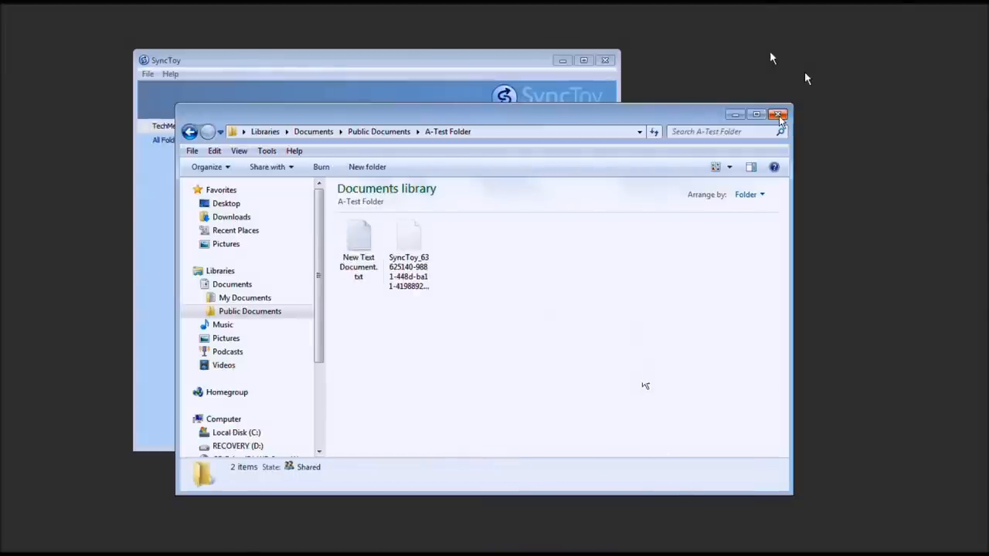
{"action": "left_click", "coordinate": [777, 114]}
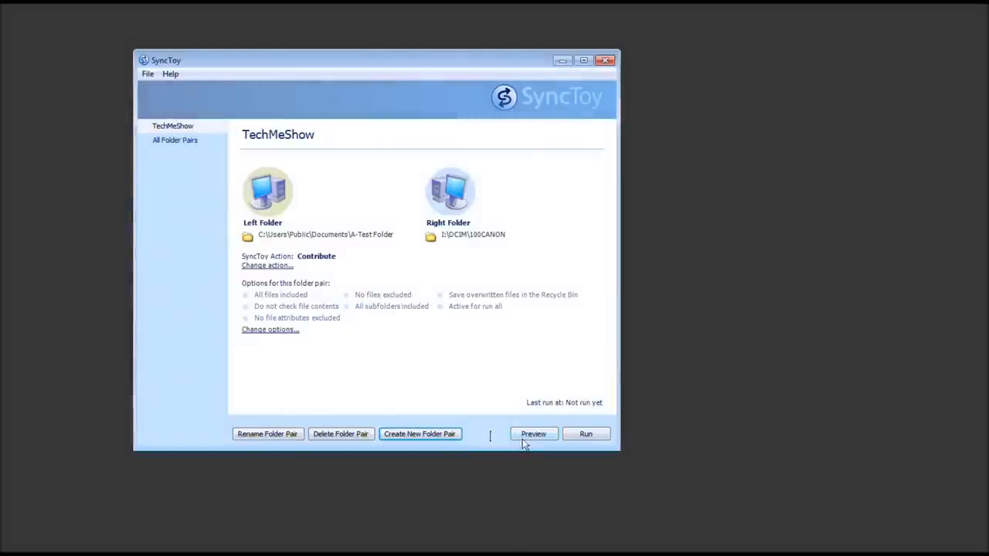
{"action": "left_click", "coordinate": [533, 433]}
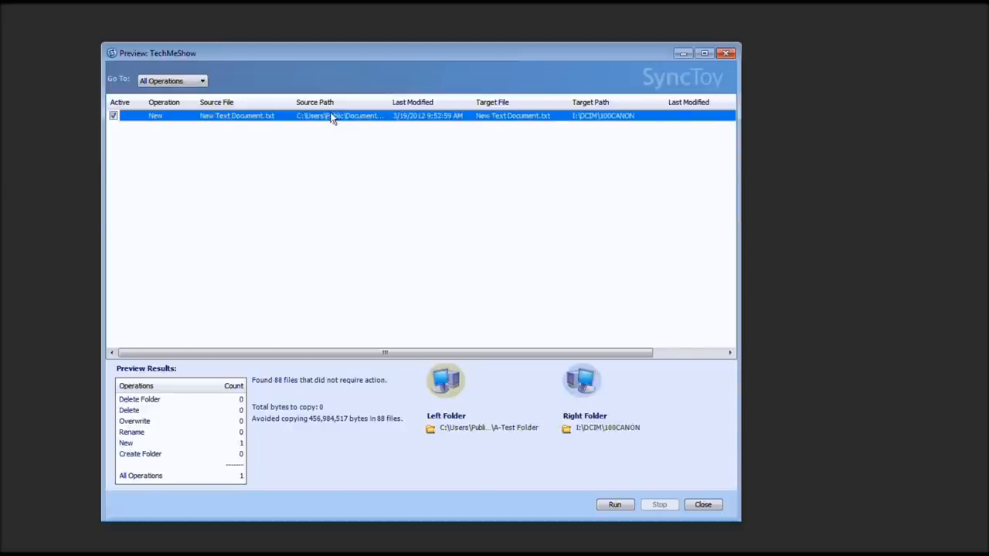
{"action": "mouse_move", "coordinate": [188, 125]}
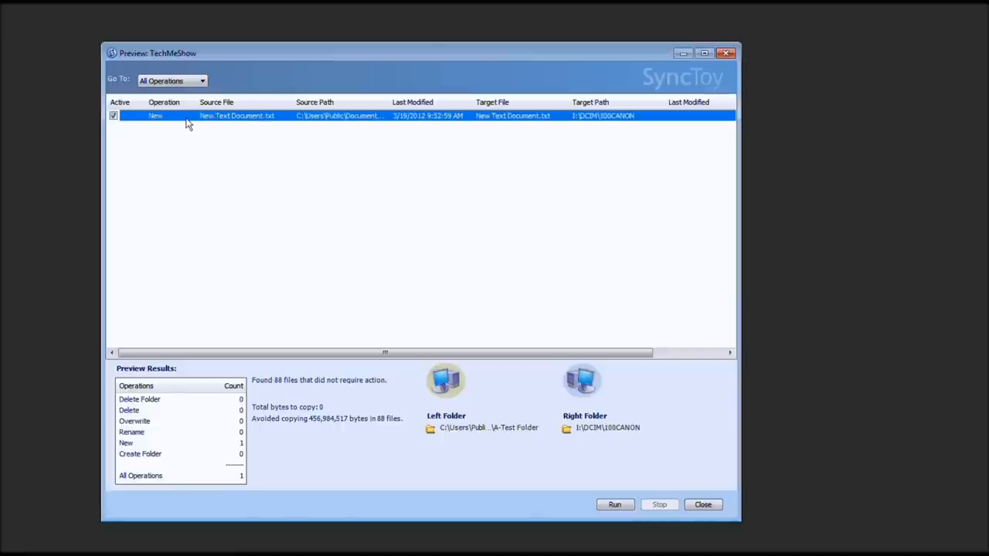
{"action": "mouse_move", "coordinate": [438, 120]}
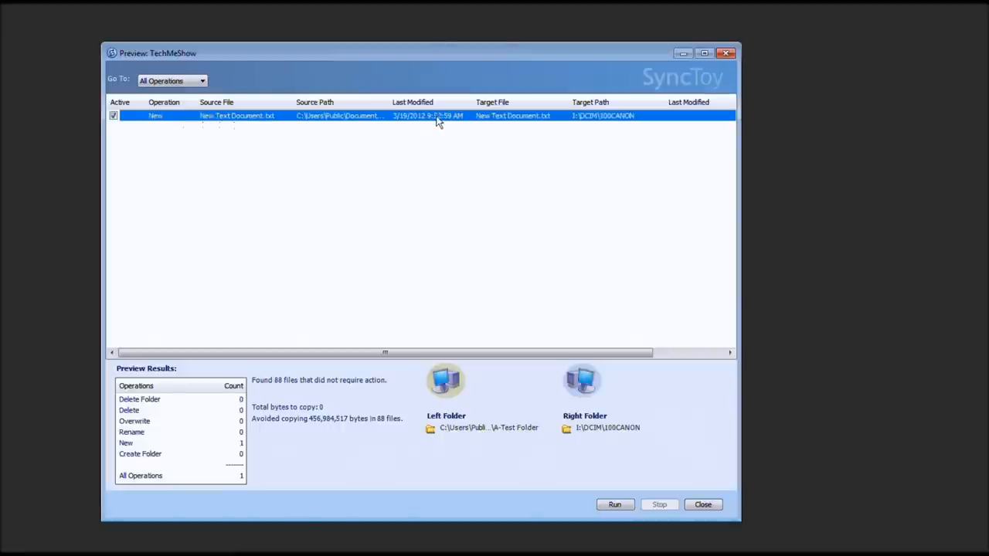
{"action": "mouse_move", "coordinate": [507, 126]}
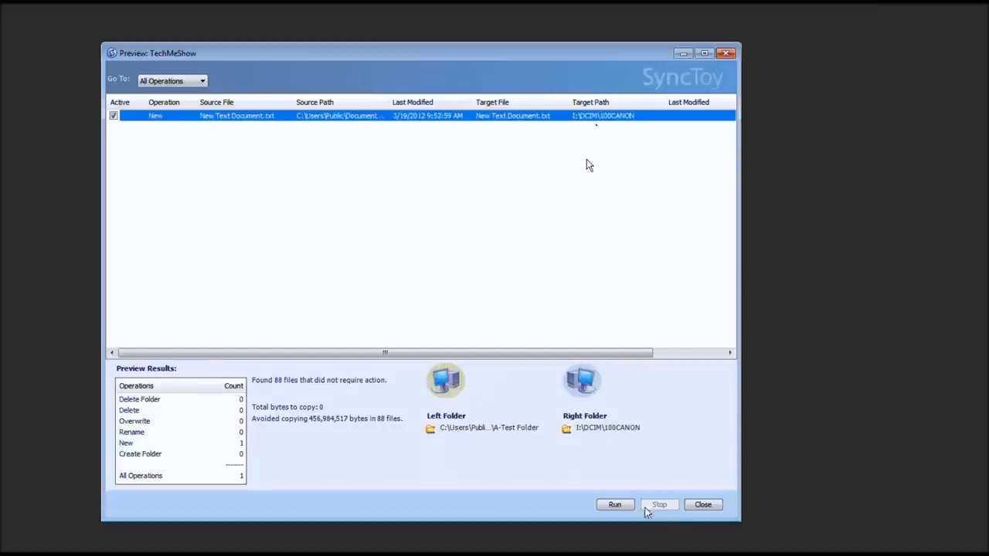
{"action": "mouse_move", "coordinate": [703, 516]}
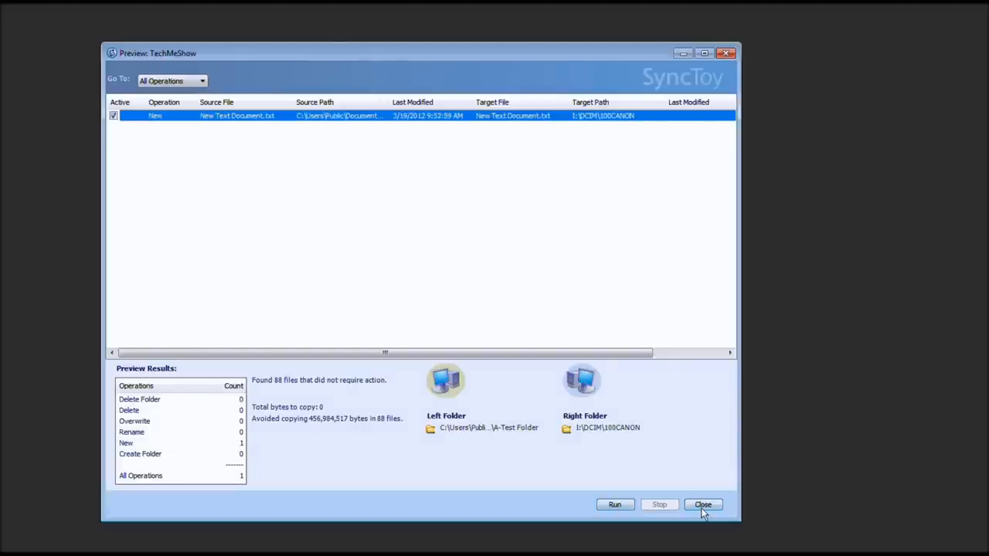
{"action": "left_click", "coordinate": [703, 505]}
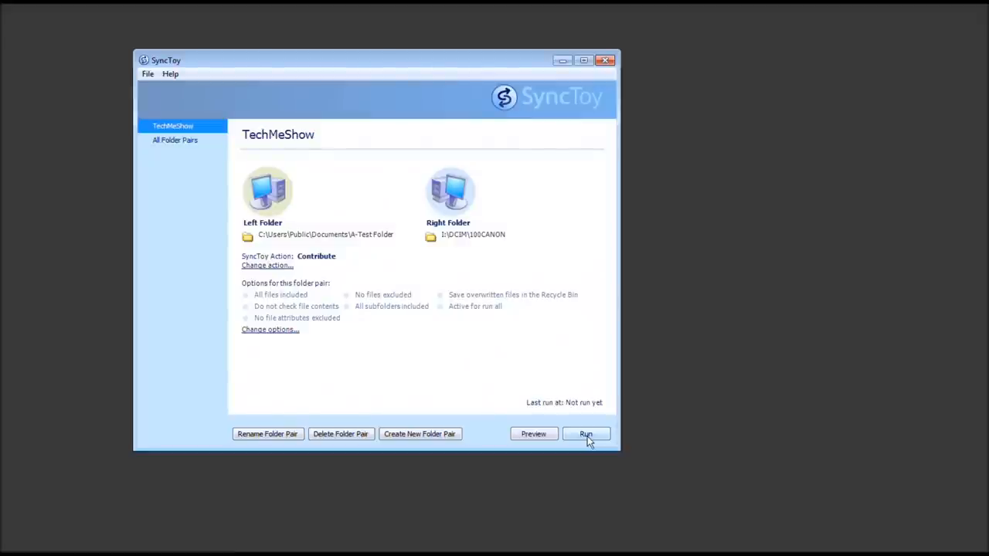
- Run the TechMeShow pair and check the results: one new file copied, zero failures
{"action": "left_click", "coordinate": [585, 433]}
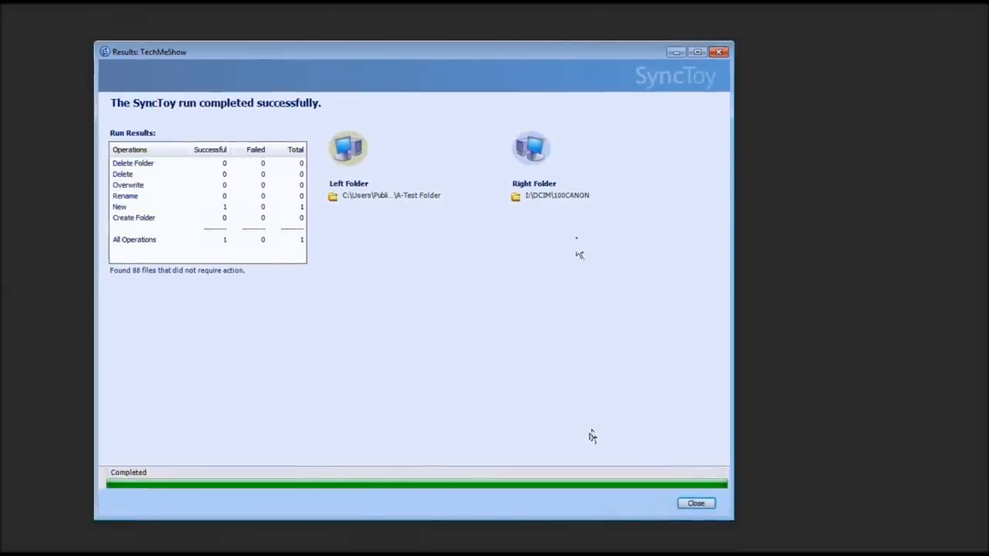
{"action": "mouse_move", "coordinate": [168, 223]}
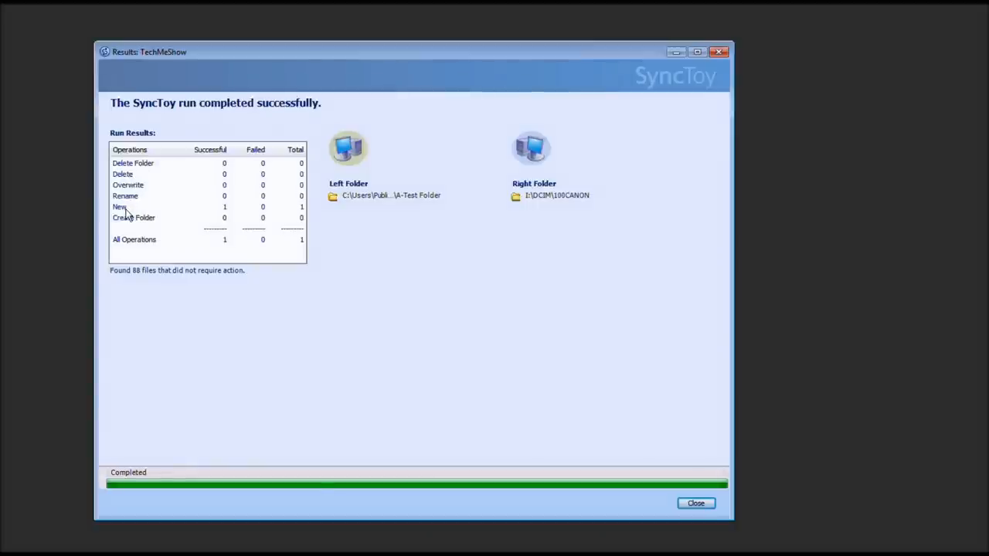
{"action": "mouse_move", "coordinate": [297, 221]}
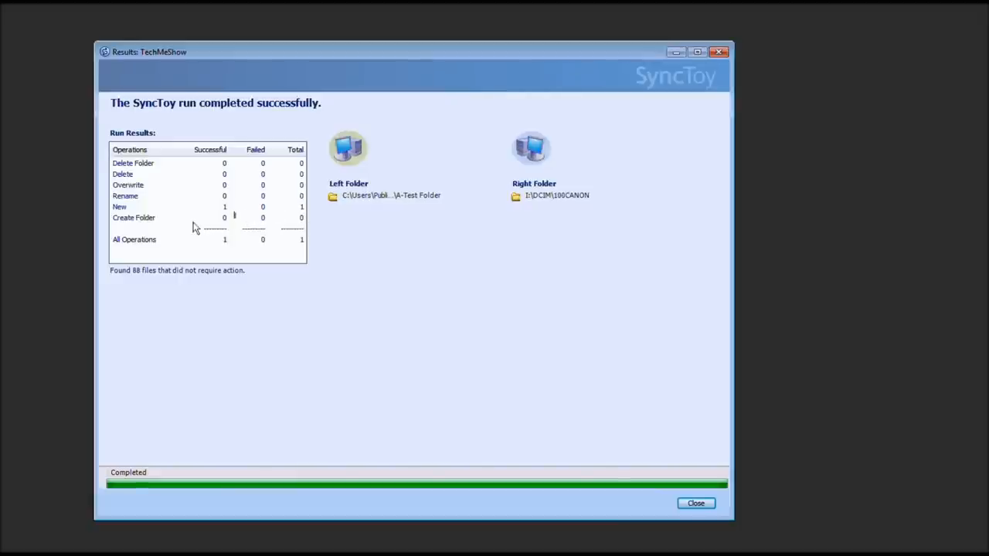
{"action": "mouse_move", "coordinate": [318, 238]}
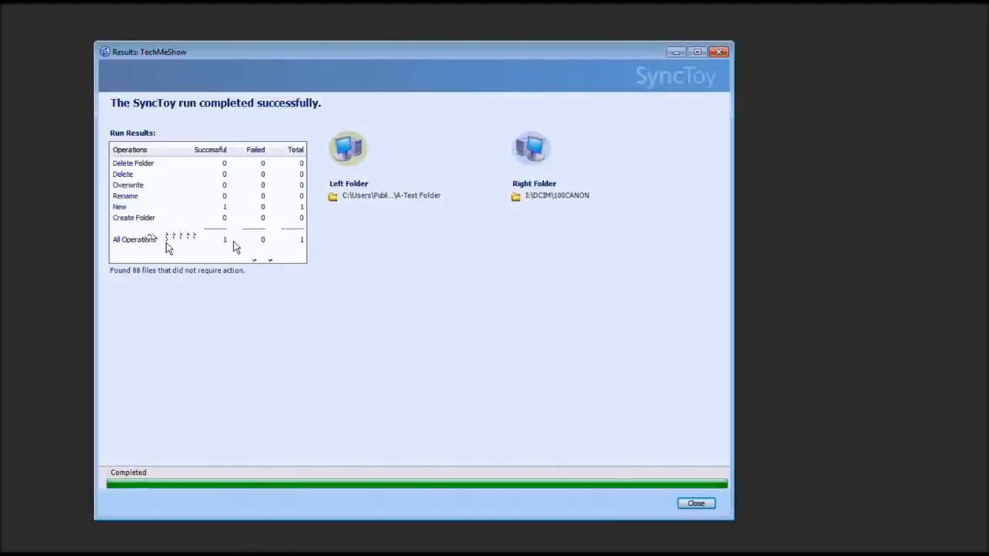
{"action": "left_click", "coordinate": [135, 239]}
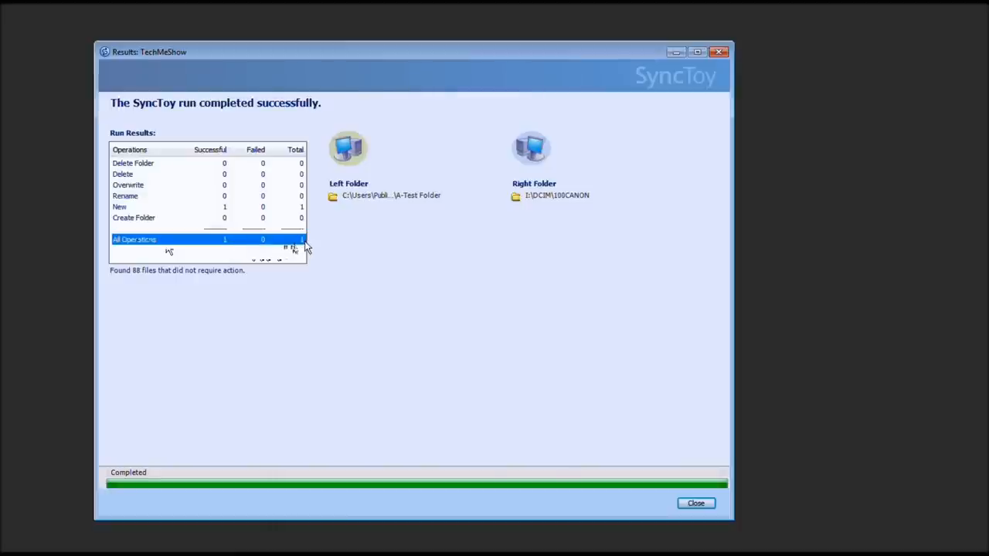
{"action": "mouse_move", "coordinate": [363, 194]}
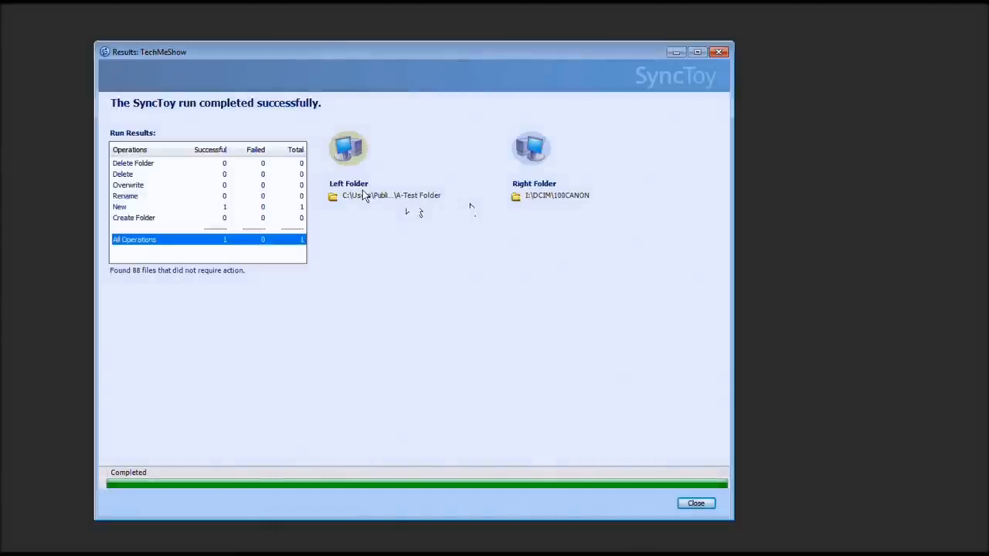
{"action": "mouse_move", "coordinate": [538, 207]}
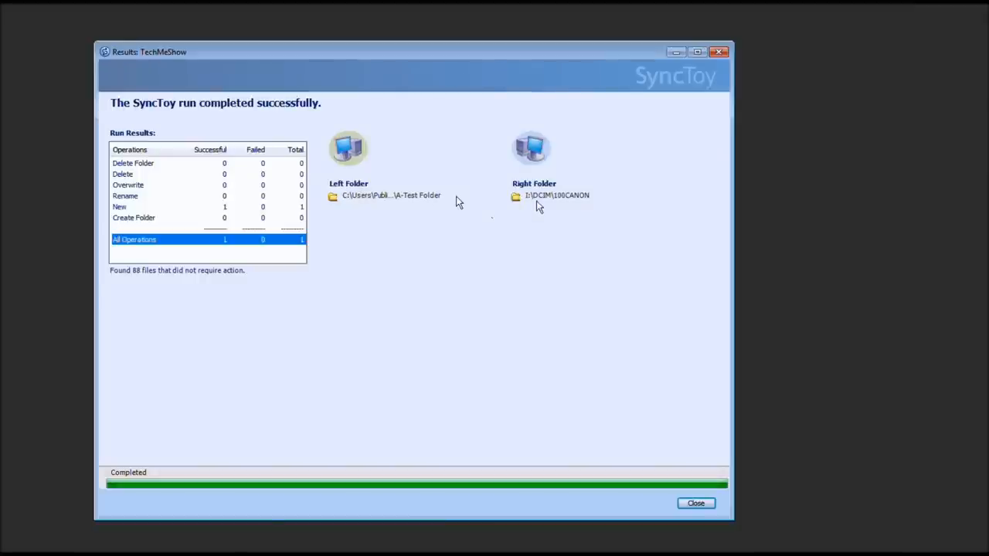
{"action": "mouse_move", "coordinate": [668, 463]}
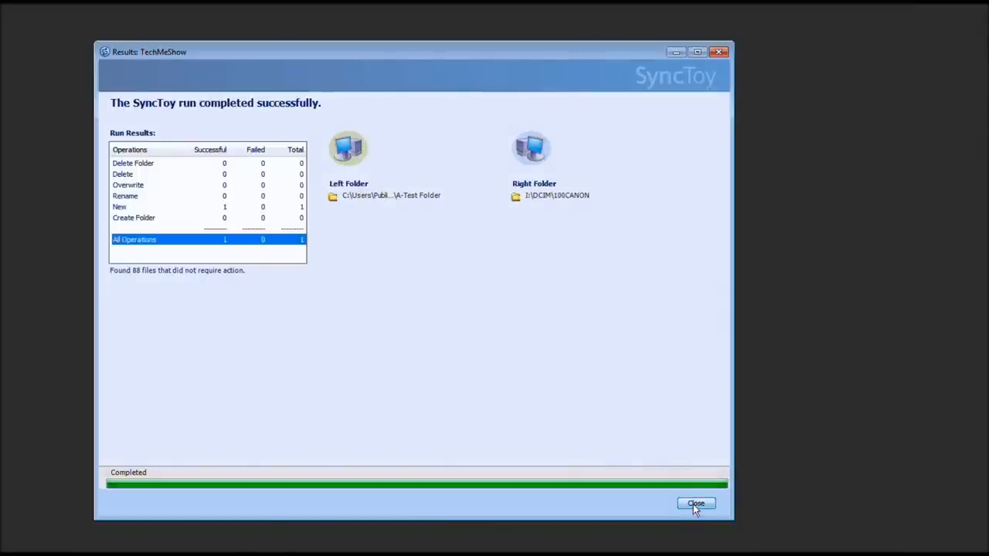
{"action": "left_click", "coordinate": [696, 504]}
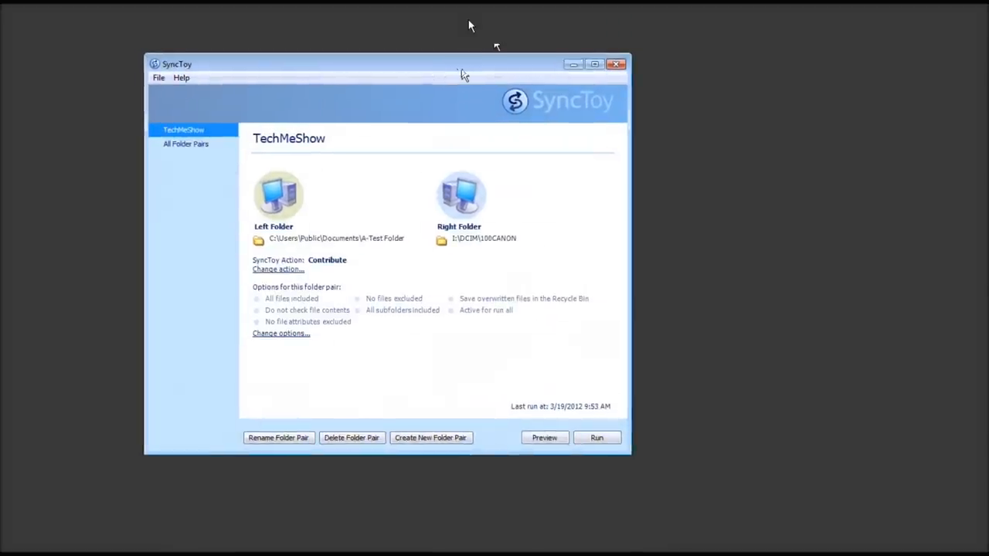
{"action": "mouse_move", "coordinate": [382, 147]}
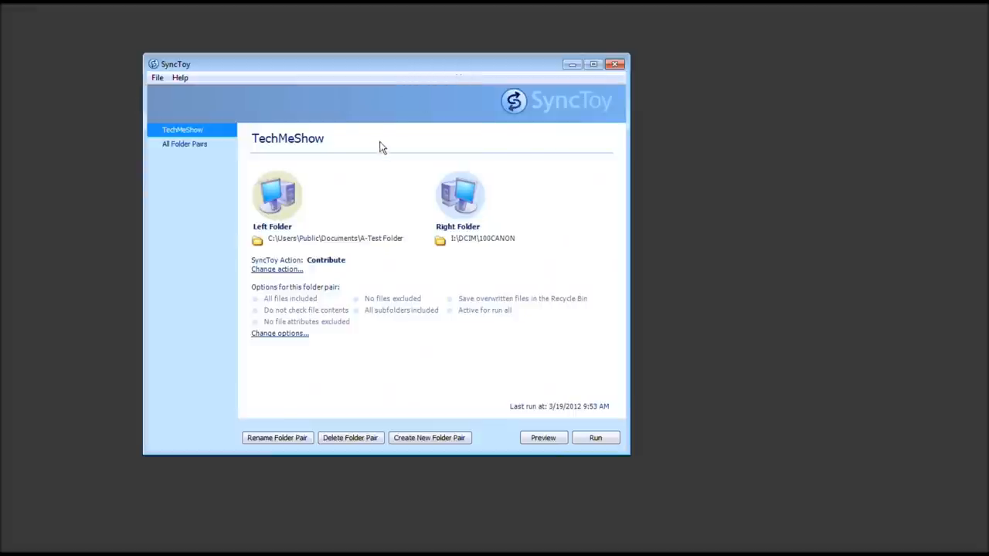
{"action": "mouse_move", "coordinate": [508, 373]}
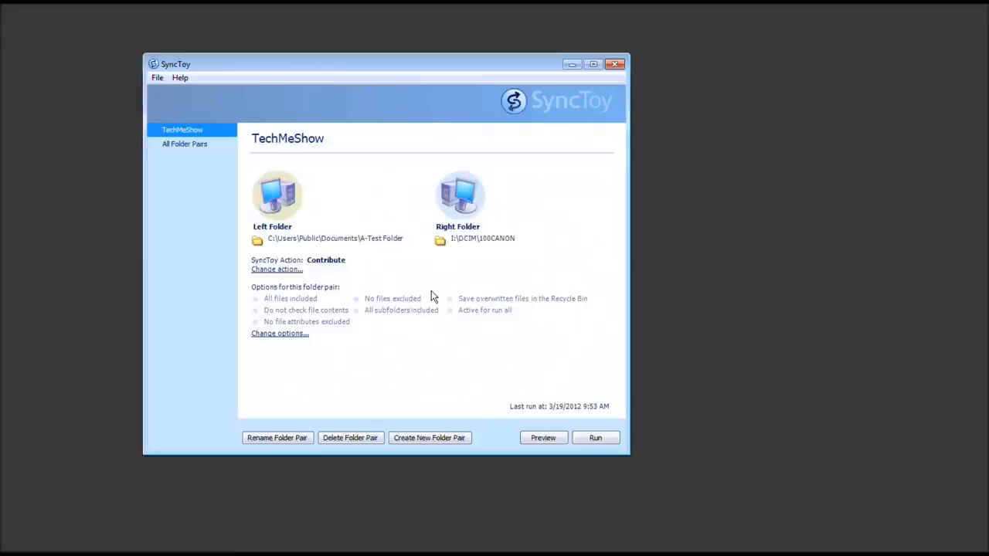
{"action": "mouse_move", "coordinate": [528, 424]}
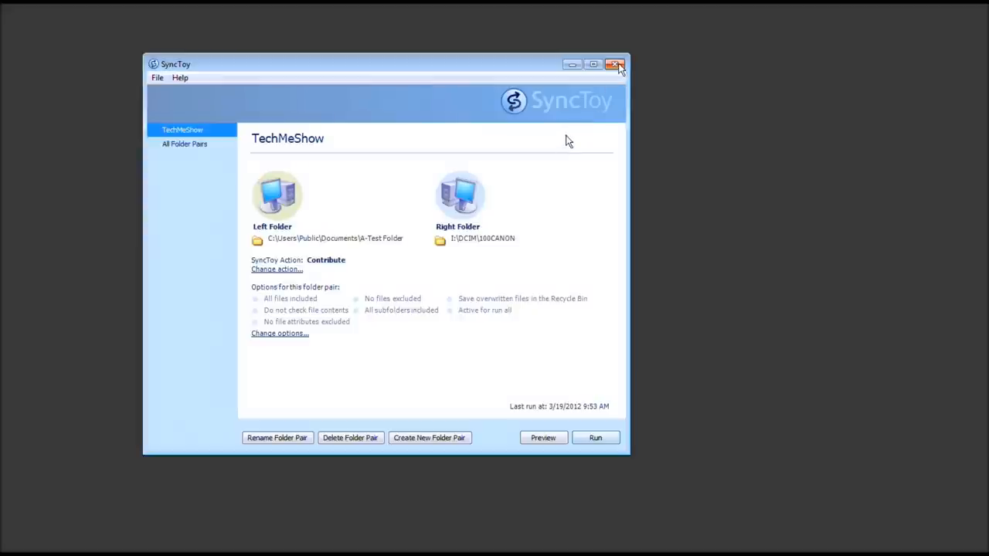
{"action": "mouse_move", "coordinate": [613, 64]}
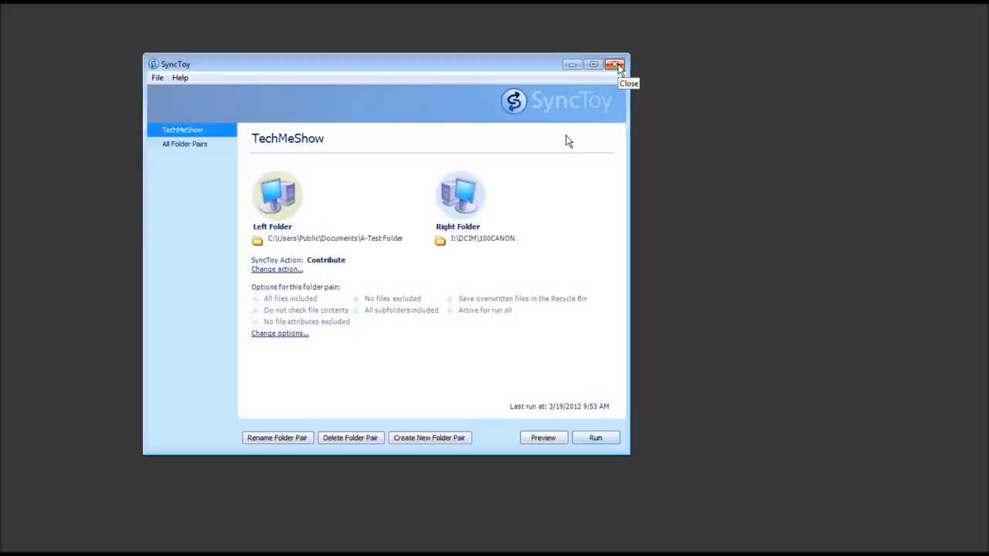
- Close SyncToy and launch Task Scheduler from Accessories > System Tools
{"action": "left_click", "coordinate": [616, 64]}
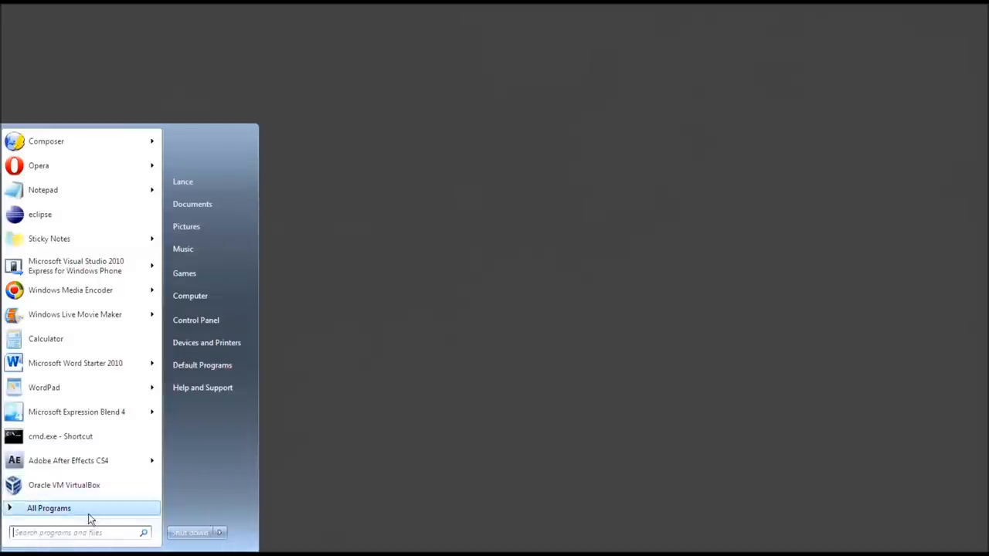
{"action": "left_click", "coordinate": [51, 507]}
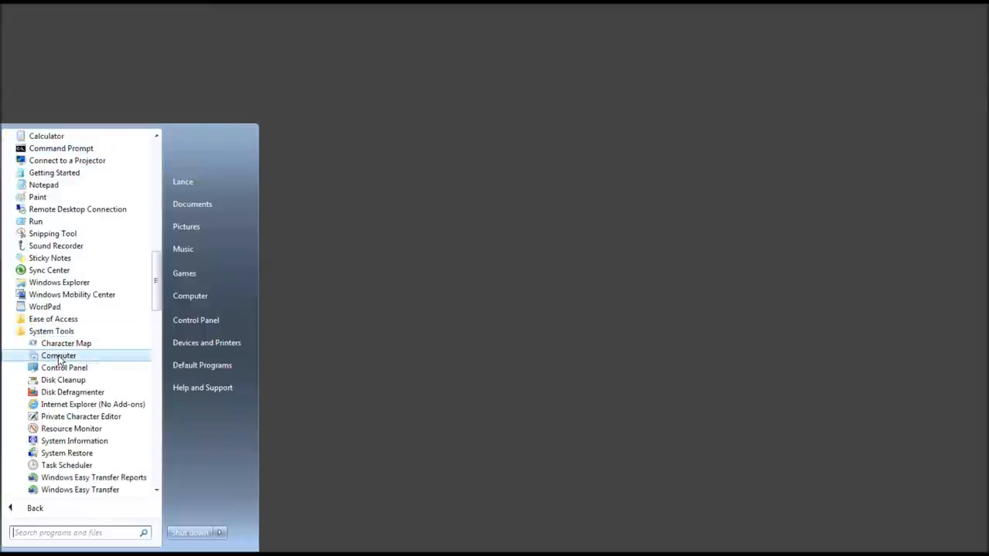
{"action": "mouse_move", "coordinate": [74, 452]}
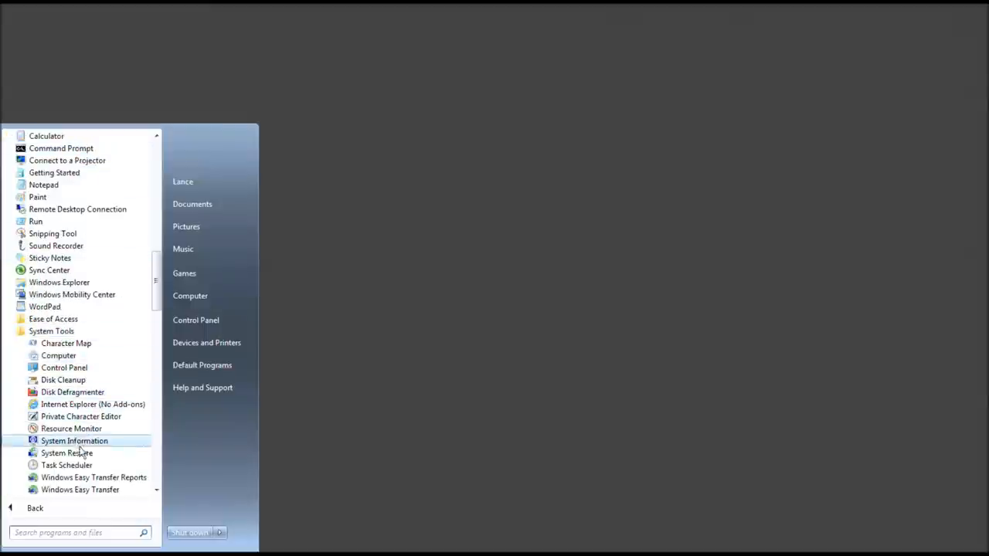
{"action": "left_click", "coordinate": [67, 465]}
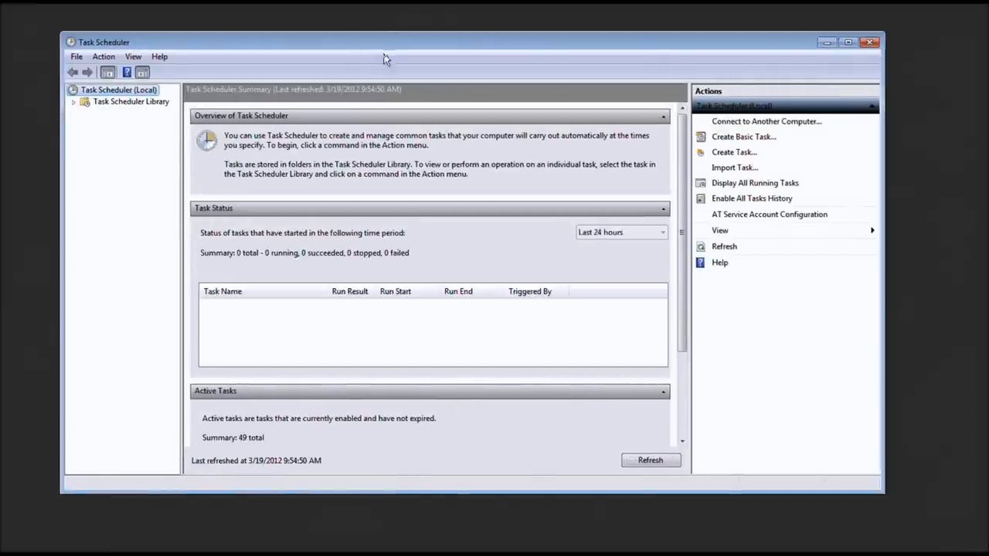
{"action": "mouse_move", "coordinate": [295, 533]}
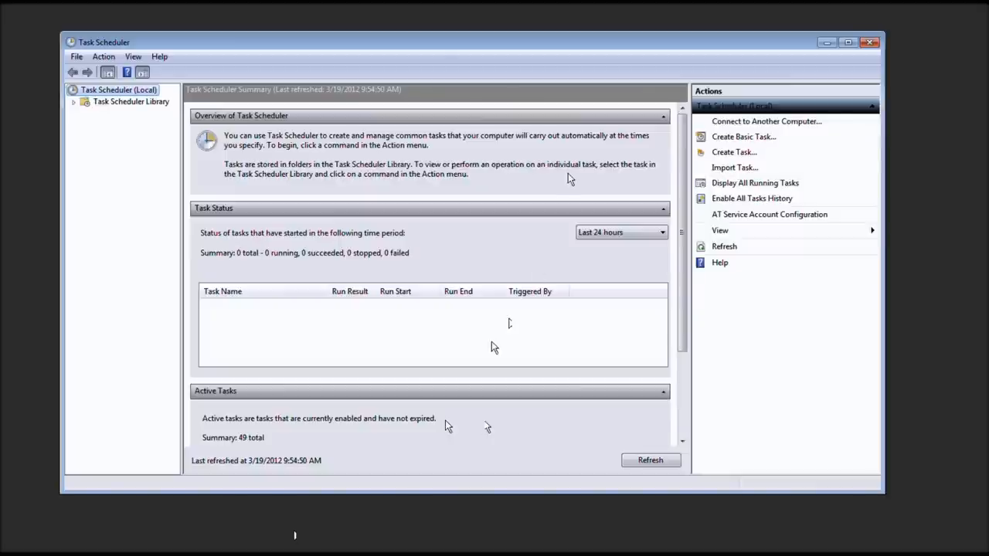
{"action": "mouse_move", "coordinate": [748, 143]}
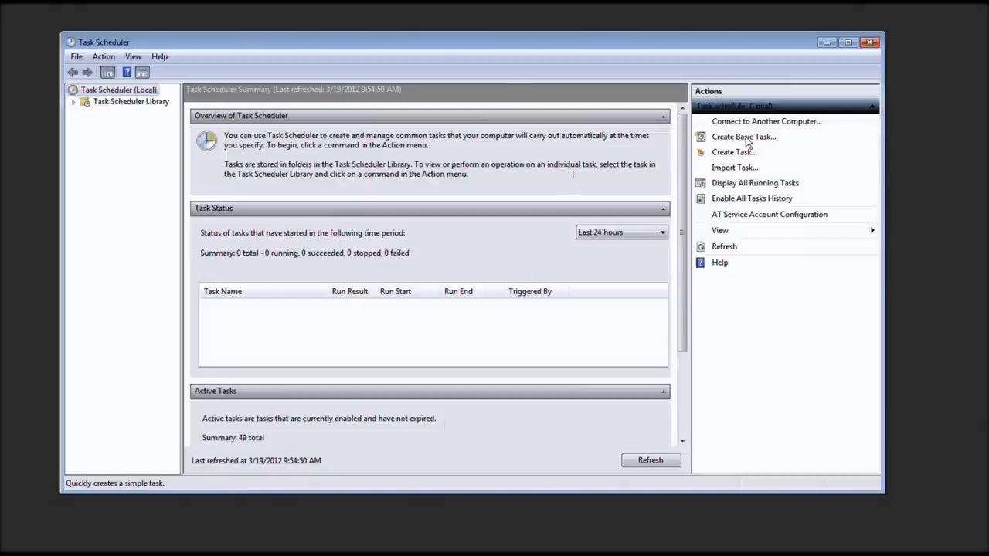
{"action": "mouse_move", "coordinate": [754, 149]}
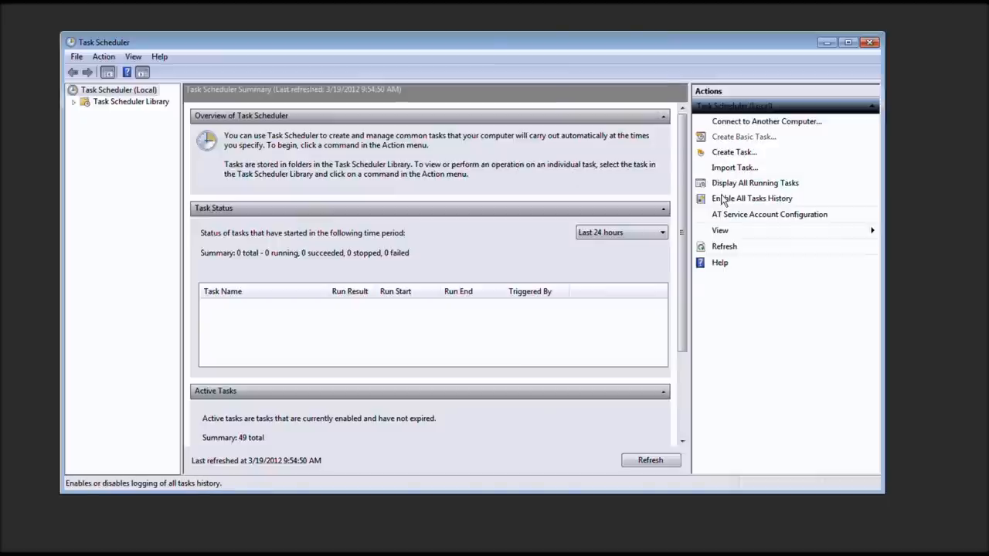
- Create a basic task named TechMeShow with description 'This is a test.'
{"action": "left_click", "coordinate": [743, 137]}
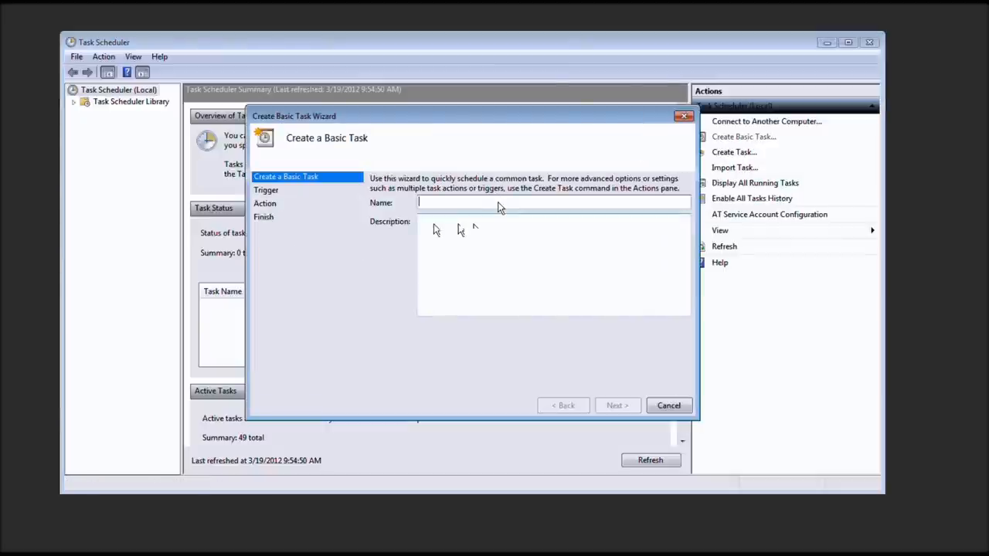
{"action": "type", "text": "TechMeShow"}
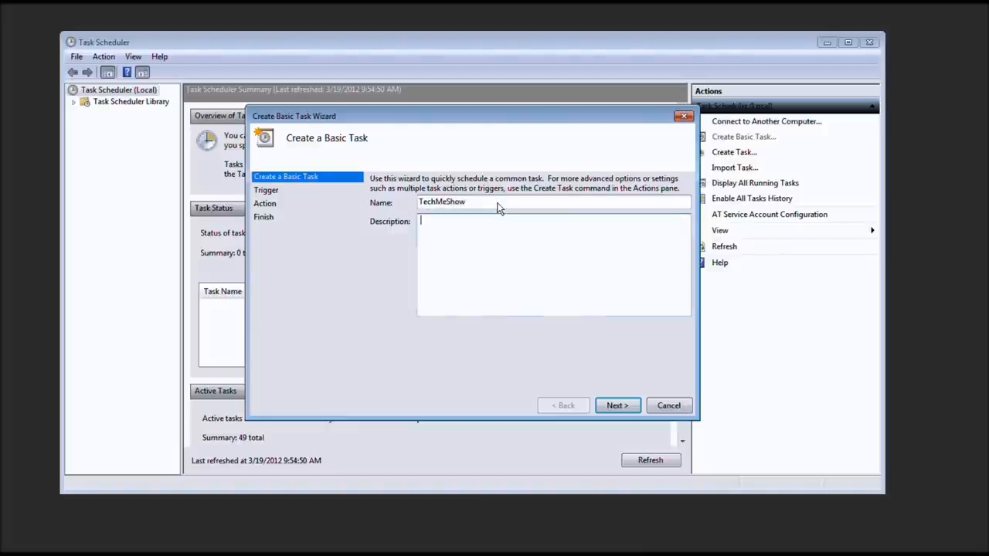
{"action": "type", "text": "This is a"}
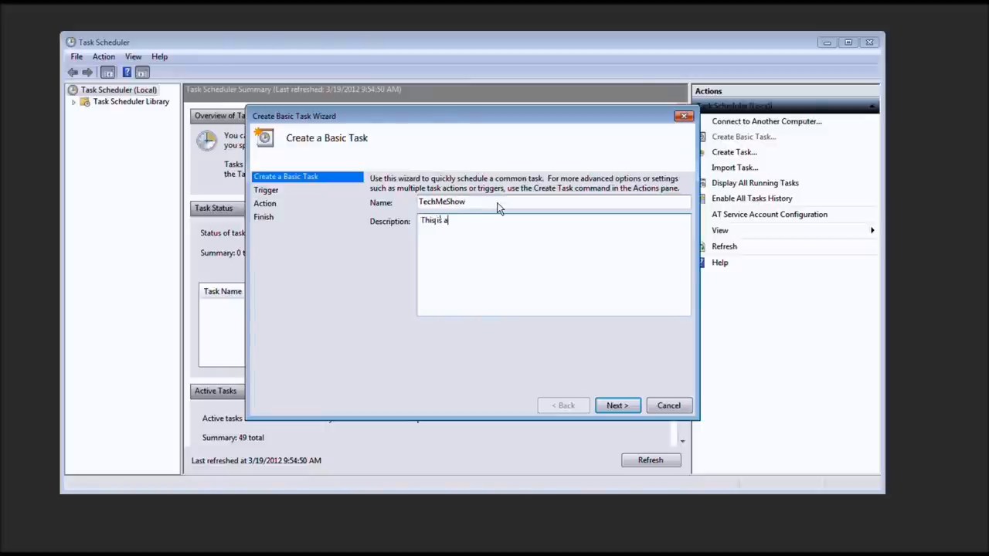
{"action": "type", "text": "test."}
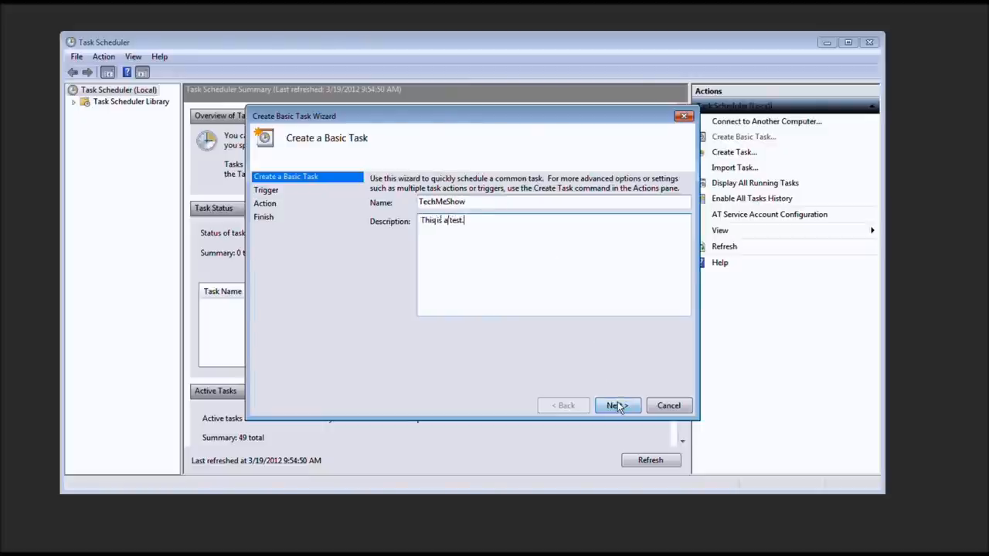
- Choose the Daily trigger and advance to the daily schedule page
{"action": "left_click", "coordinate": [617, 404]}
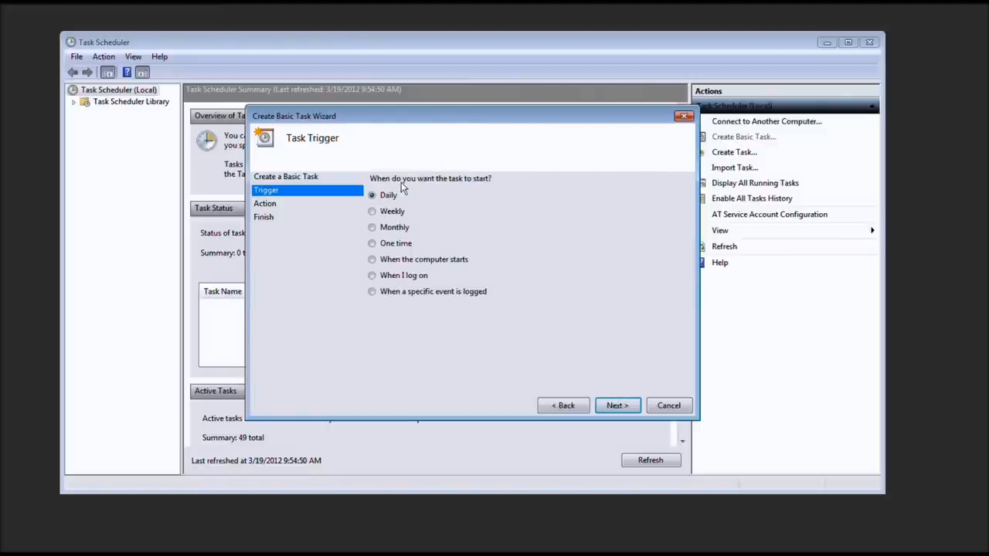
{"action": "mouse_move", "coordinate": [401, 222]}
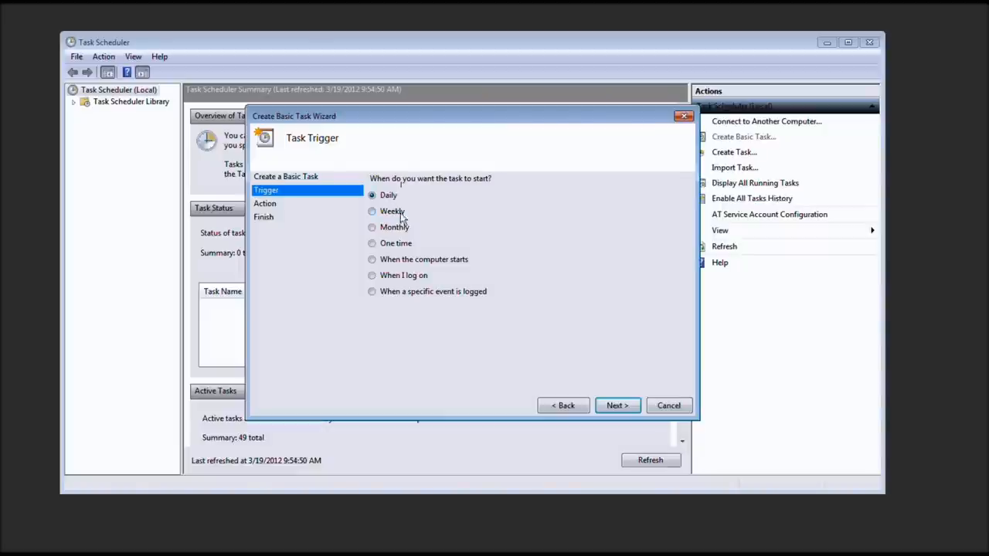
{"action": "mouse_move", "coordinate": [438, 266]}
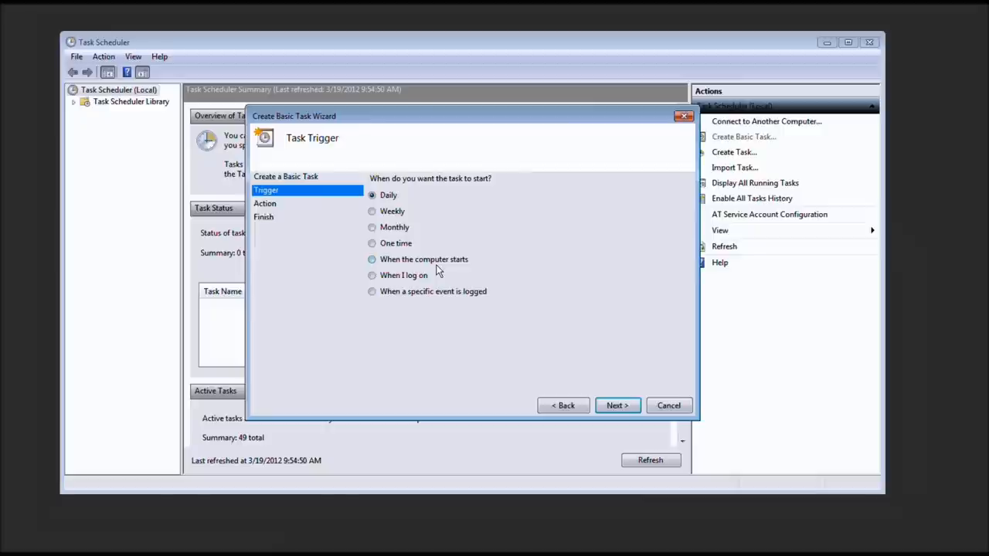
{"action": "mouse_move", "coordinate": [415, 294]}
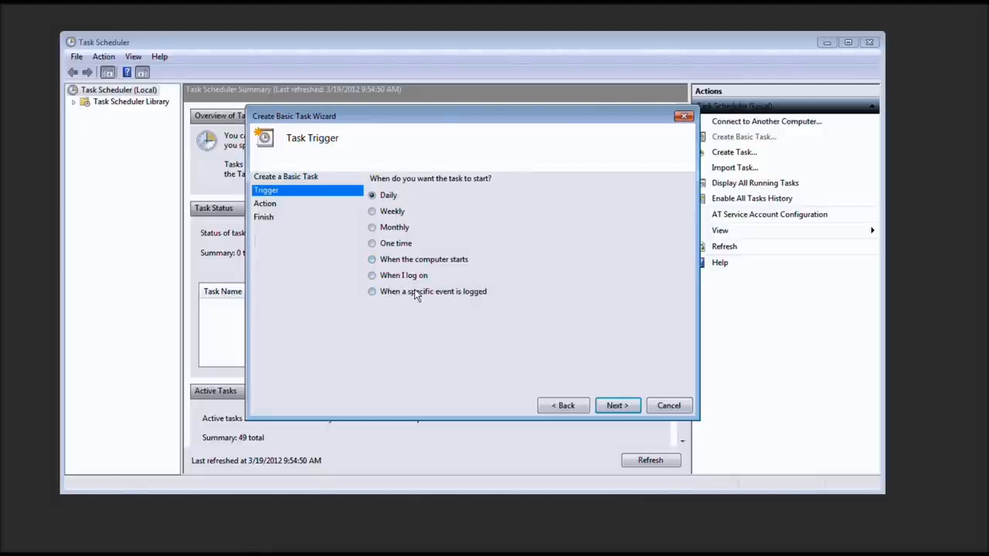
{"action": "mouse_move", "coordinate": [416, 301]}
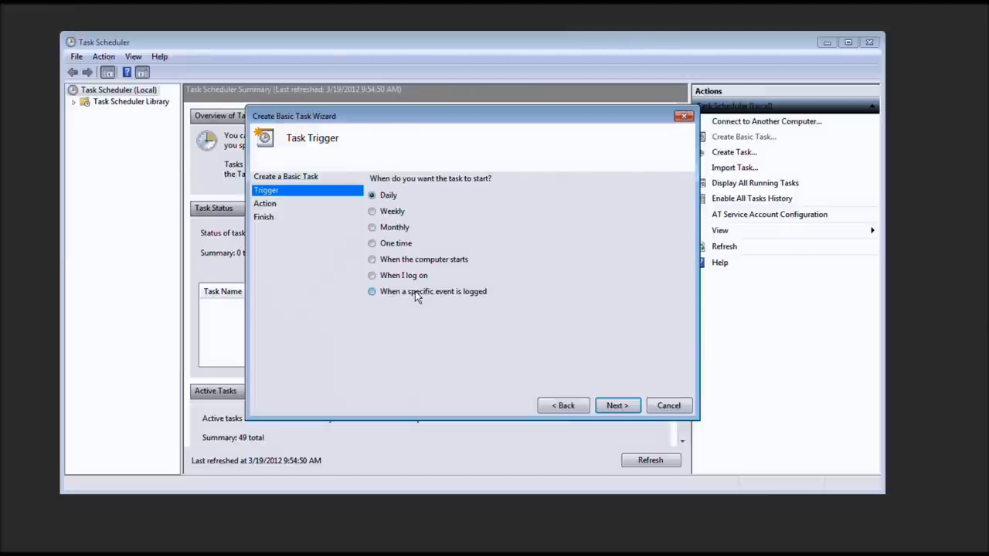
{"action": "mouse_move", "coordinate": [465, 298]}
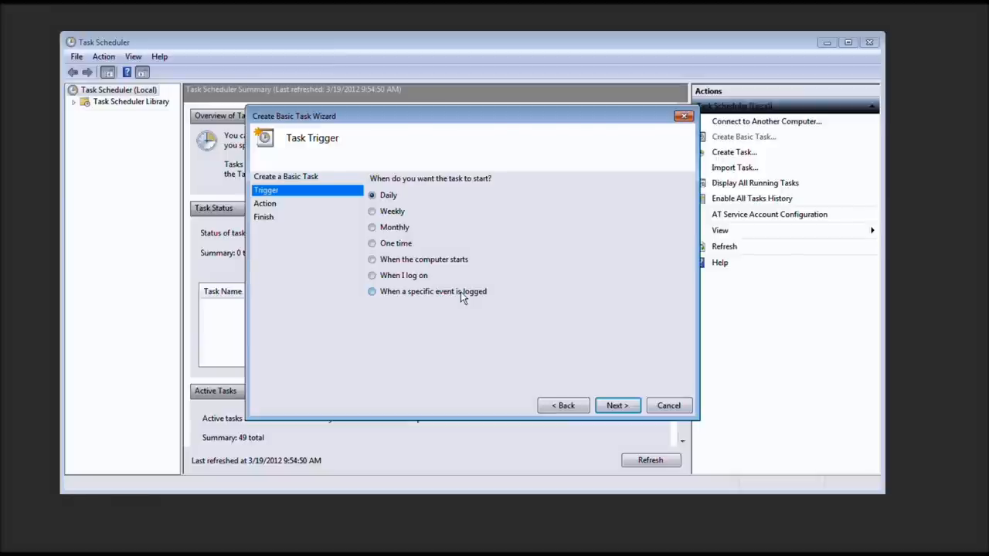
{"action": "mouse_move", "coordinate": [461, 301]}
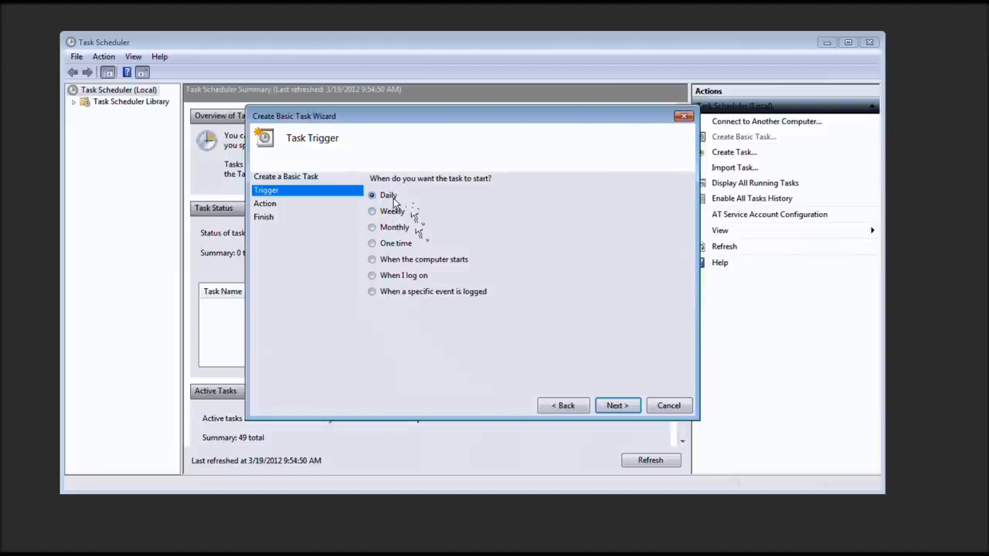
{"action": "left_click", "coordinate": [616, 405]}
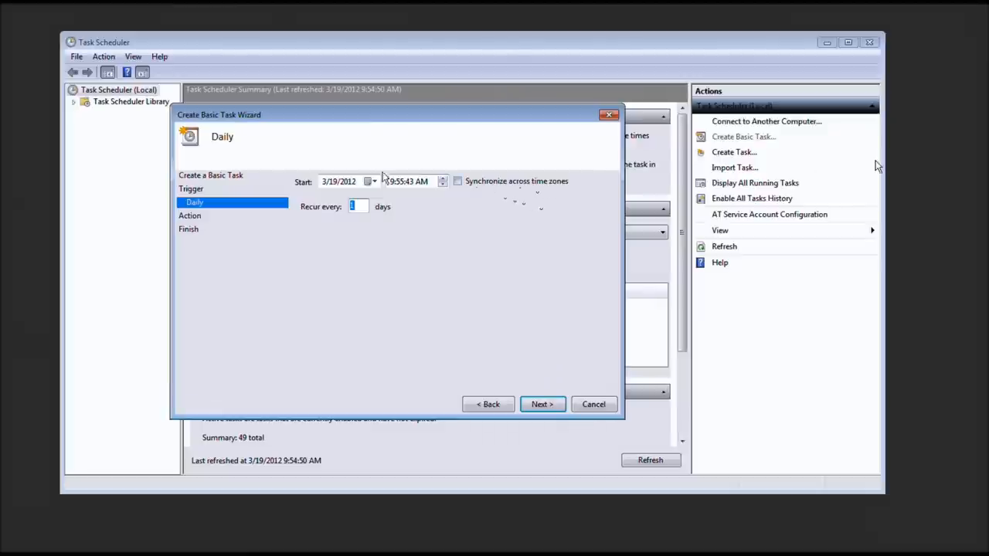
- Set the start time to about 9:58 AM on 3/19/2012, recurring every 1 day
{"action": "left_click", "coordinate": [344, 181]}
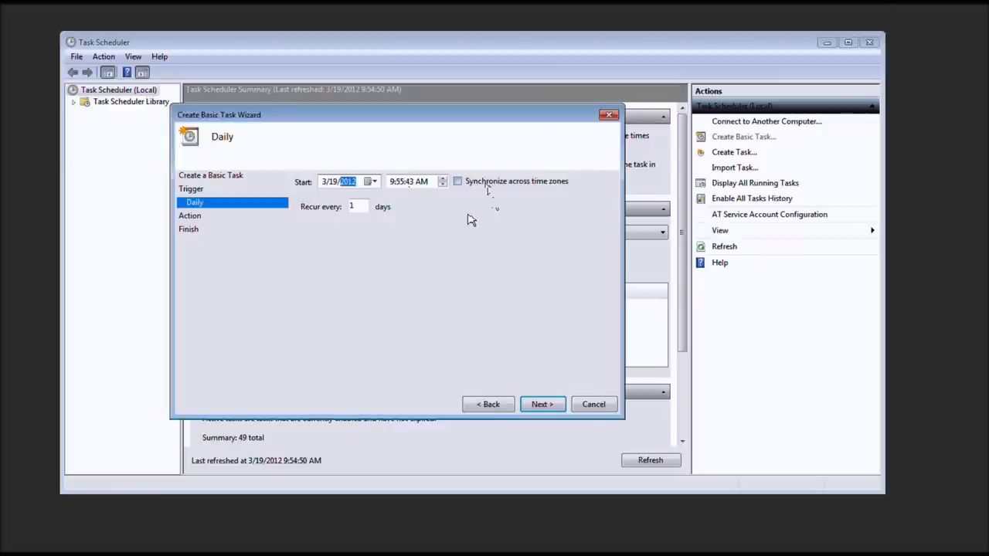
{"action": "left_click", "coordinate": [354, 206]}
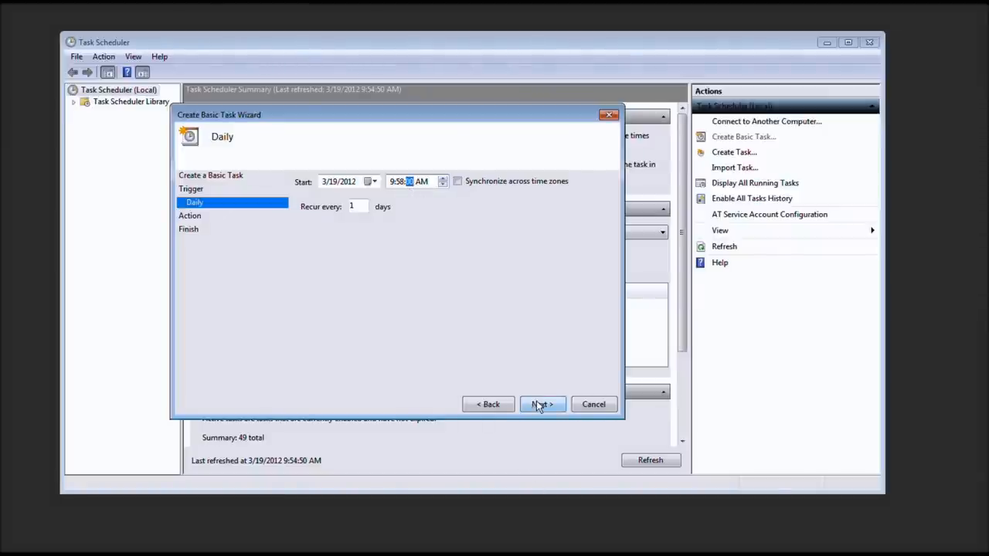
- Choose Start a program as the task's action and advance to the program page
{"action": "left_click", "coordinate": [541, 404]}
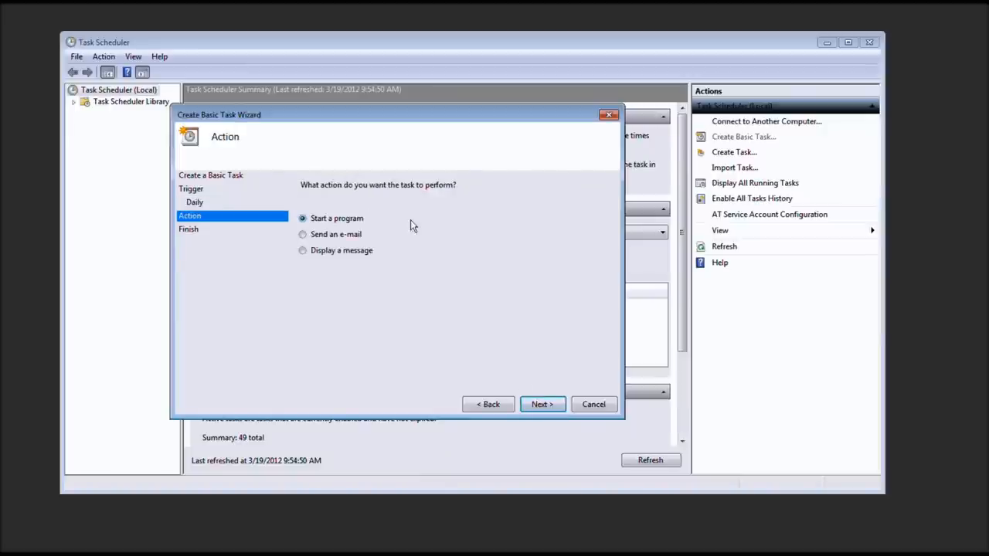
{"action": "mouse_move", "coordinate": [384, 212]}
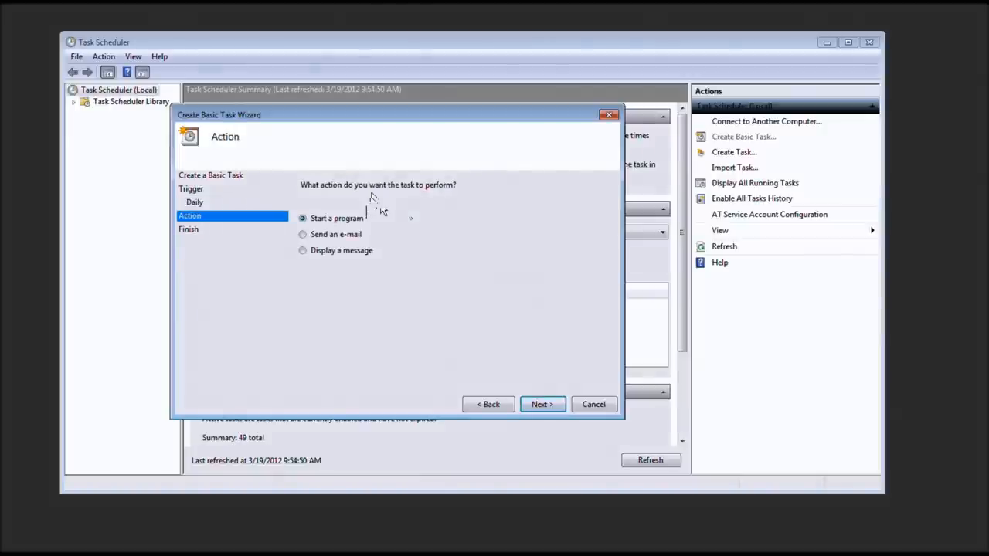
{"action": "mouse_move", "coordinate": [361, 262]}
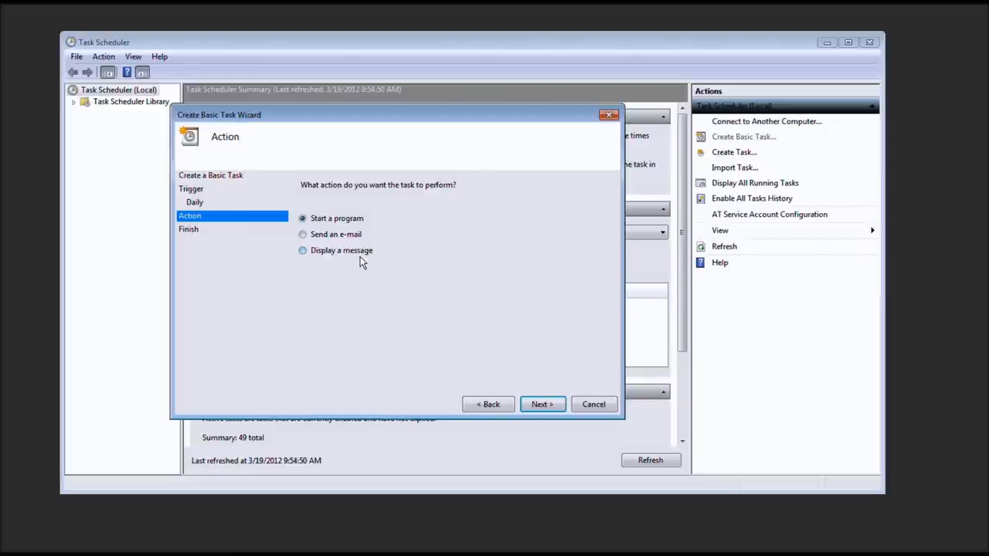
{"action": "mouse_move", "coordinate": [423, 294]}
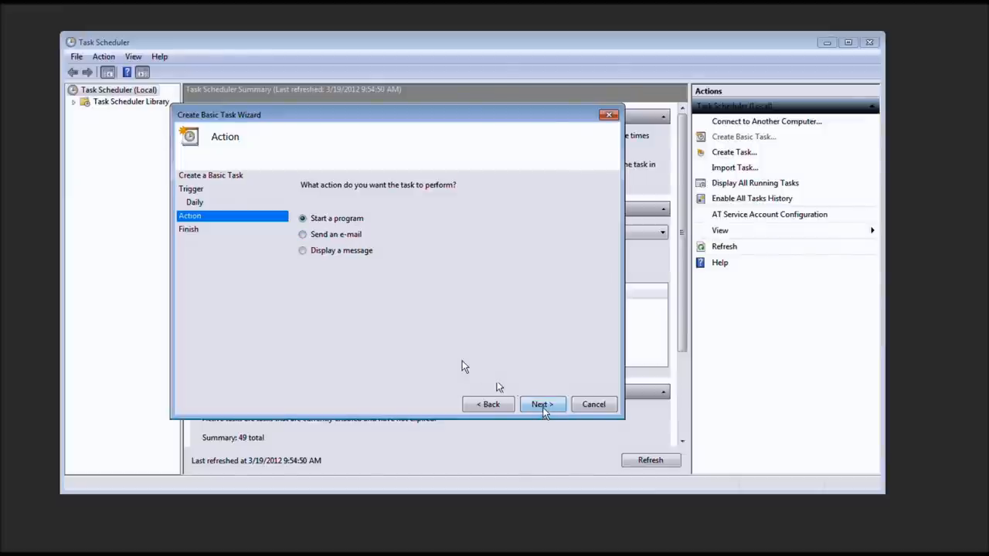
{"action": "left_click", "coordinate": [542, 404]}
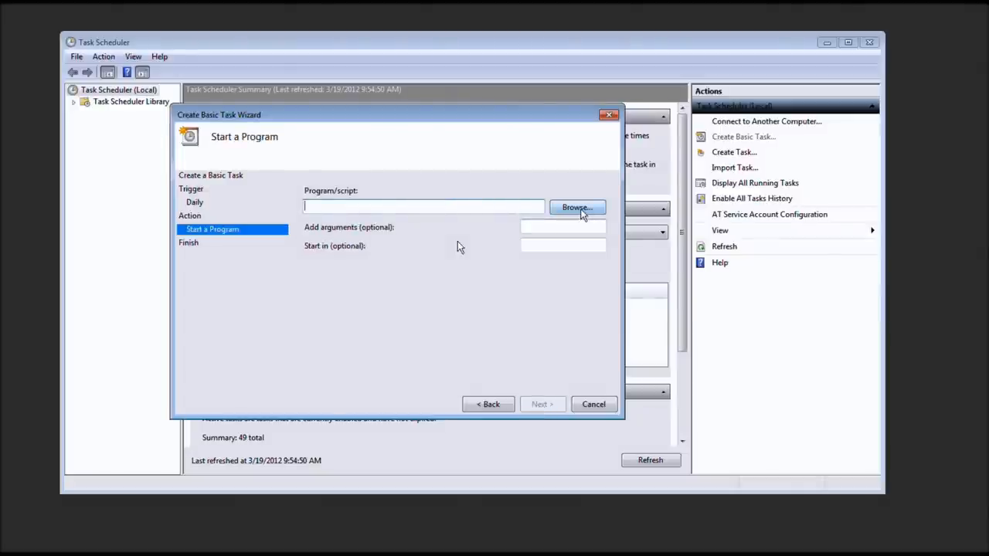
- Browse from the C: drive root, via Program Files (x86), into Program Files\SyncToy 2.1
{"action": "left_click", "coordinate": [577, 207]}
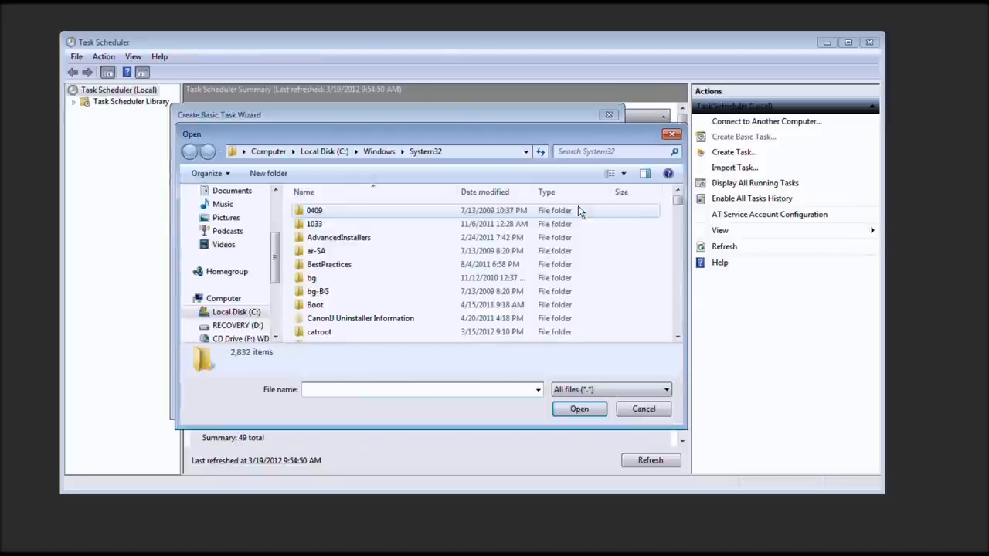
{"action": "mouse_move", "coordinate": [675, 205]}
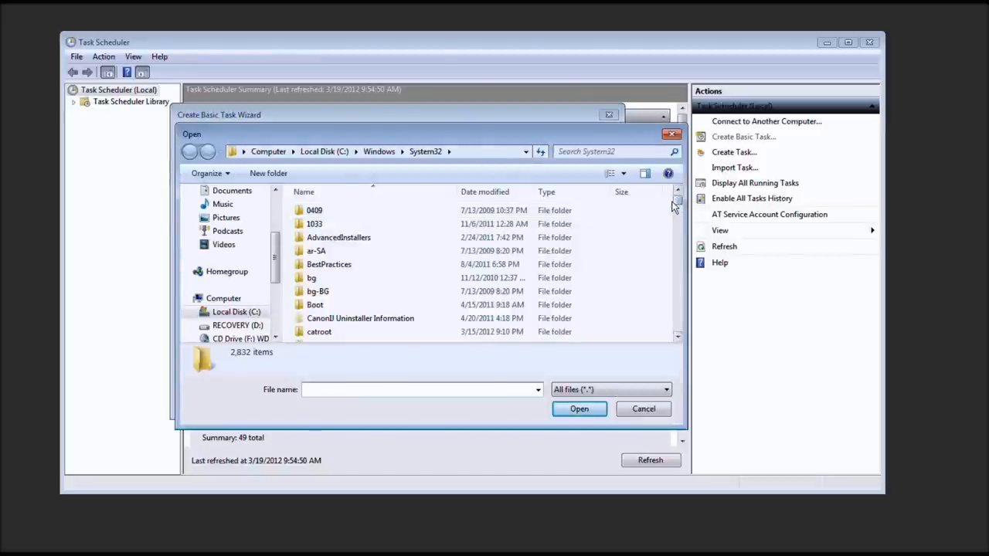
{"action": "left_click", "coordinate": [379, 151]}
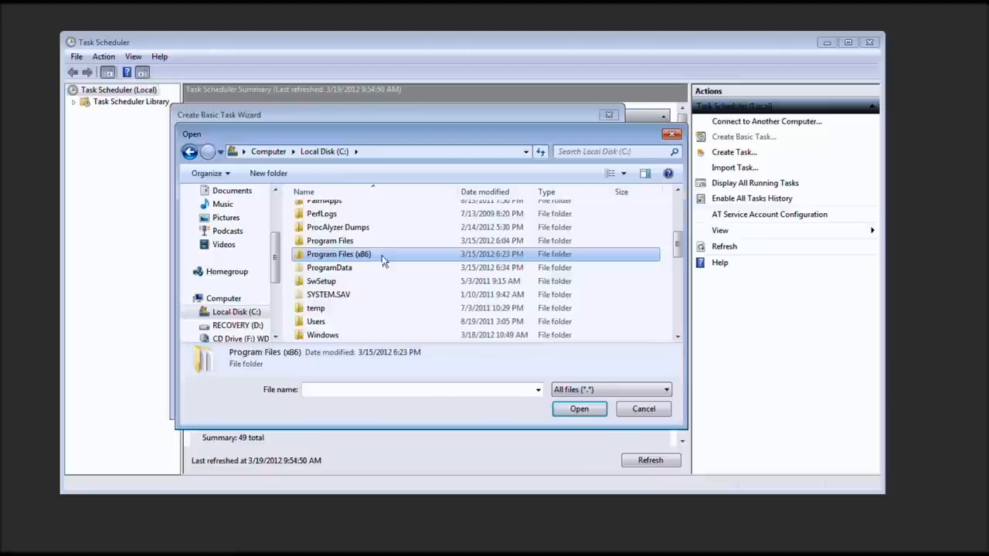
{"action": "double_click", "coordinate": [336, 253]}
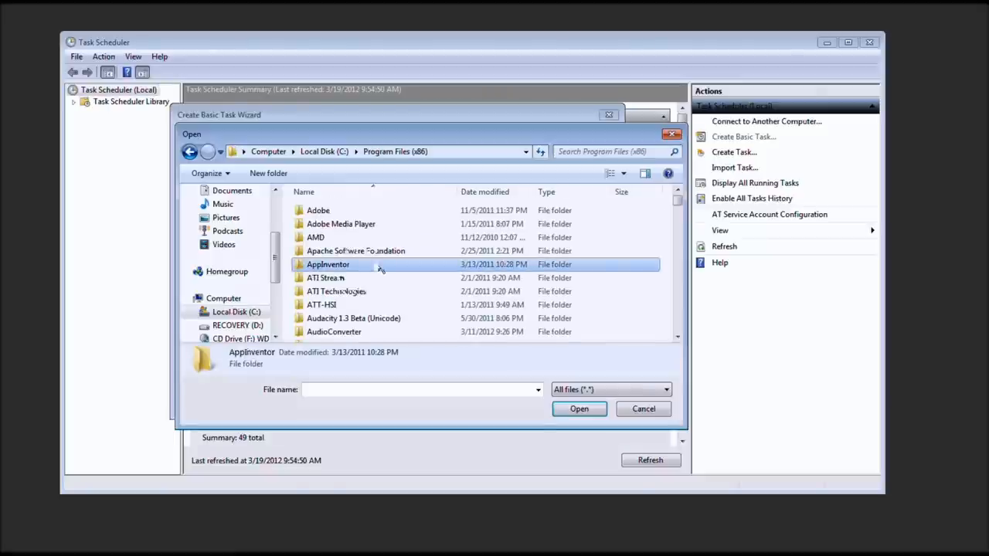
{"action": "scroll", "scroll_direction": "down", "scroll_amount": 3}
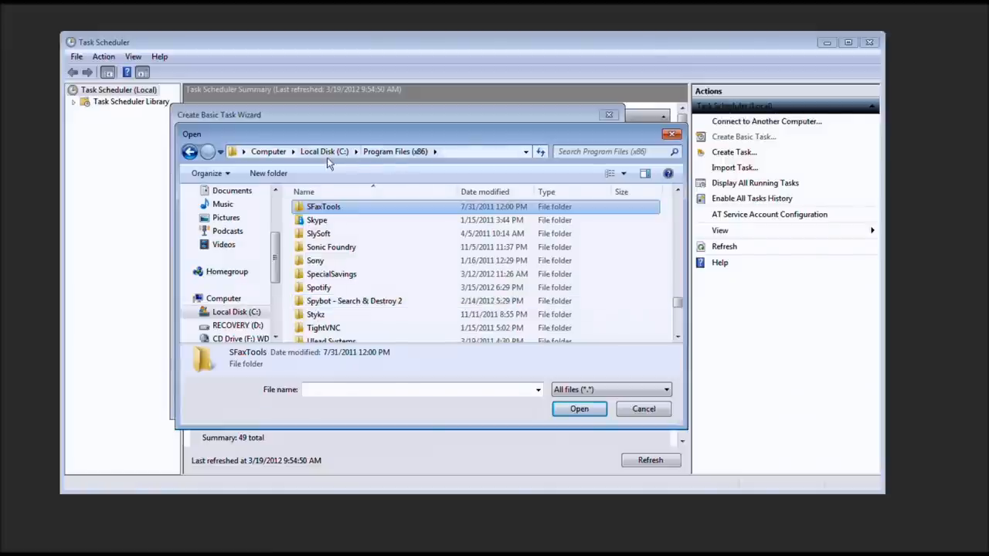
{"action": "left_click", "coordinate": [322, 151]}
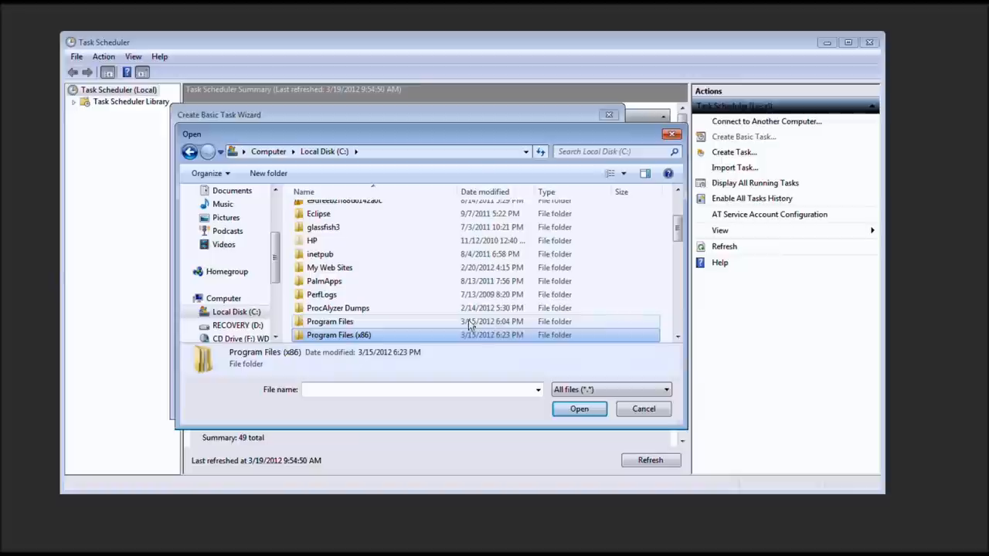
{"action": "double_click", "coordinate": [330, 321]}
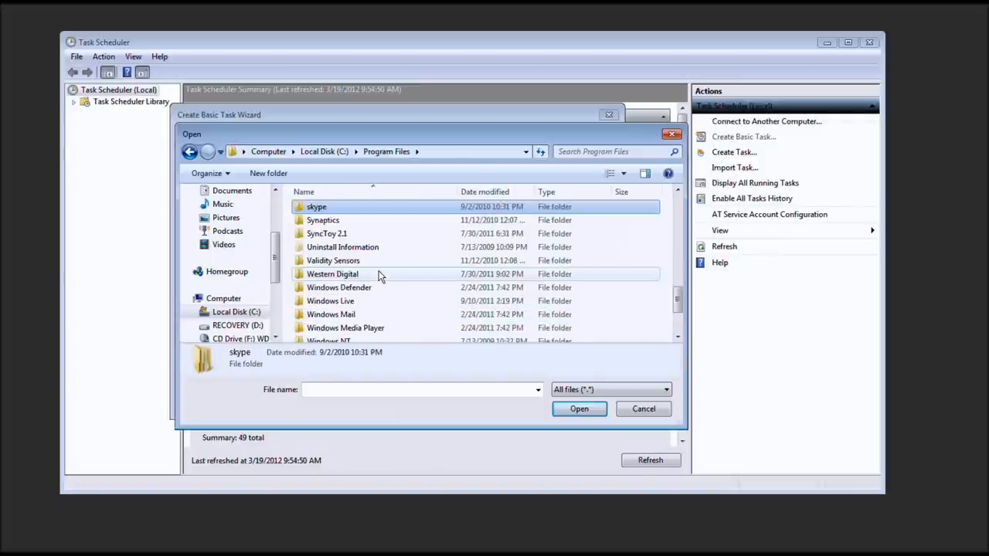
{"action": "double_click", "coordinate": [326, 233]}
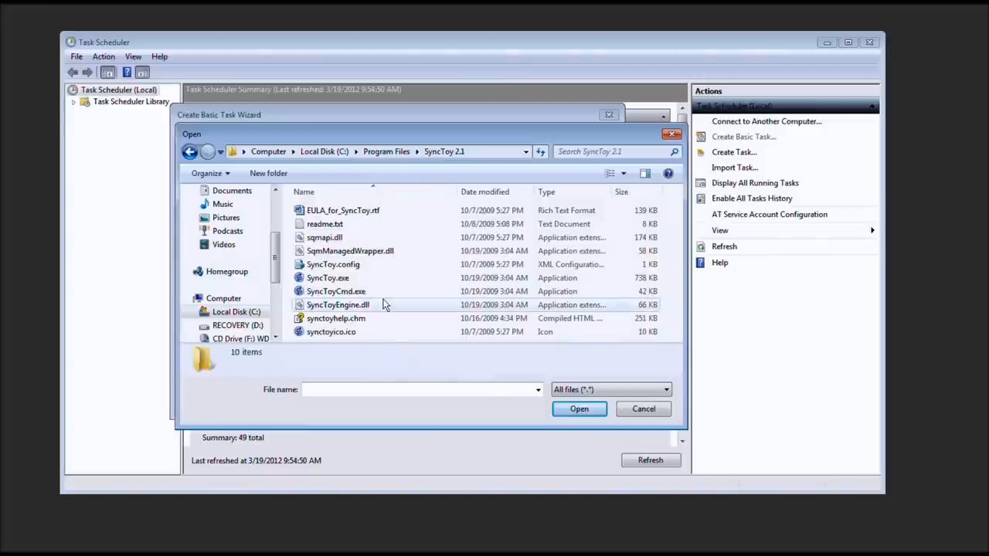
- Inspect the SyncToy 2.1 folder's files, then cancel without choosing a program
{"action": "right_click", "coordinate": [385, 305]}
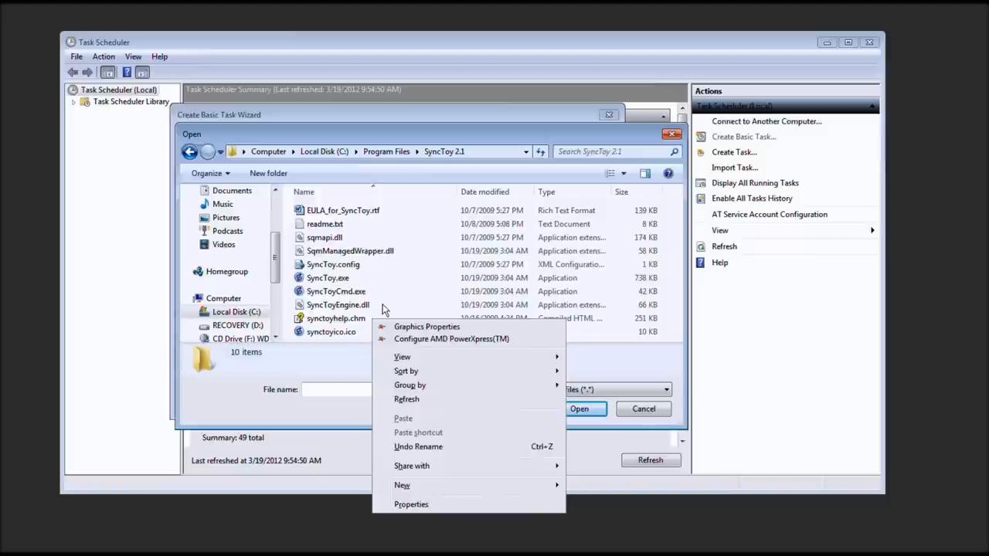
{"action": "left_click", "coordinate": [334, 318]}
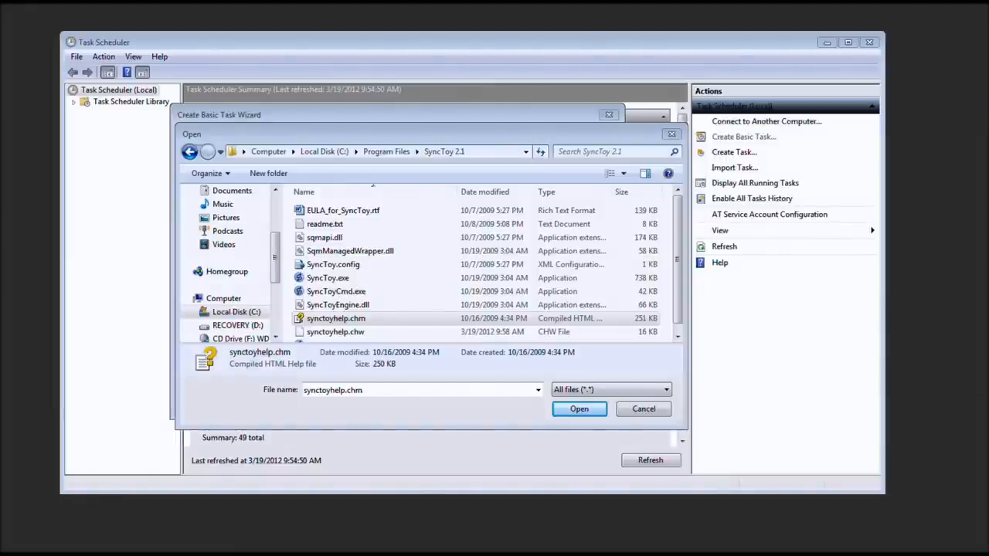
{"action": "mouse_move", "coordinate": [878, 460]}
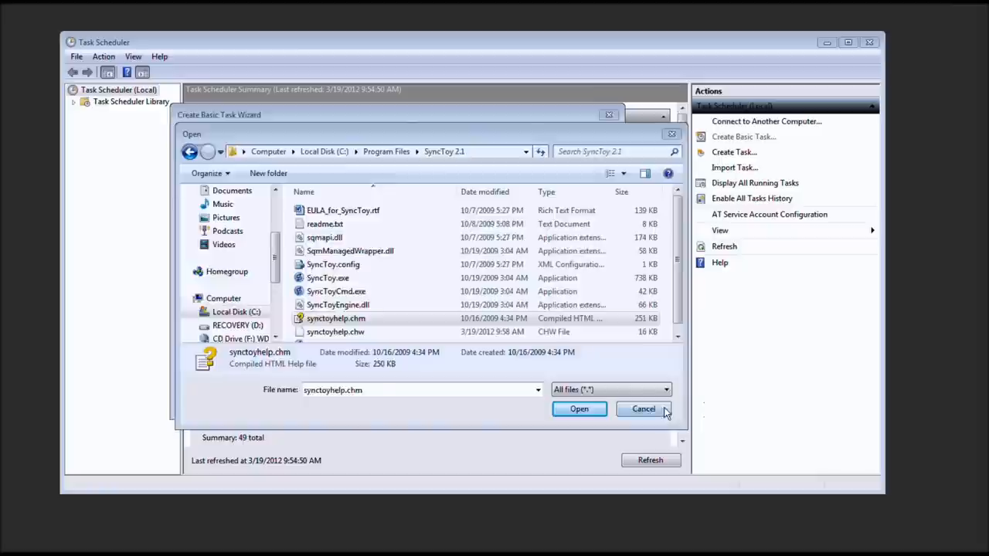
{"action": "left_click", "coordinate": [642, 408]}
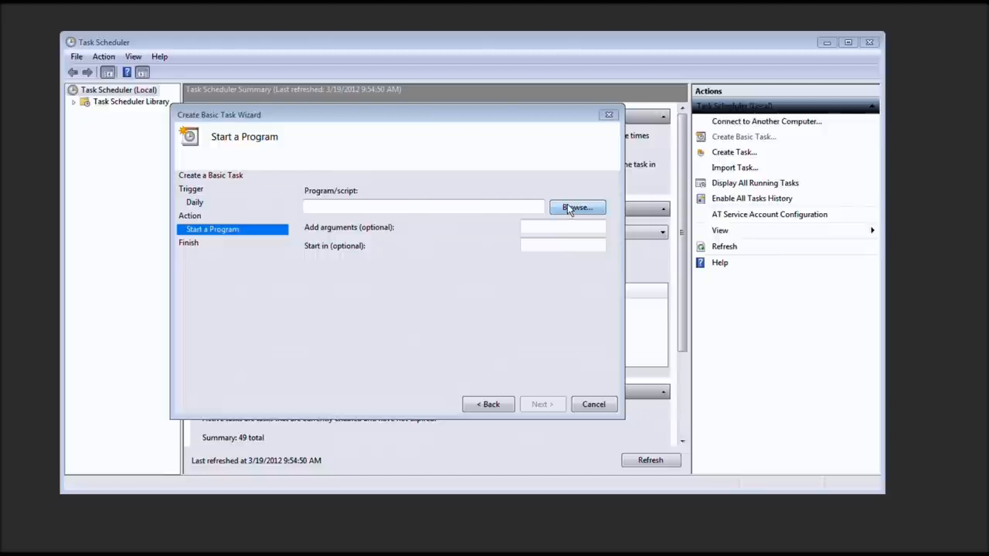
- Browse through Program Files into SyncToy 2.1 to pick SyncToyCmd.exe as the program
{"action": "left_click", "coordinate": [576, 206]}
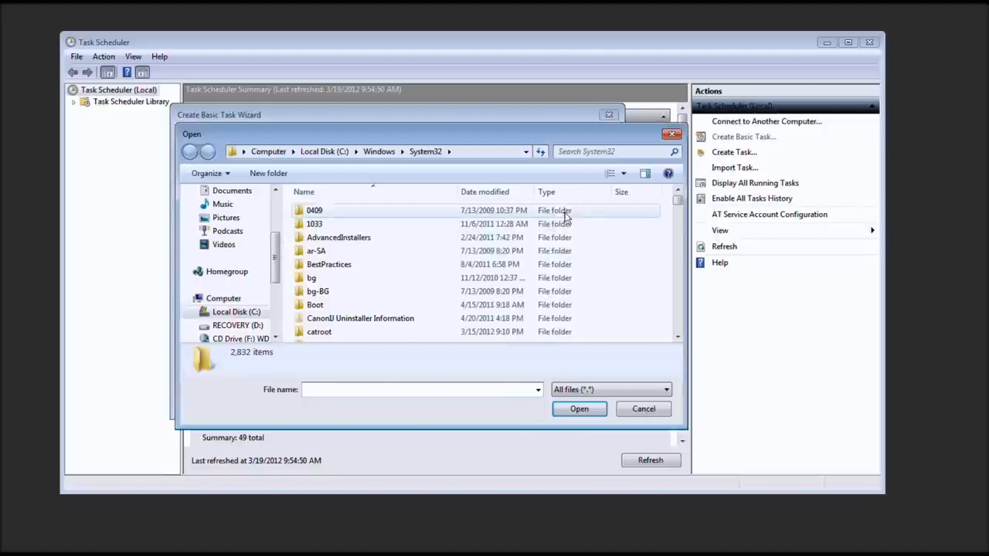
{"action": "mouse_move", "coordinate": [330, 157]}
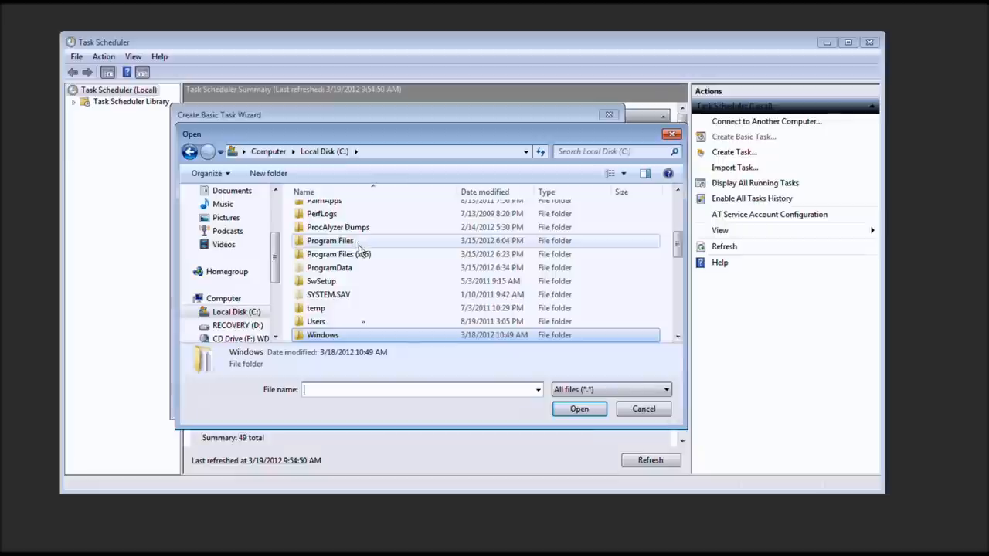
{"action": "double_click", "coordinate": [329, 240]}
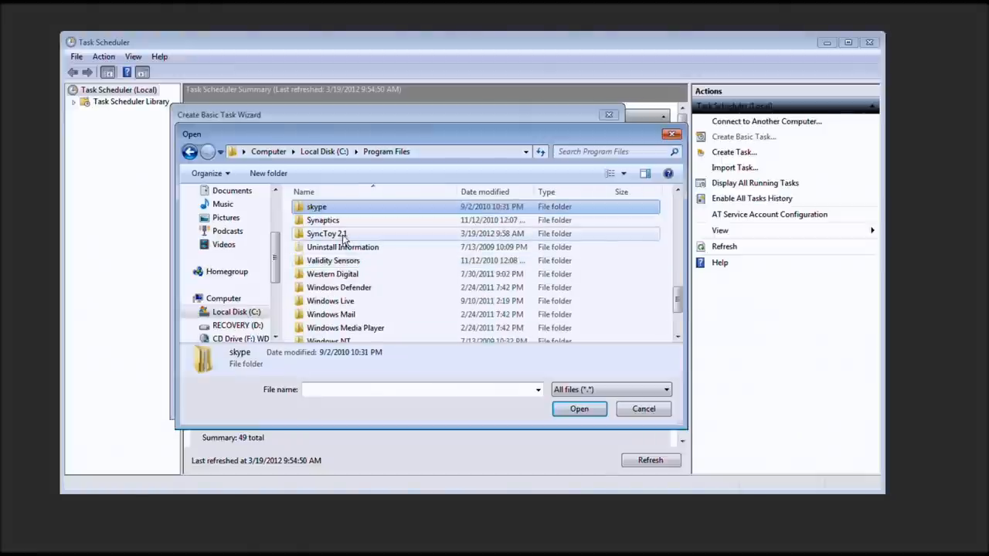
{"action": "double_click", "coordinate": [323, 233]}
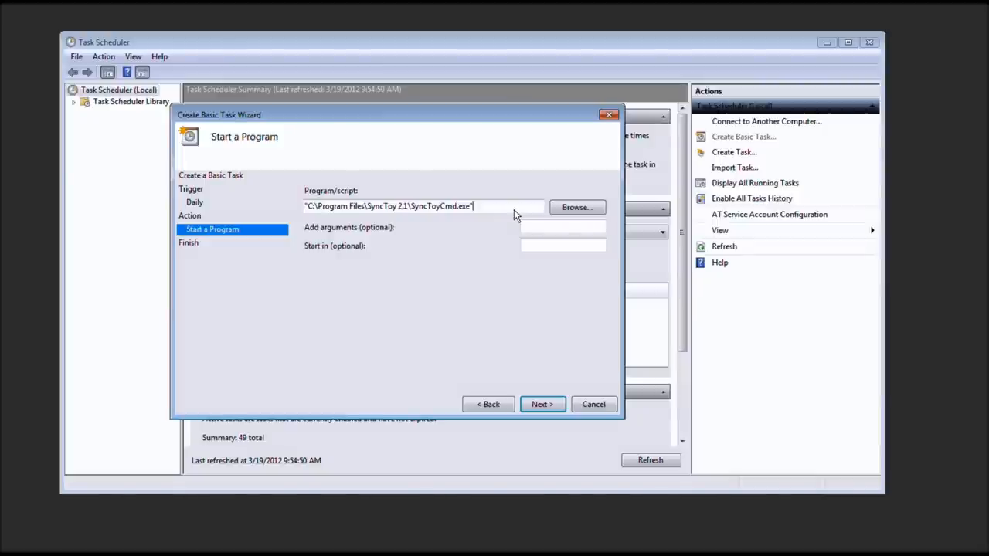
- Append -R TechMeShow after the SyncToyCmd.exe path and advance the wizard
{"action": "type", "text": "R"}
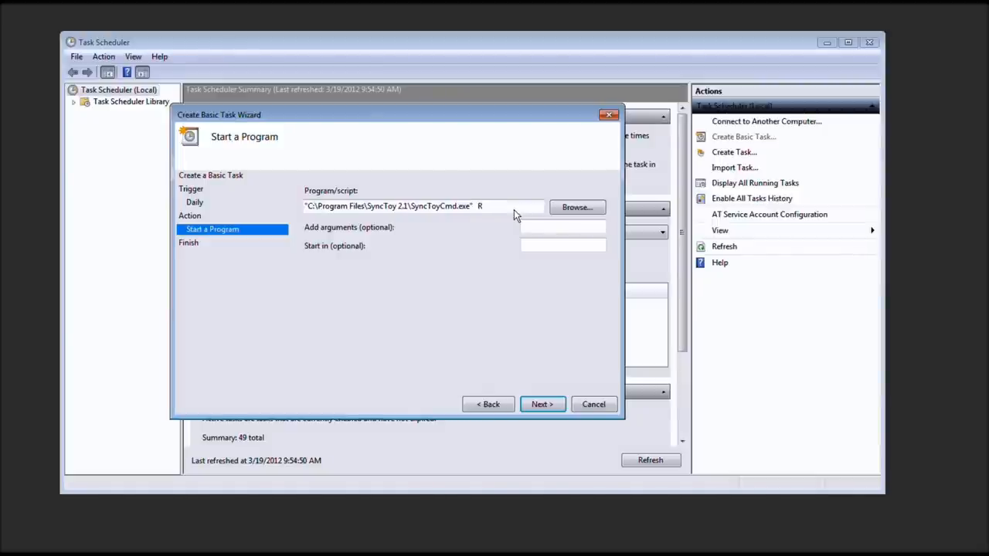
{"action": "type", "text": "-R"}
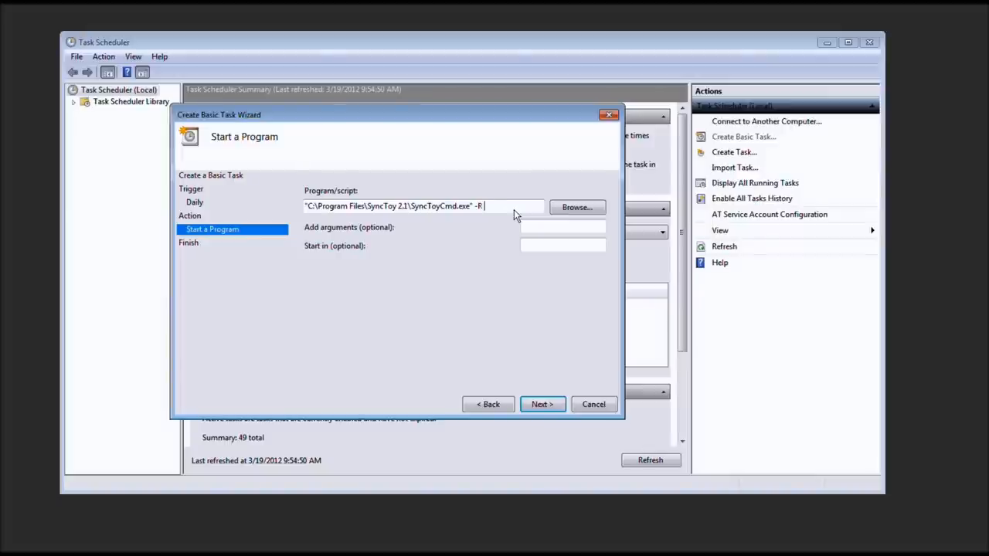
{"action": "type", "text": "\""}
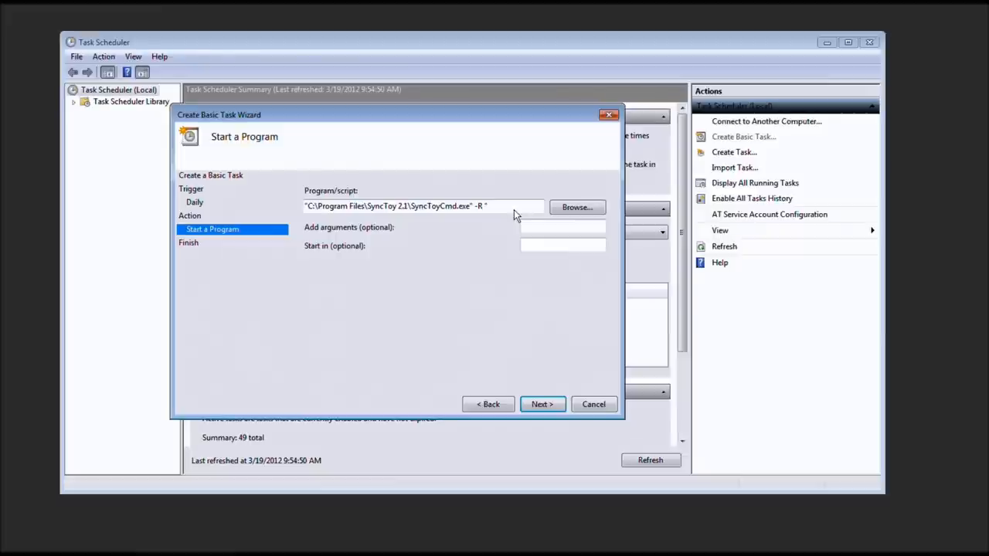
{"action": "type", "text": "Ted"}
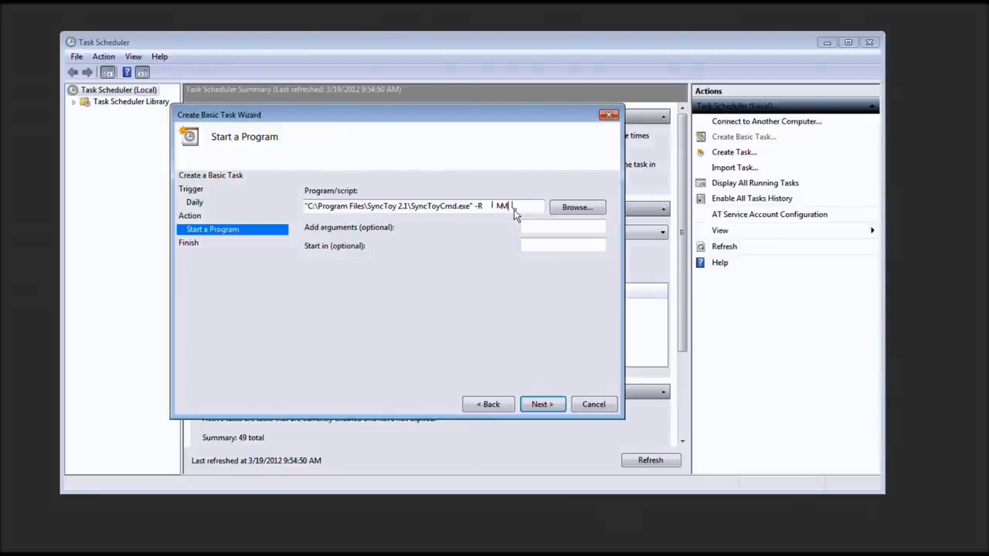
{"action": "type", "text": "\"Tech Me"}
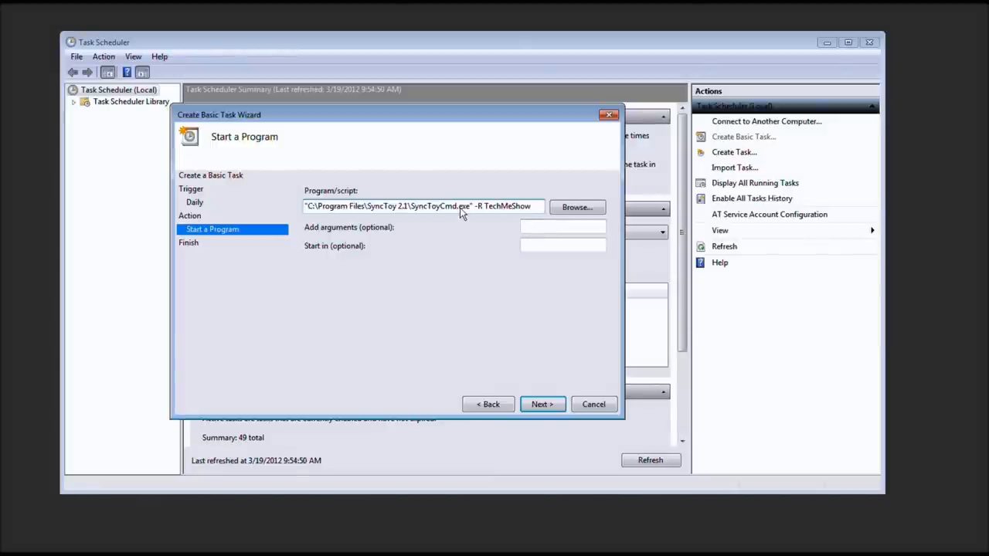
{"action": "mouse_move", "coordinate": [559, 232]}
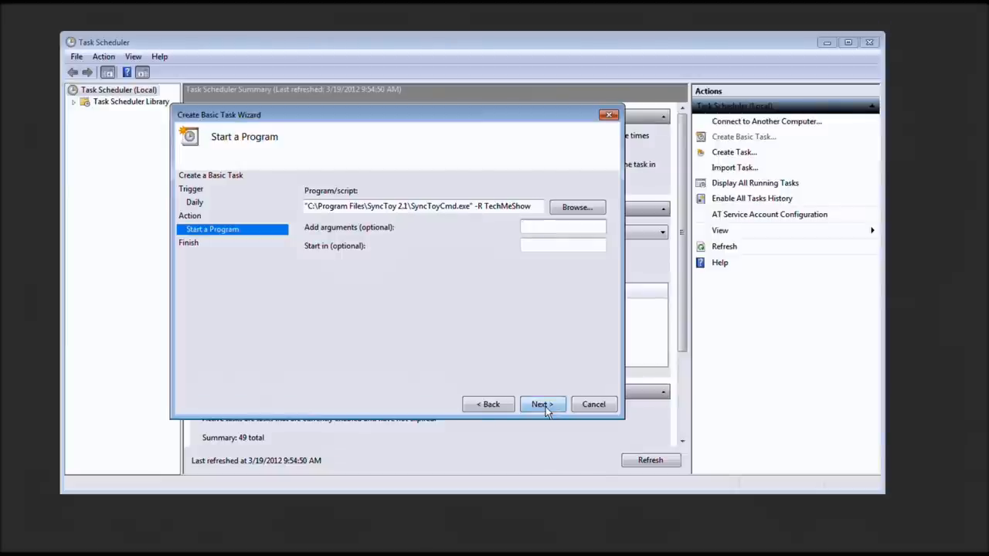
{"action": "left_click", "coordinate": [541, 404]}
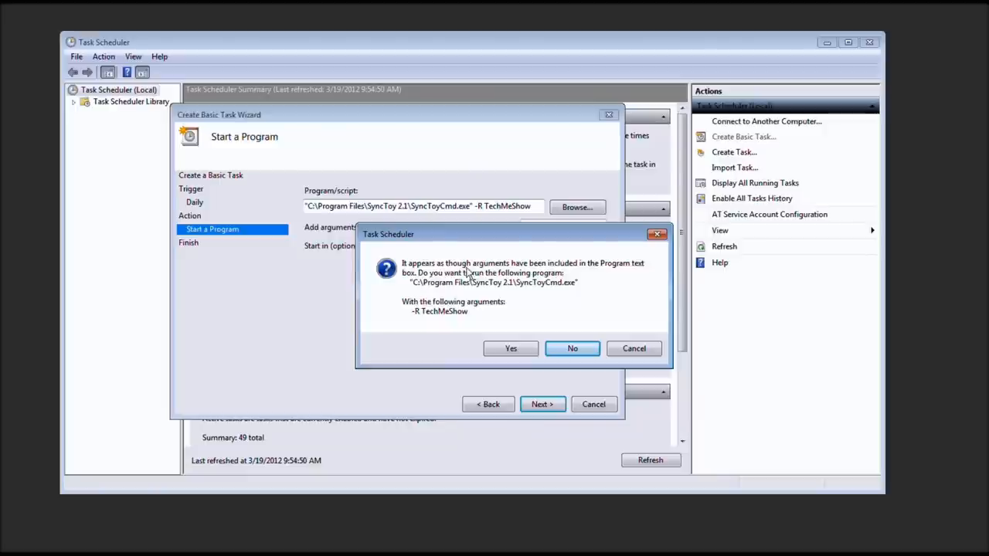
{"action": "mouse_move", "coordinate": [467, 281]}
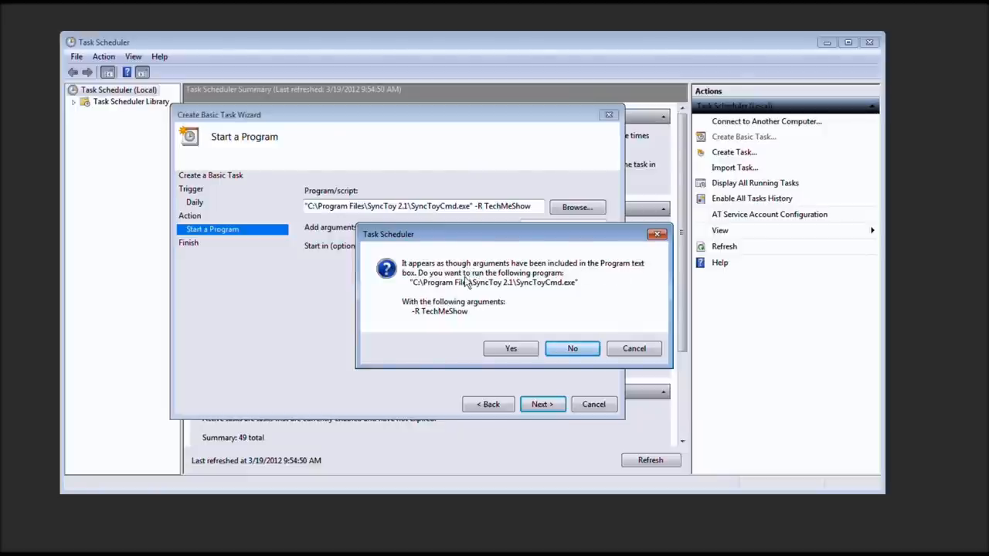
{"action": "mouse_move", "coordinate": [511, 348]}
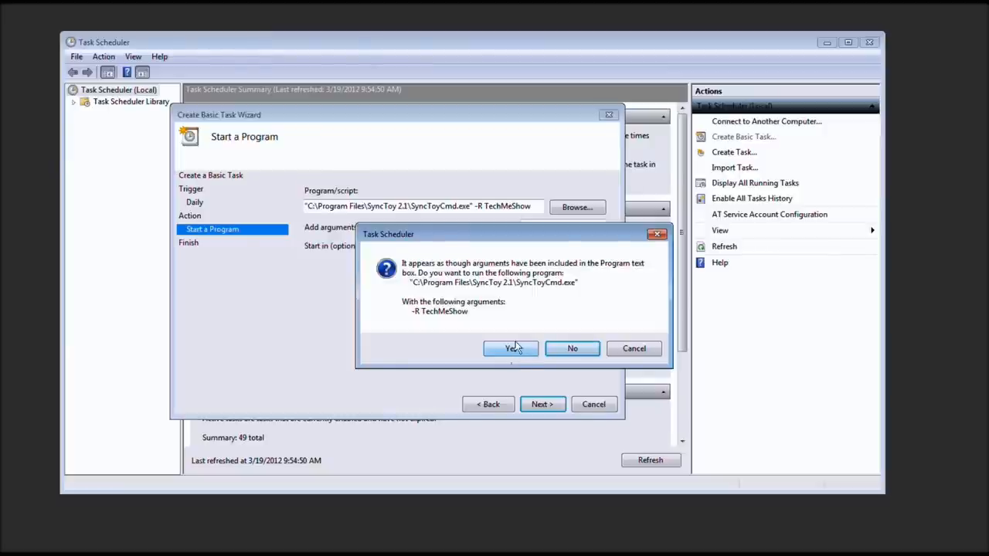
- Accept splitting -R TechMeShow out as arguments to reach the Summary page
{"action": "left_click", "coordinate": [509, 349]}
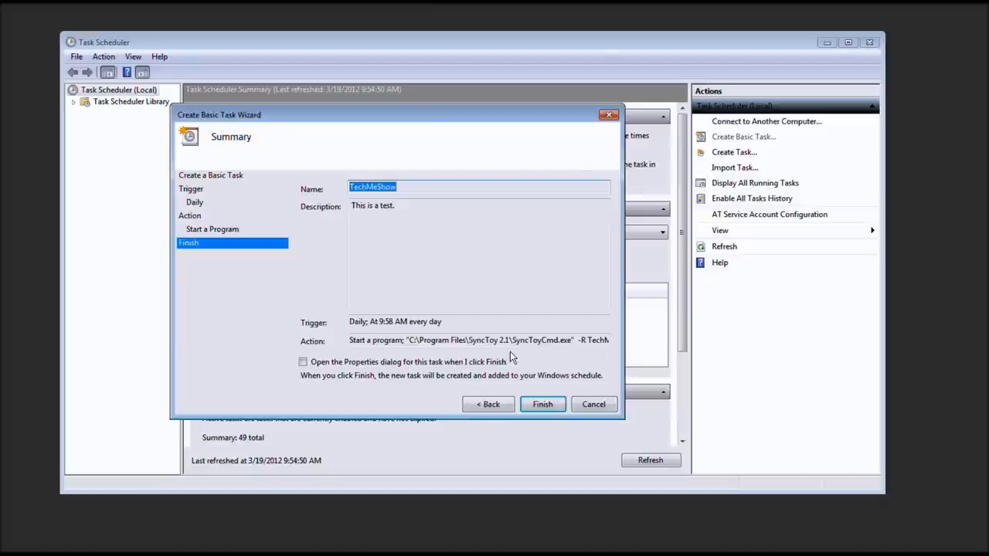
{"action": "mouse_move", "coordinate": [450, 220]}
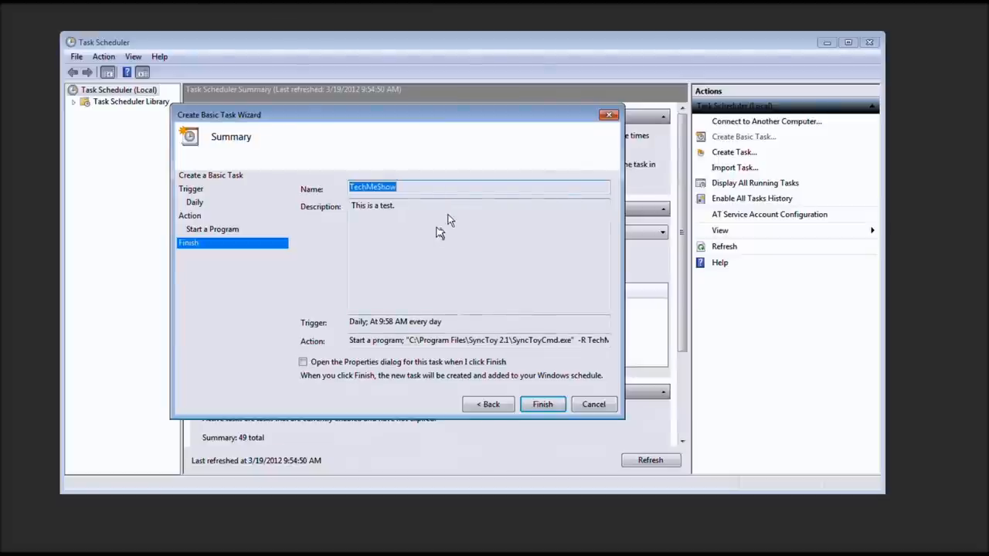
{"action": "mouse_move", "coordinate": [464, 337]}
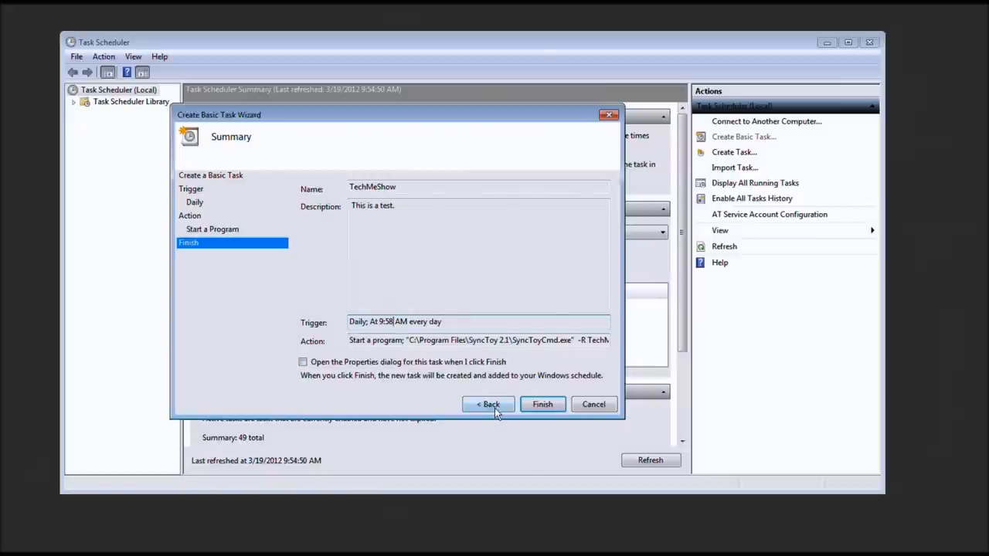
- Change the daily trigger to 10:03 AM and finish the TechMeShow task
{"action": "left_click", "coordinate": [488, 404]}
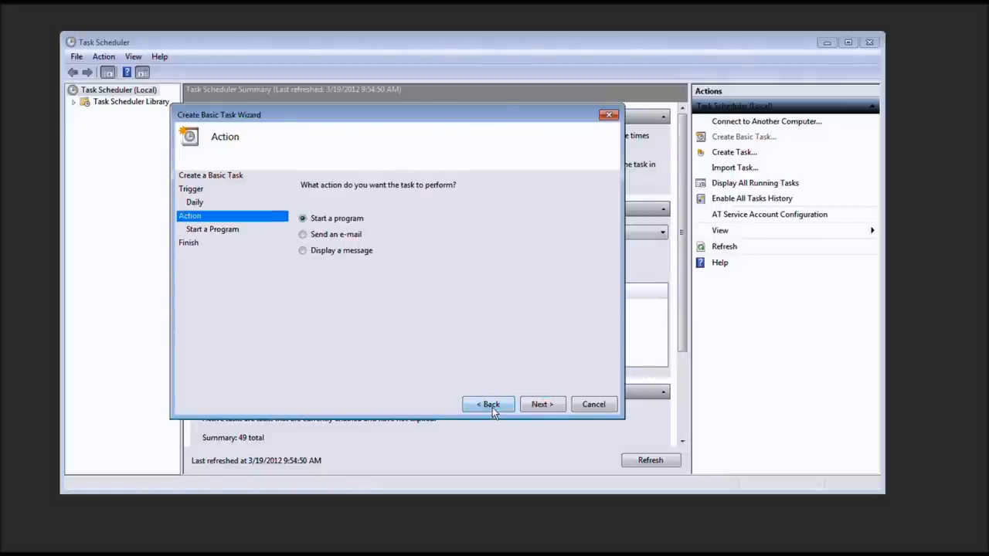
{"action": "left_click", "coordinate": [487, 404]}
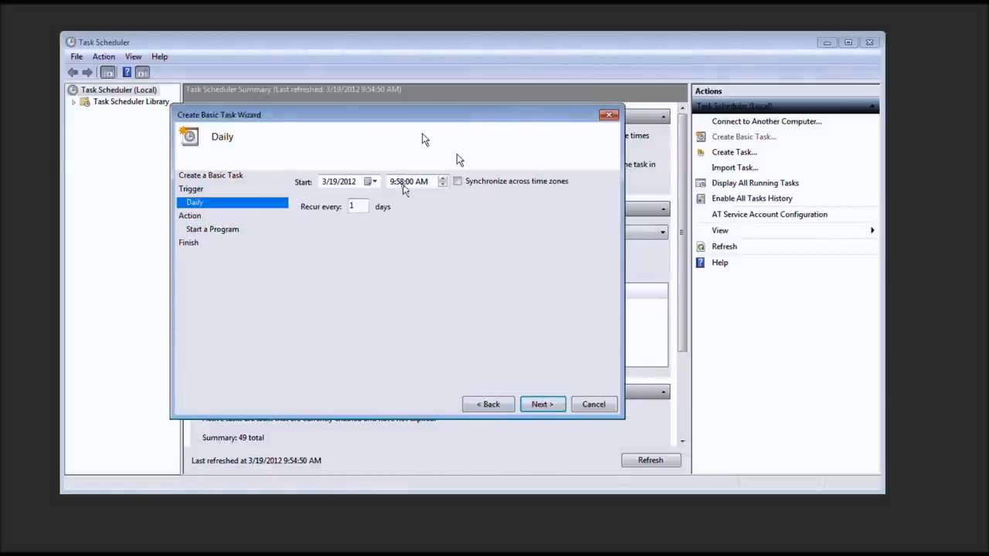
{"action": "left_click", "coordinate": [401, 181]}
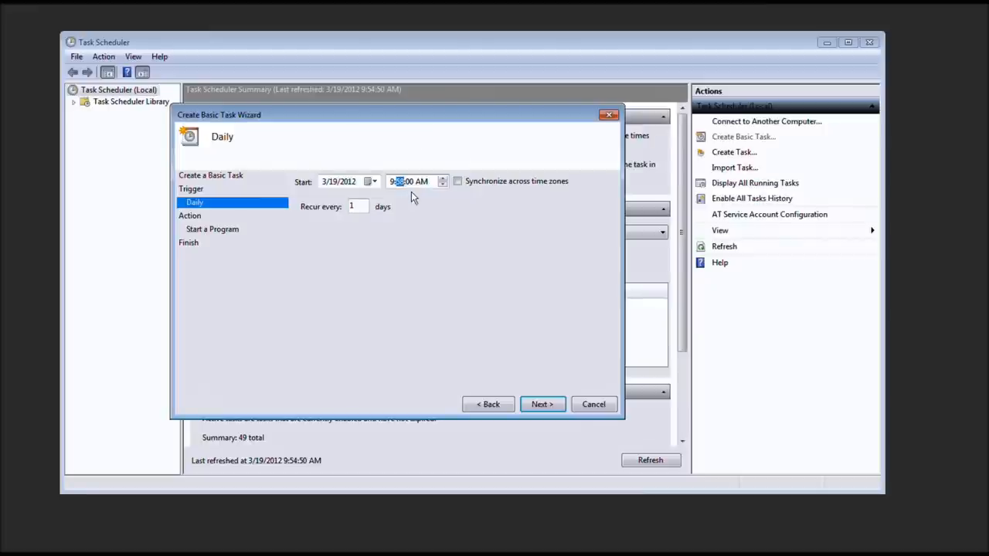
{"action": "mouse_move", "coordinate": [258, 109]}
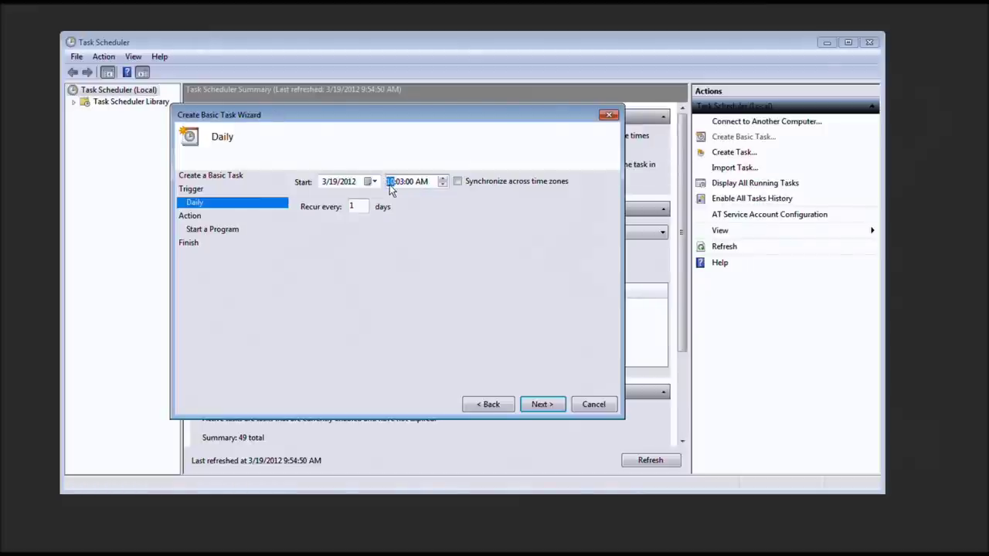
{"action": "left_click", "coordinate": [542, 404]}
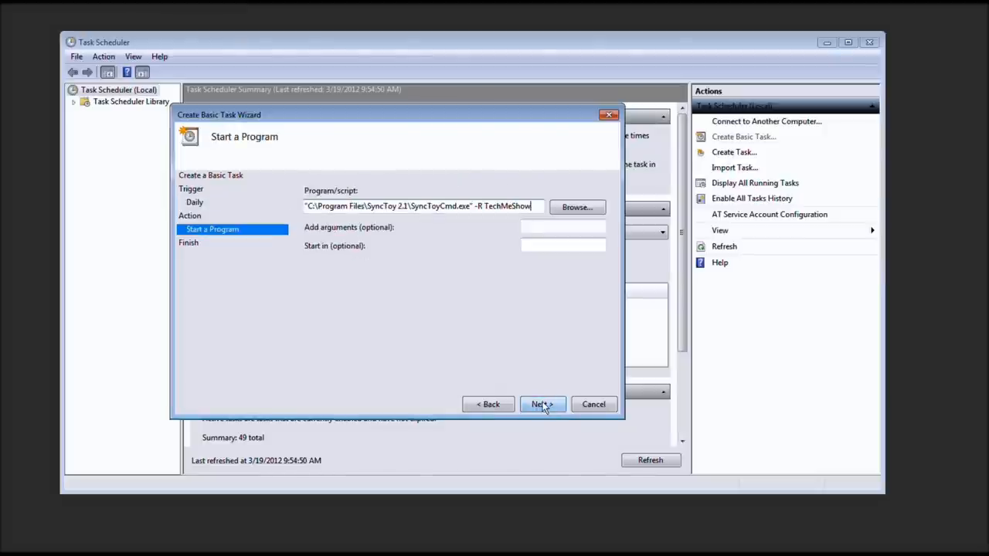
{"action": "left_click", "coordinate": [541, 403]}
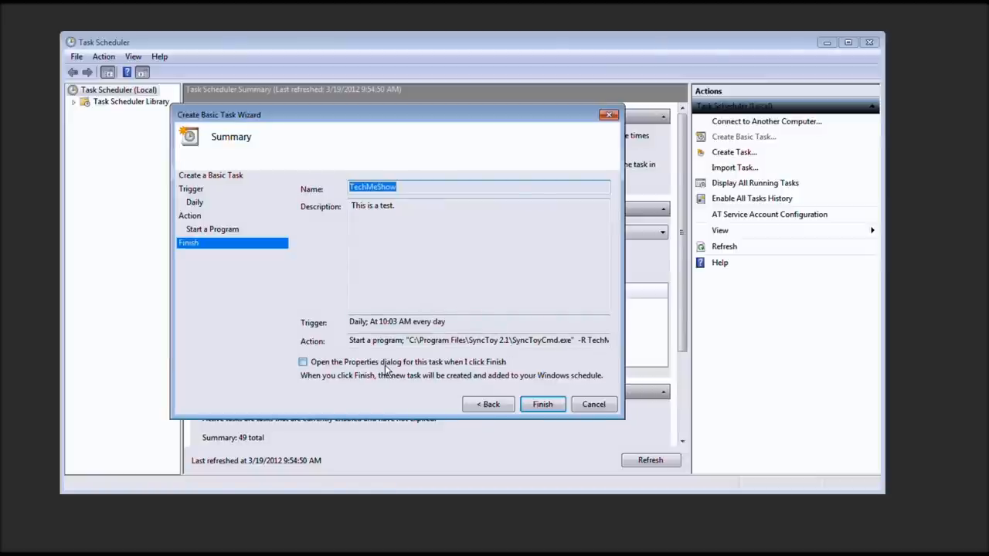
{"action": "mouse_move", "coordinate": [542, 404]}
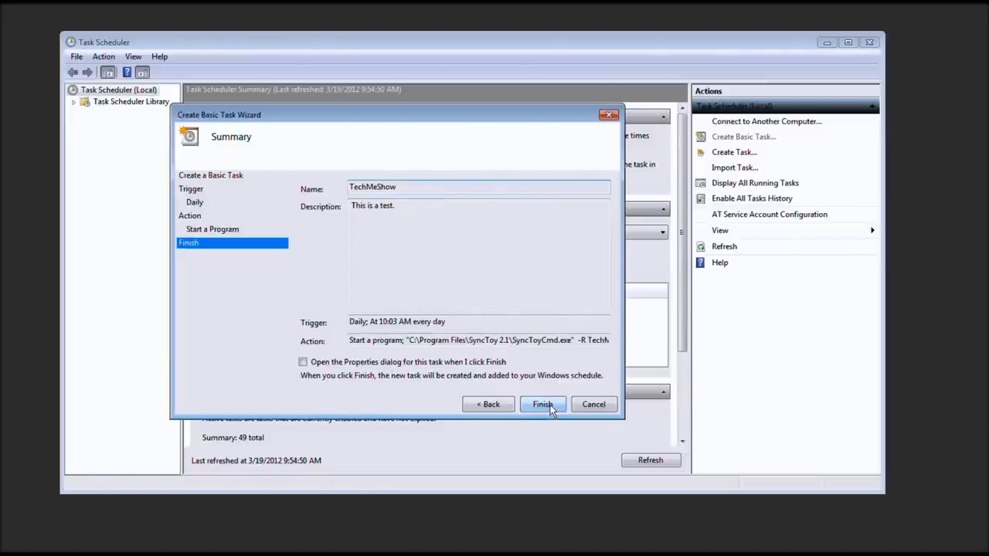
{"action": "left_click", "coordinate": [542, 404]}
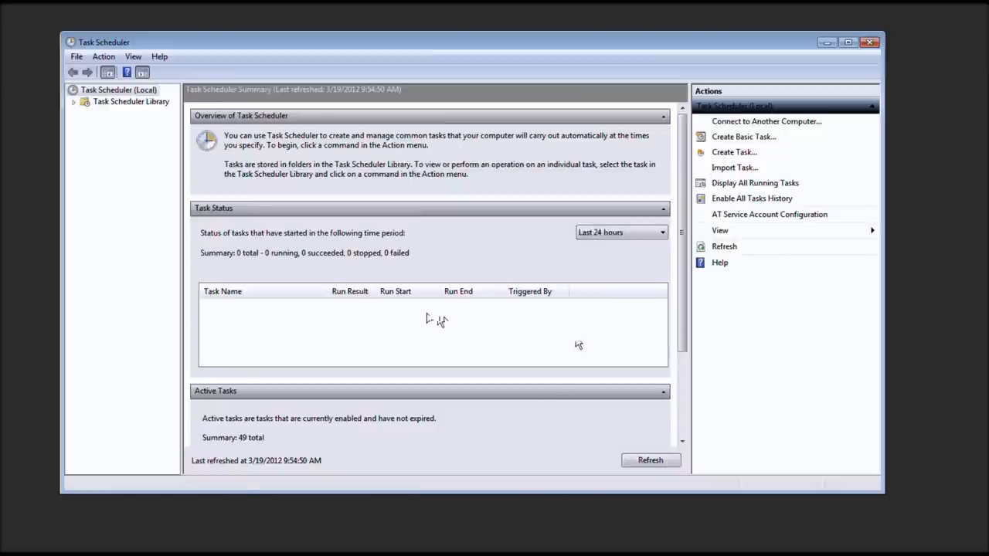
{"action": "mouse_move", "coordinate": [595, 317]}
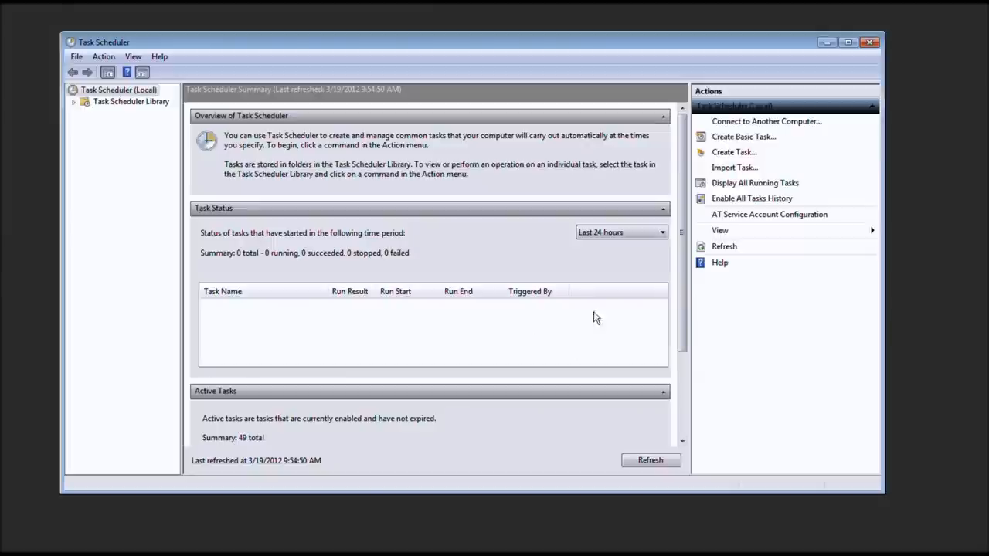
- Review Active Tasks and the expanded Task Scheduler Library, then minimize Task Scheduler
{"action": "scroll", "scroll_direction": "down", "scroll_amount": 3}
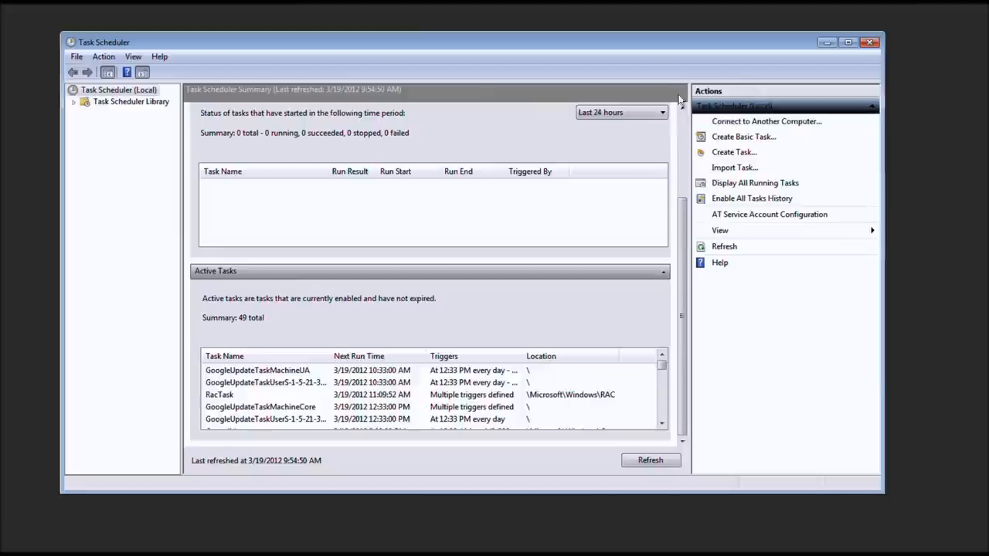
{"action": "left_click", "coordinate": [72, 101]}
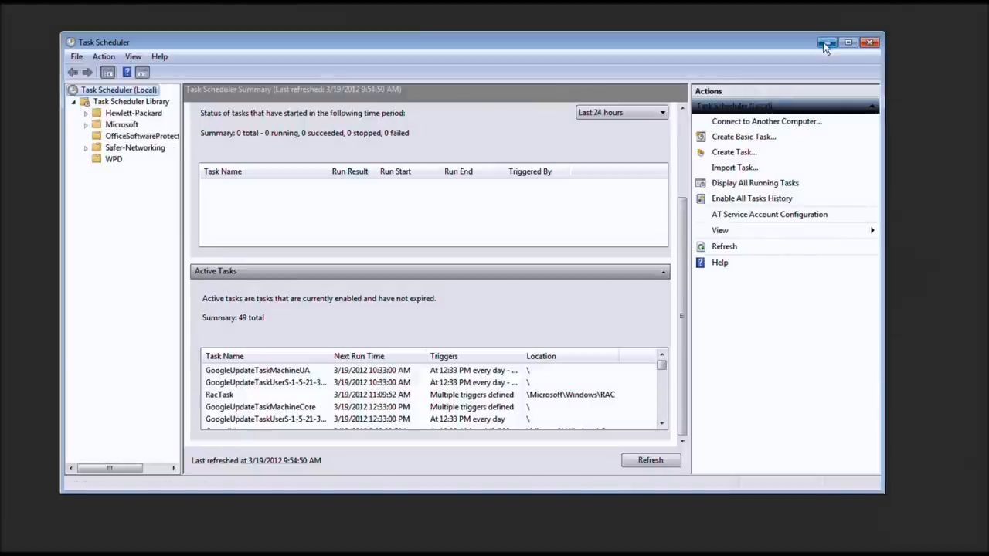
{"action": "left_click", "coordinate": [868, 44]}
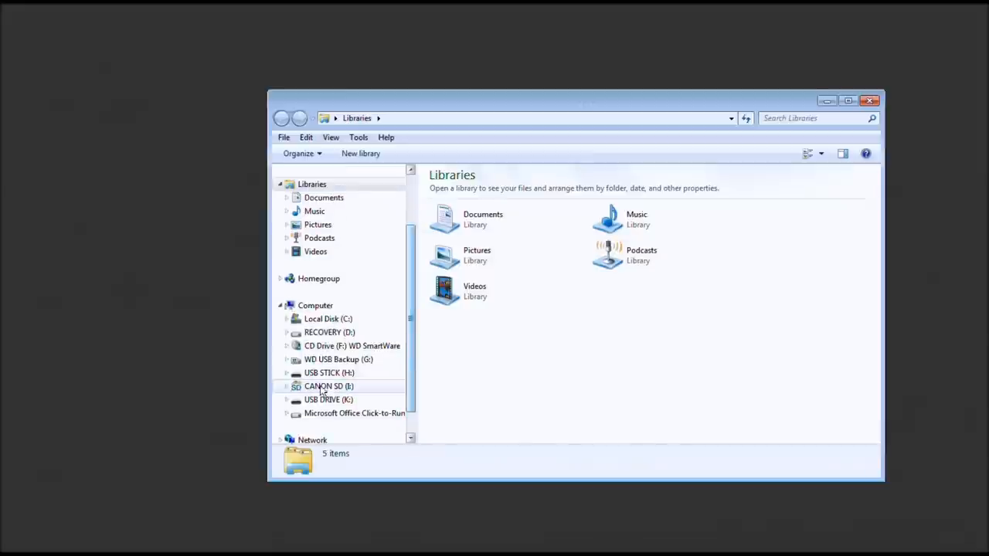
- Open DCIM\100CANON on the CANON SD card and select New Text Document.txt
{"action": "double_click", "coordinate": [327, 386]}
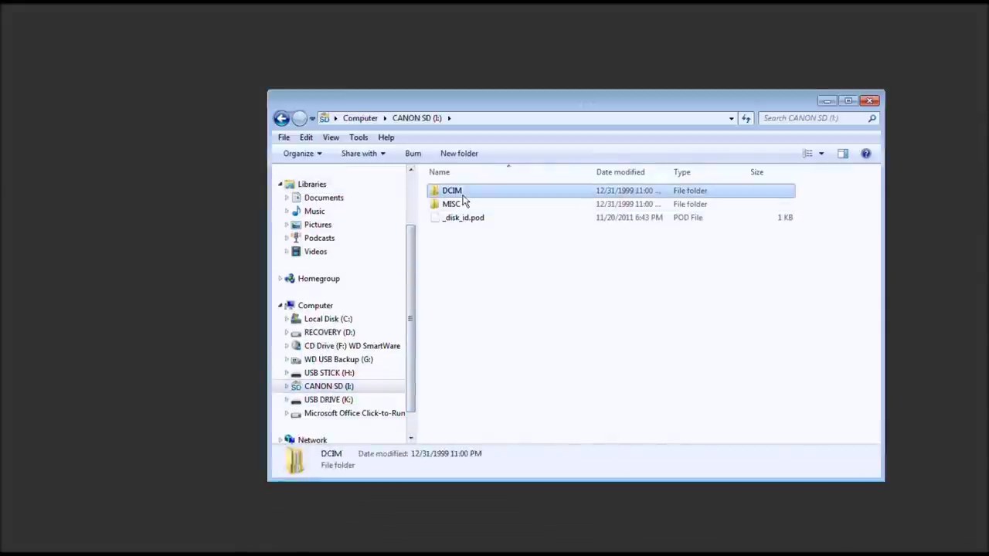
{"action": "double_click", "coordinate": [451, 190]}
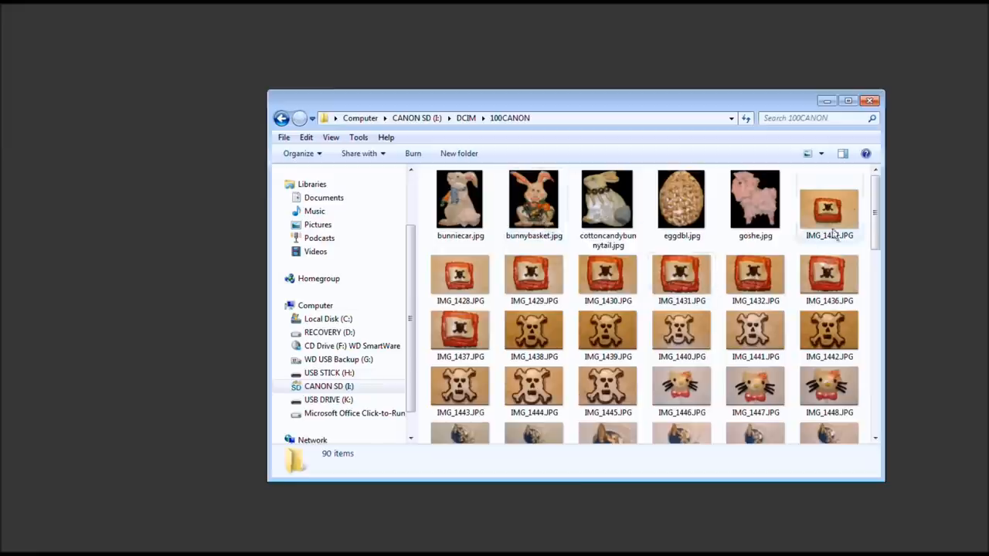
{"action": "scroll", "scroll_direction": "down", "scroll_amount": 3}
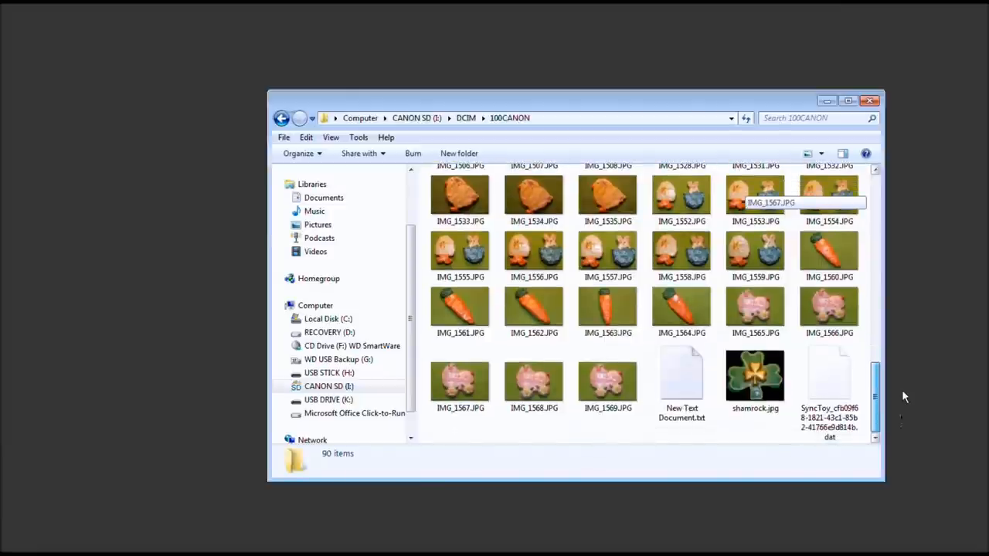
{"action": "left_click", "coordinate": [681, 379]}
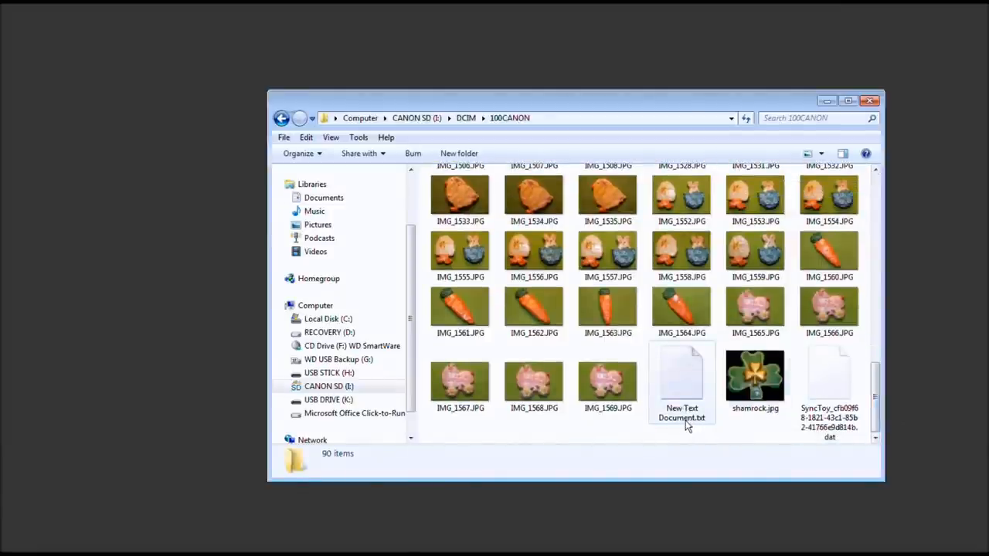
{"action": "left_click", "coordinate": [681, 379]}
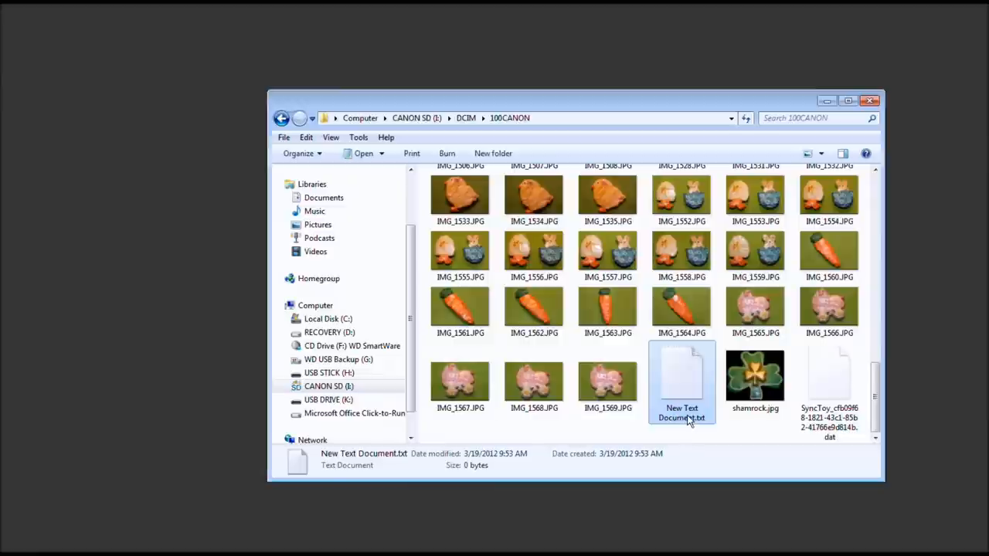
{"action": "mouse_move", "coordinate": [390, 430]}
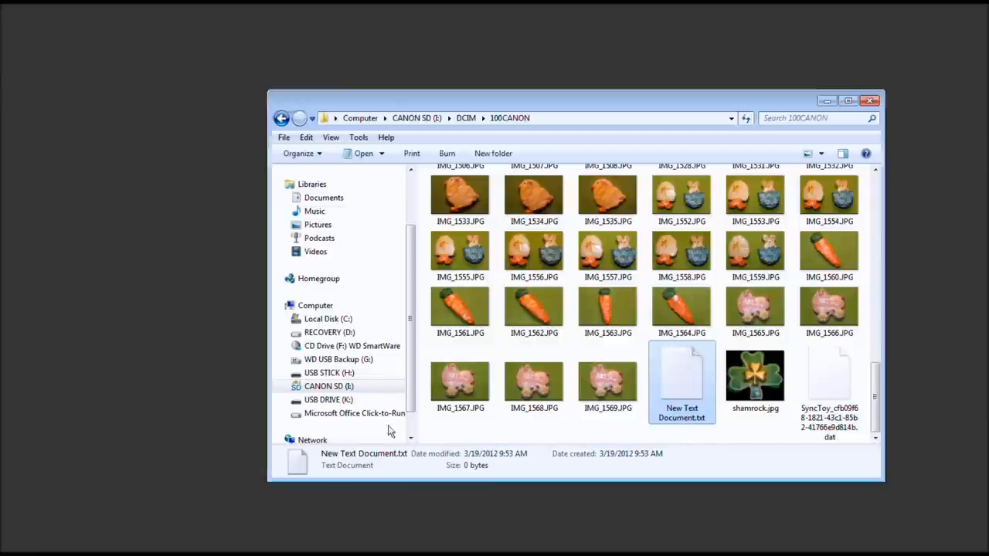
{"action": "left_click", "coordinate": [7, 552]}
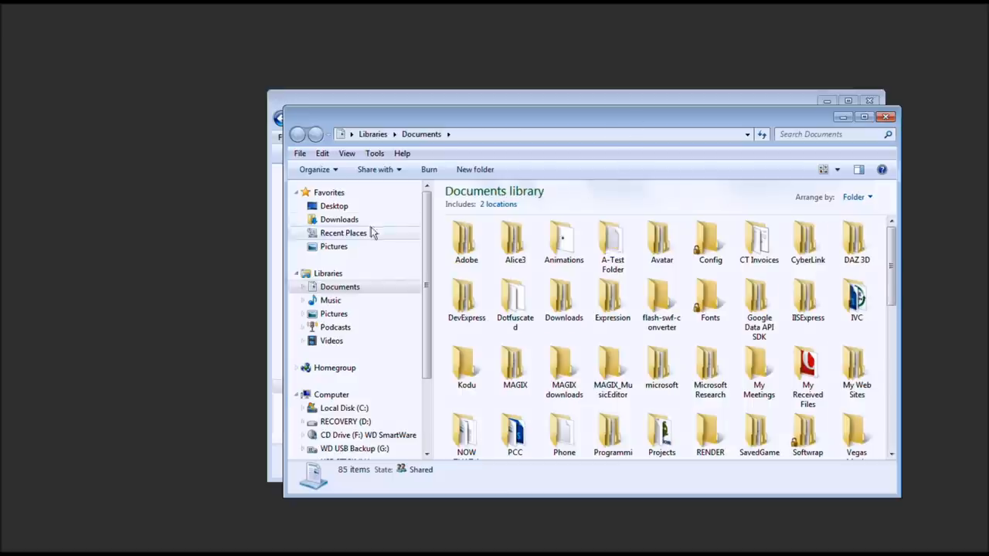
- Go to Public Documents\A-Test Folder and rename New Text Document.txt to hihihi.txt
{"action": "left_click", "coordinate": [303, 286]}
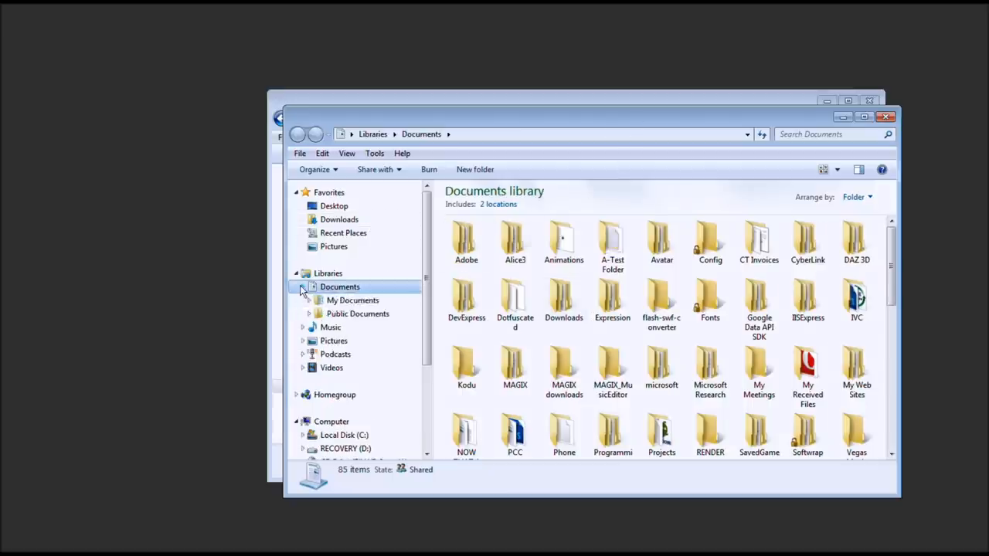
{"action": "left_click", "coordinate": [358, 314]}
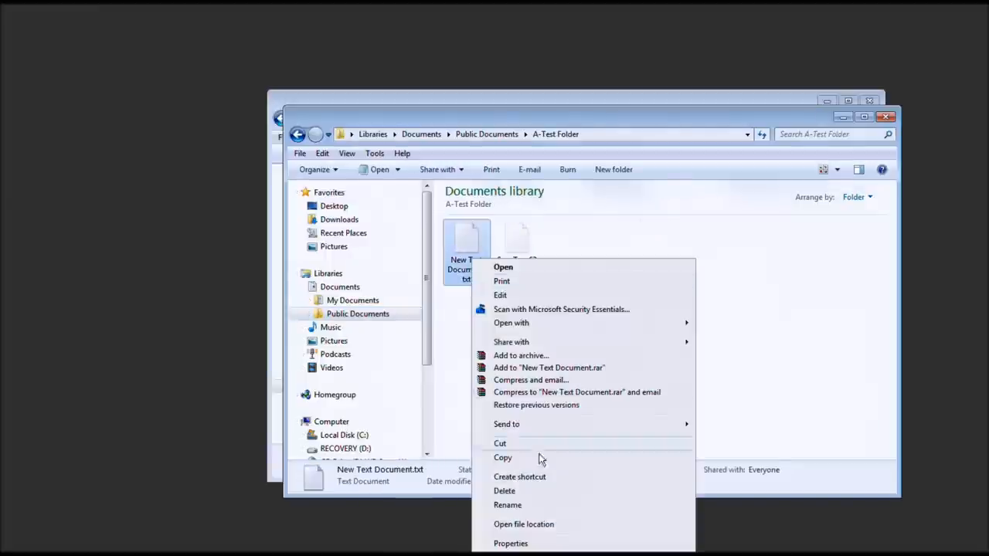
{"action": "left_click", "coordinate": [505, 505]}
{"action": "type", "text": "hihihi.txt"}
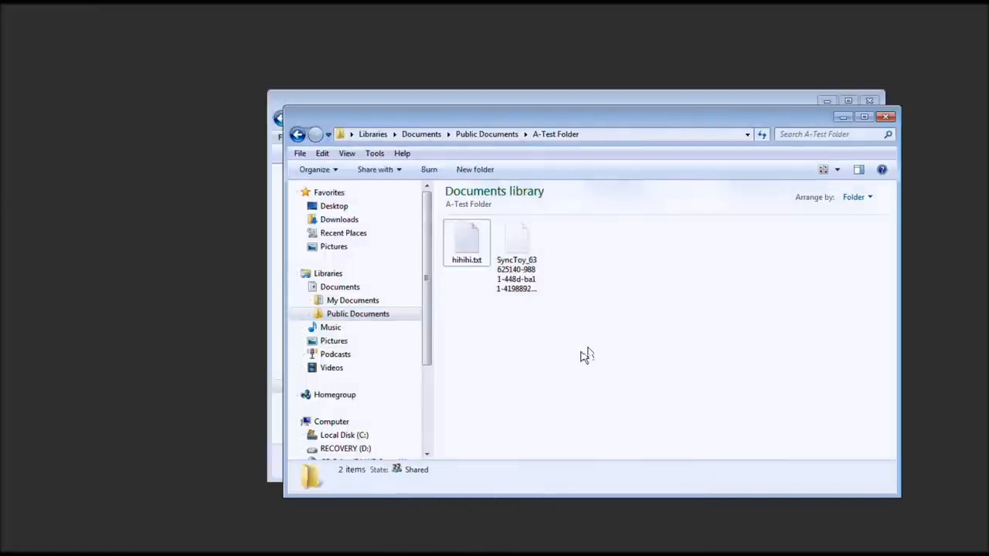
{"action": "mouse_move", "coordinate": [576, 233]}
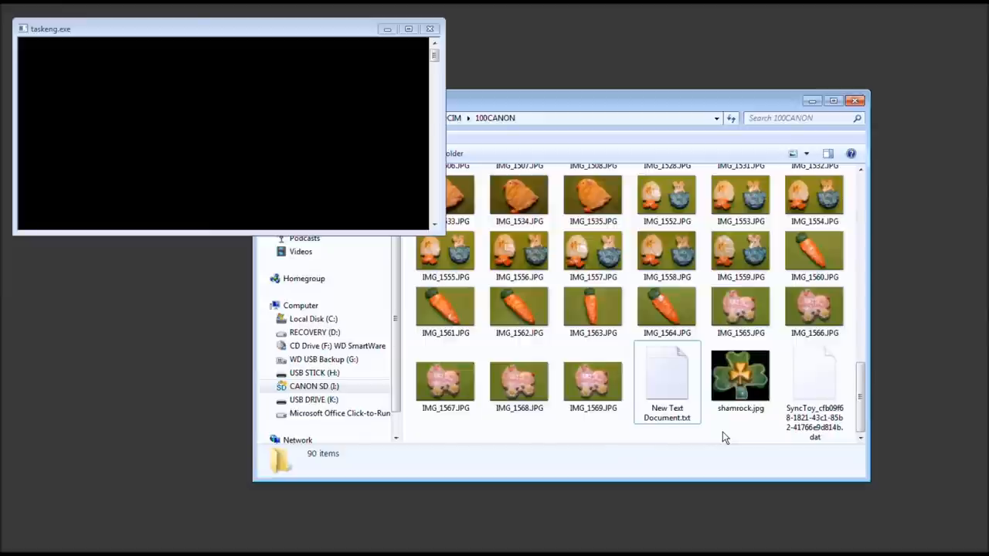
{"action": "mouse_move", "coordinate": [388, 213]}
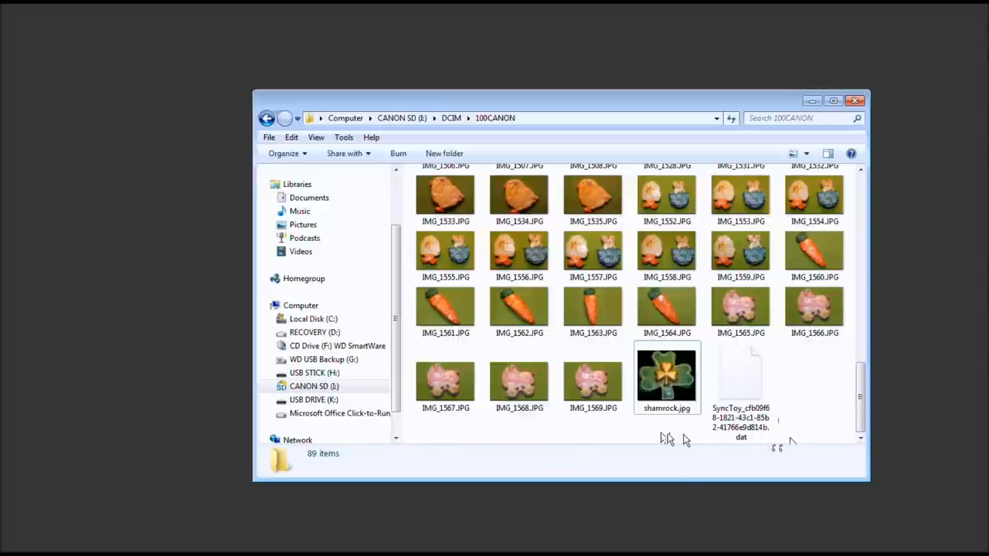
- Refresh 100CANON after the sync and select the new hihihi.txt file
{"action": "right_click", "coordinate": [662, 440]}
{"action": "type", "text": "hihihi.txt"}
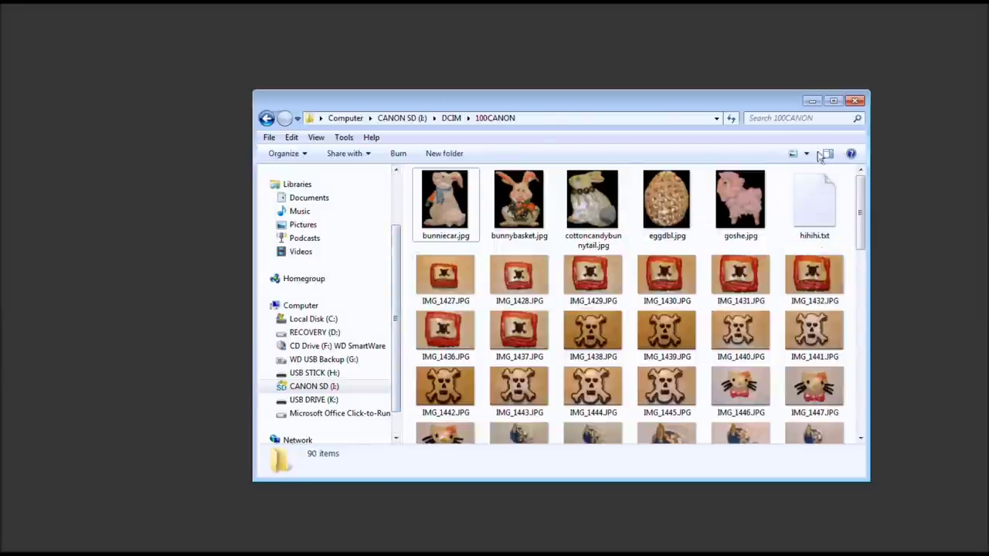
{"action": "left_click", "coordinate": [815, 203]}
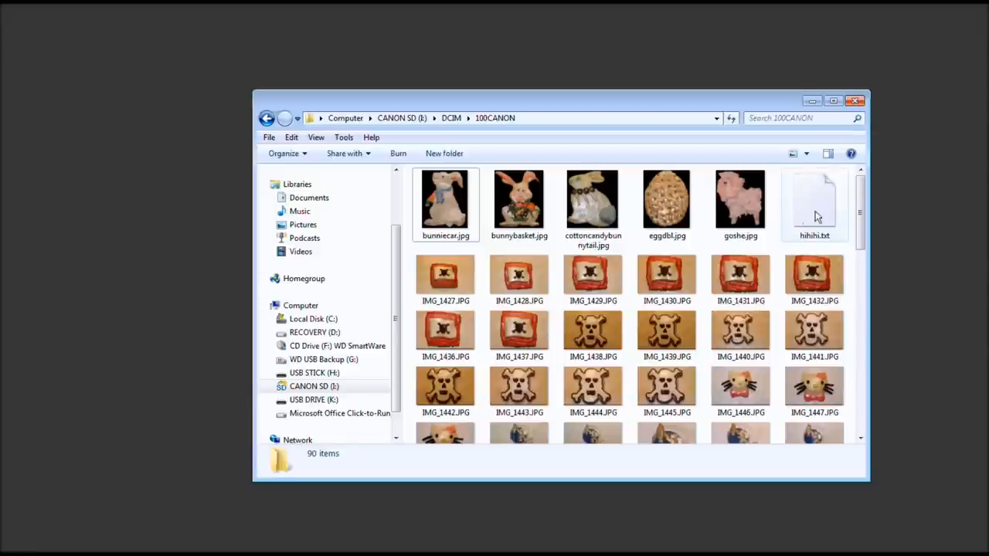